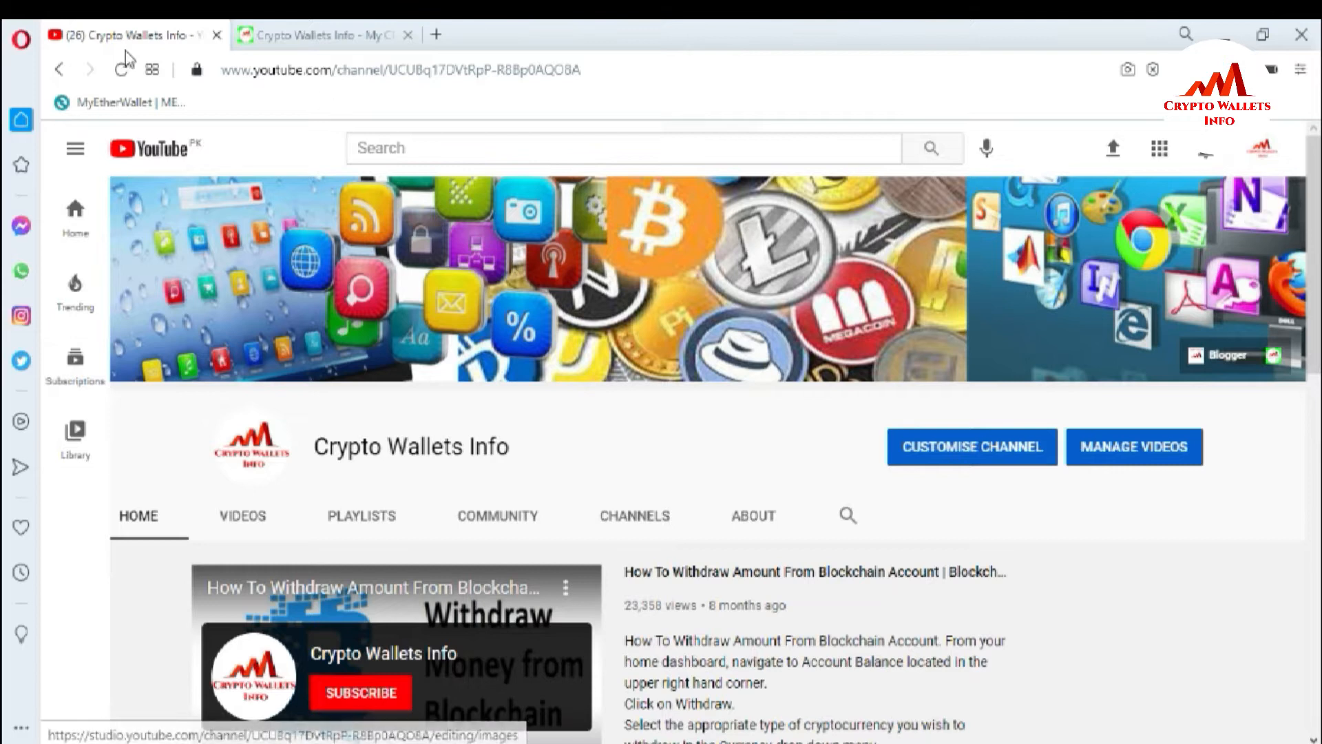
Switch to the Crypto Wallets Info blog tab with the MyEtherWallet paper wallet article.
click(319, 34)
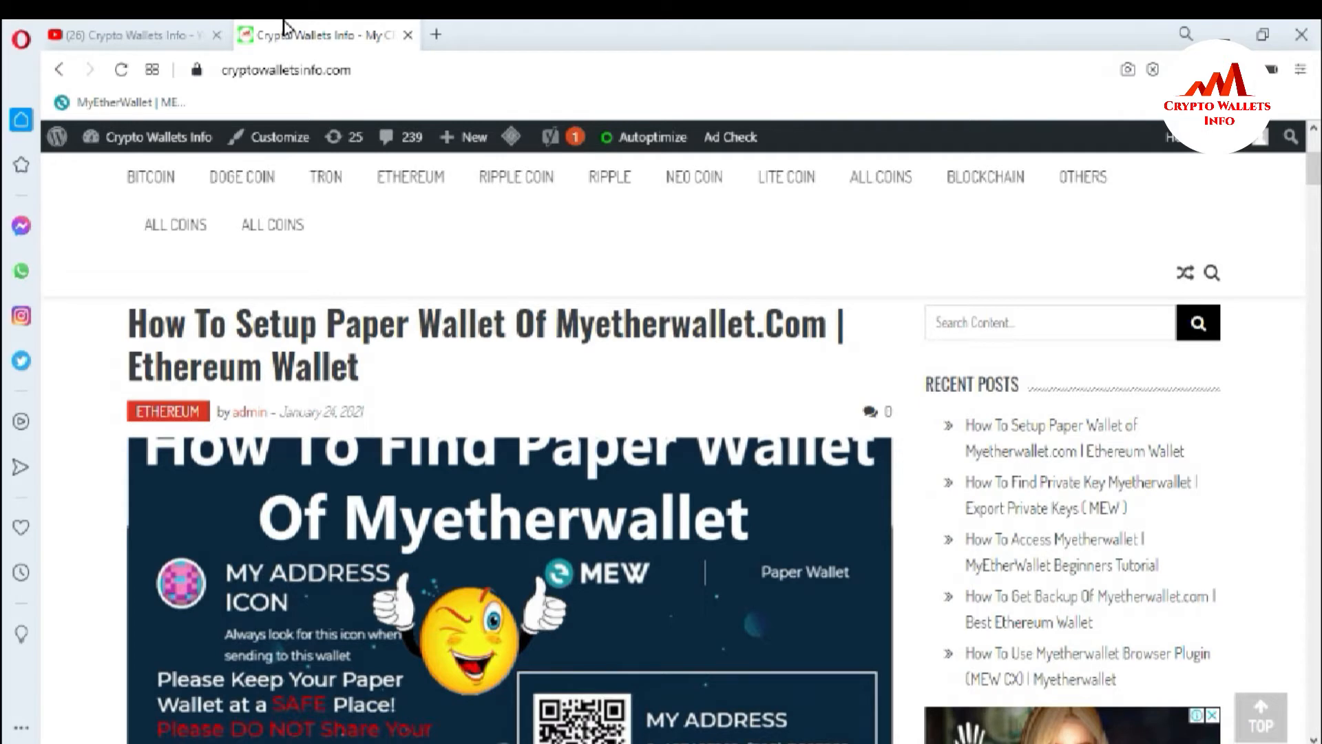
mouse_move(440, 37)
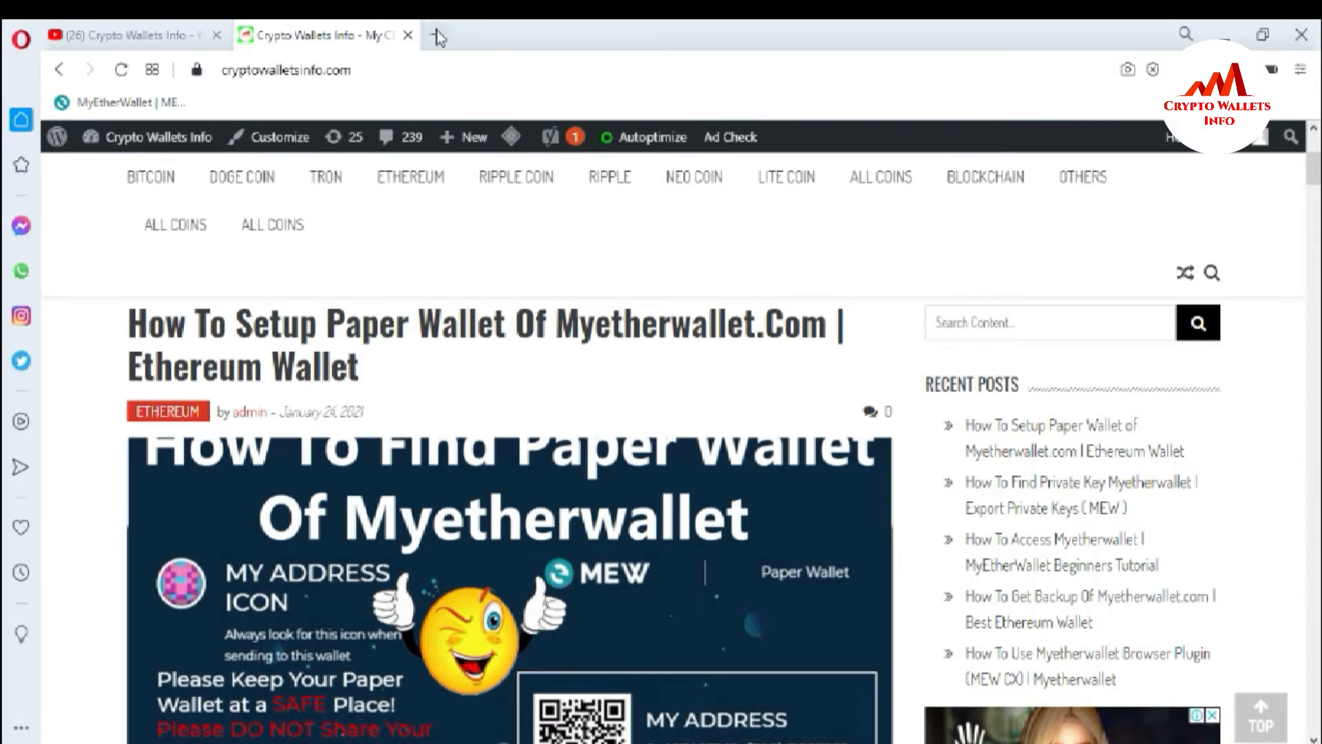
Load google.com in a new tab and enter 'atomic' in the search box.
click(440, 34)
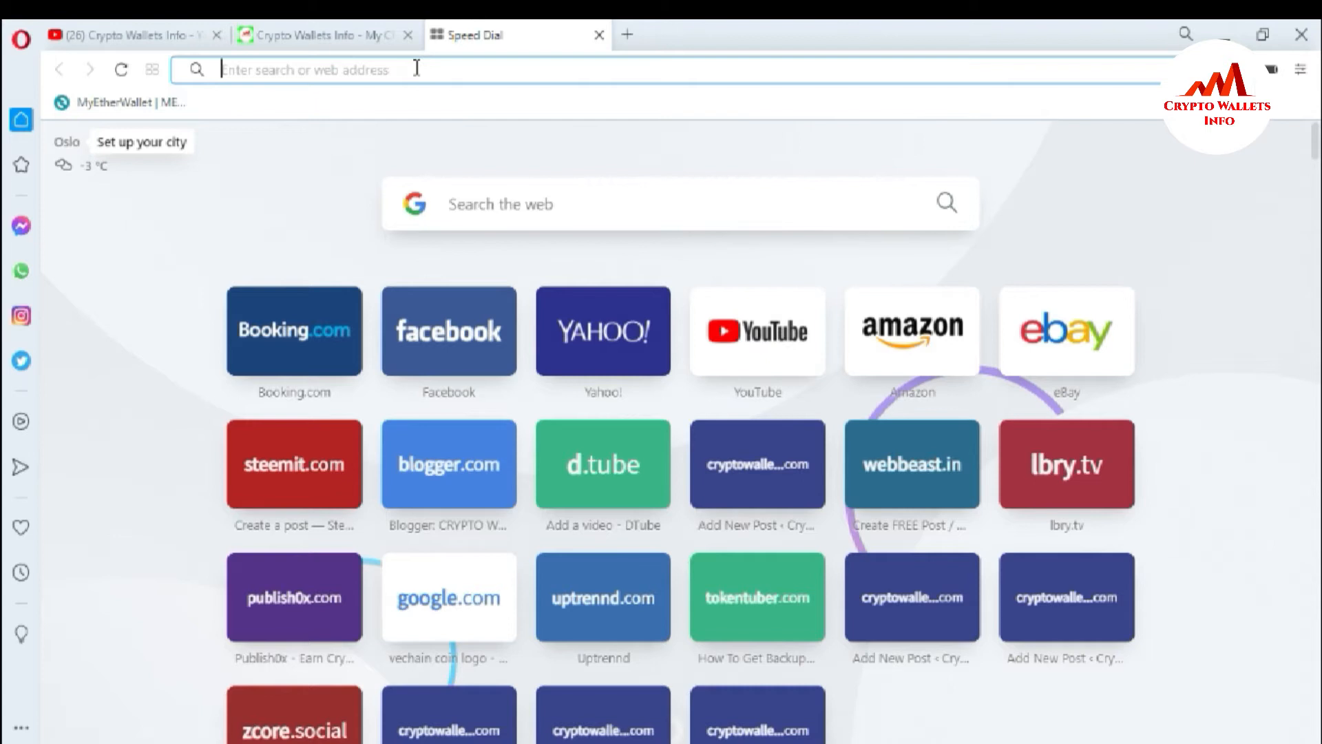
text(gog)
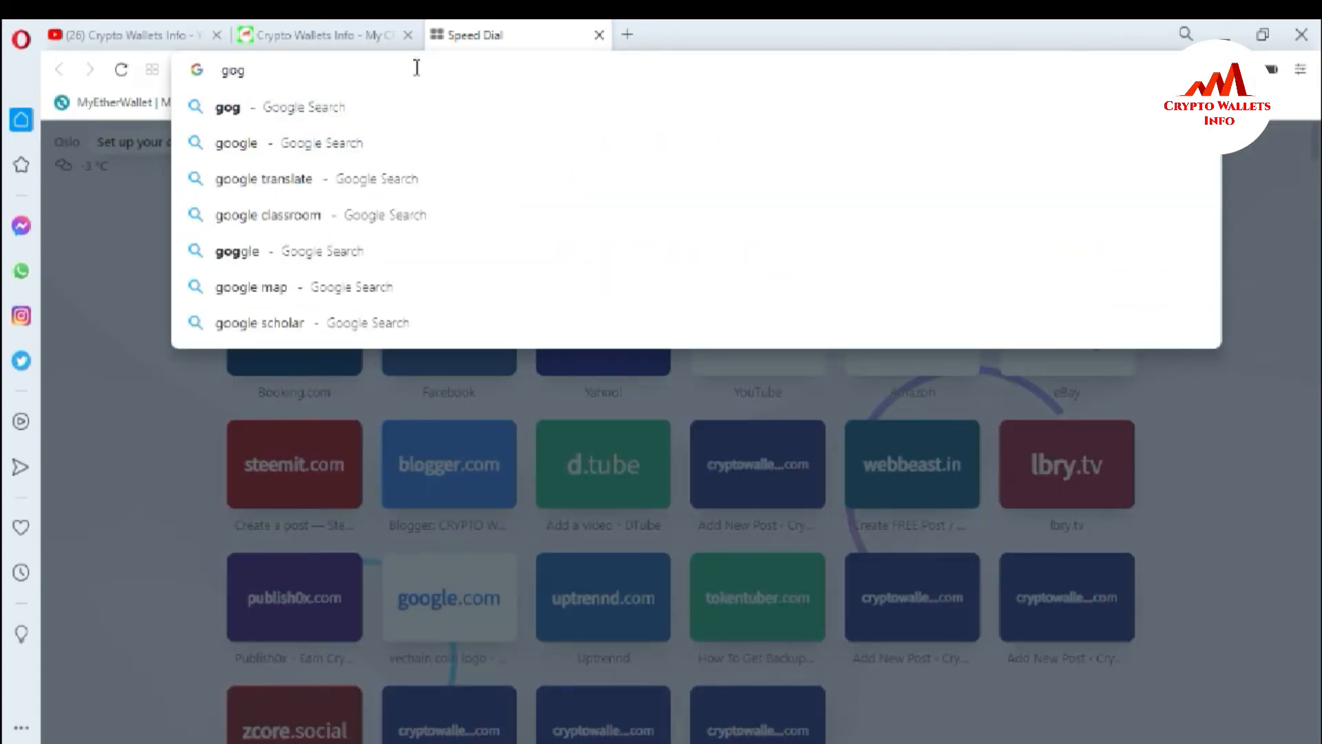
key(Backspace)
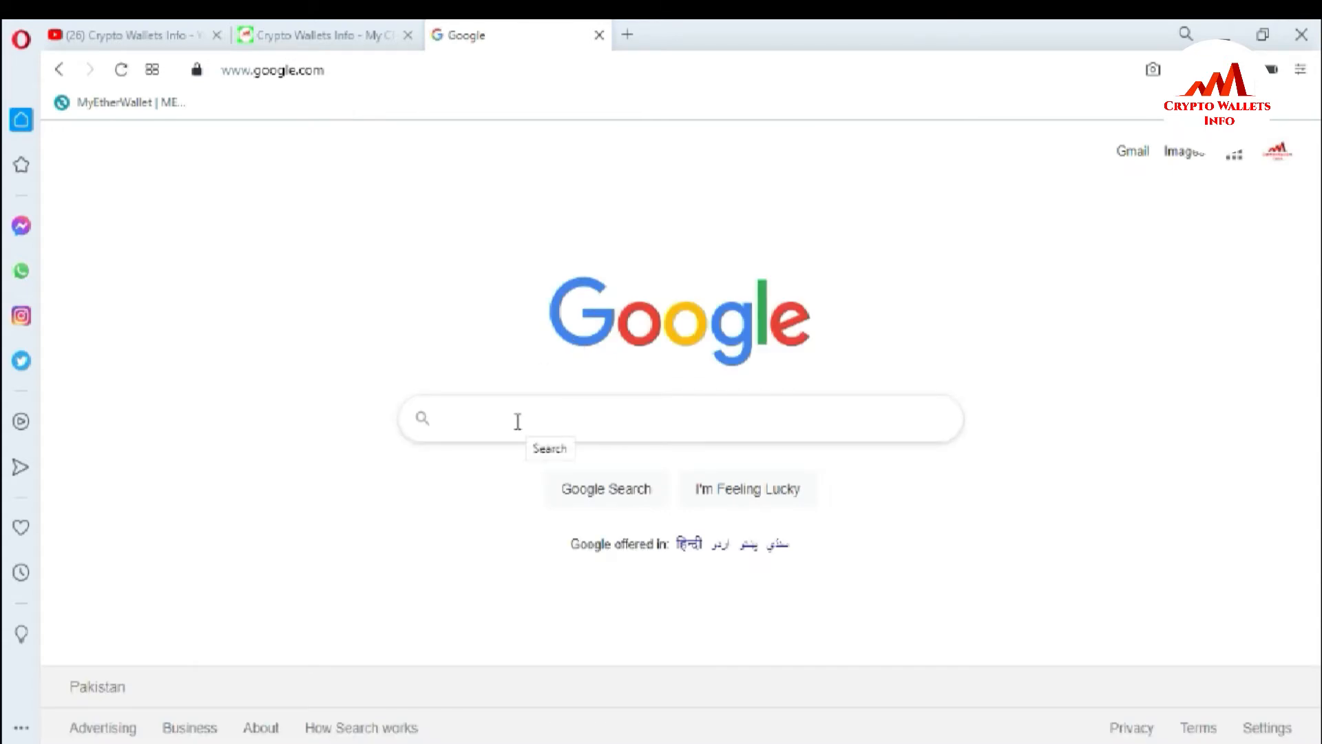
text(a)
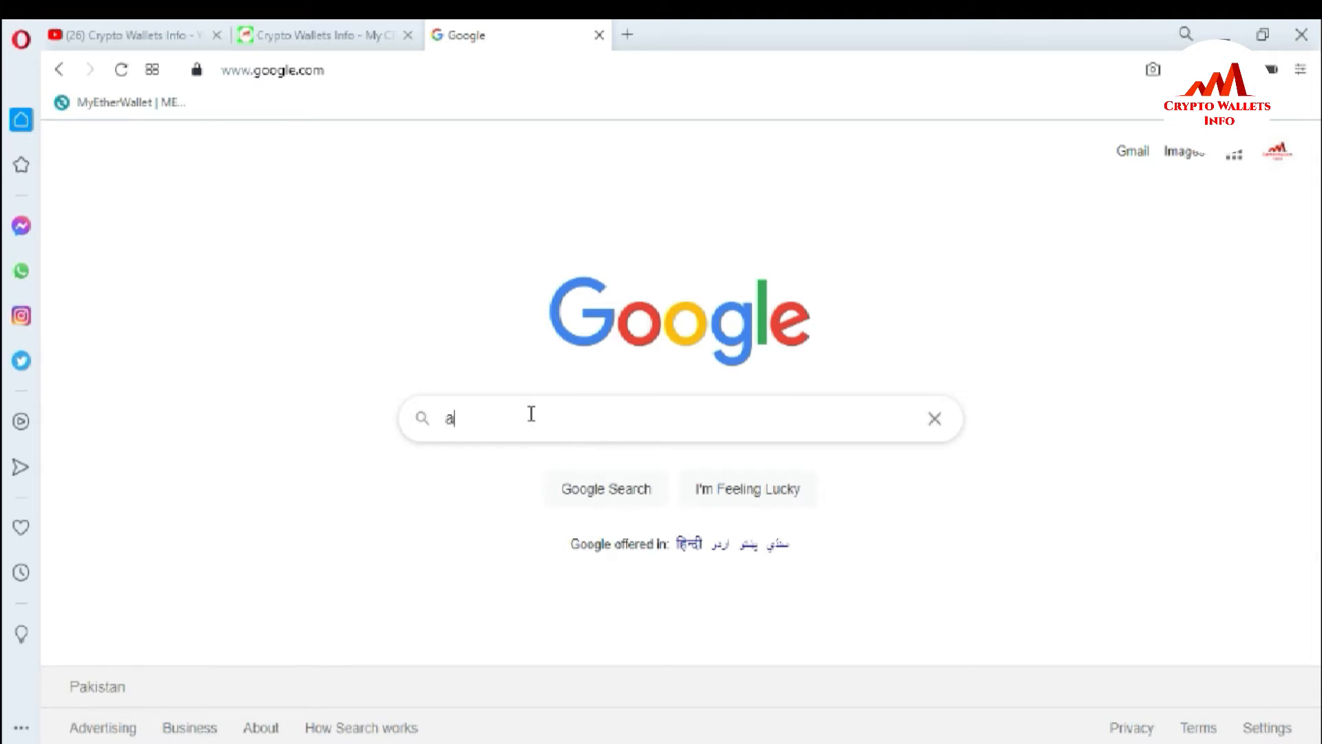
text(tomic)
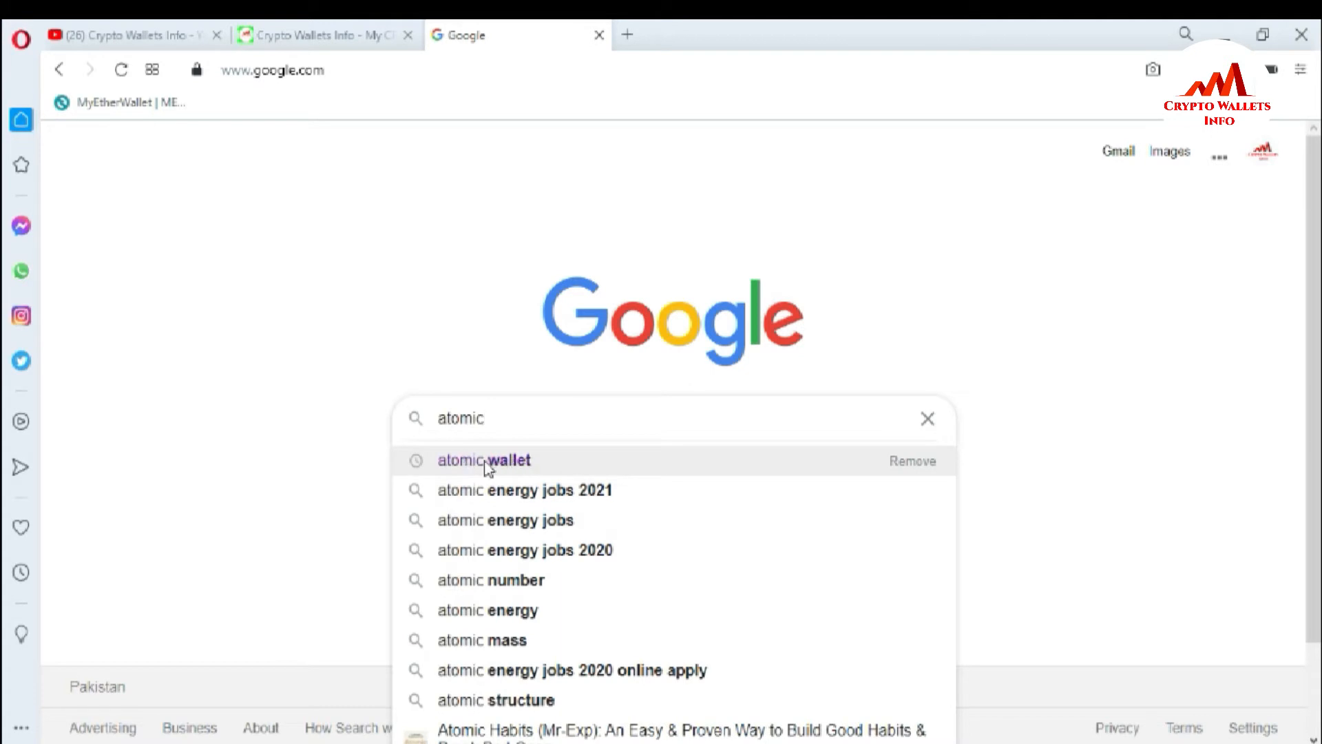
Run the 'atomic wallet' search and pick the Atomic Cryptocurrency Wallet result.
click(484, 460)
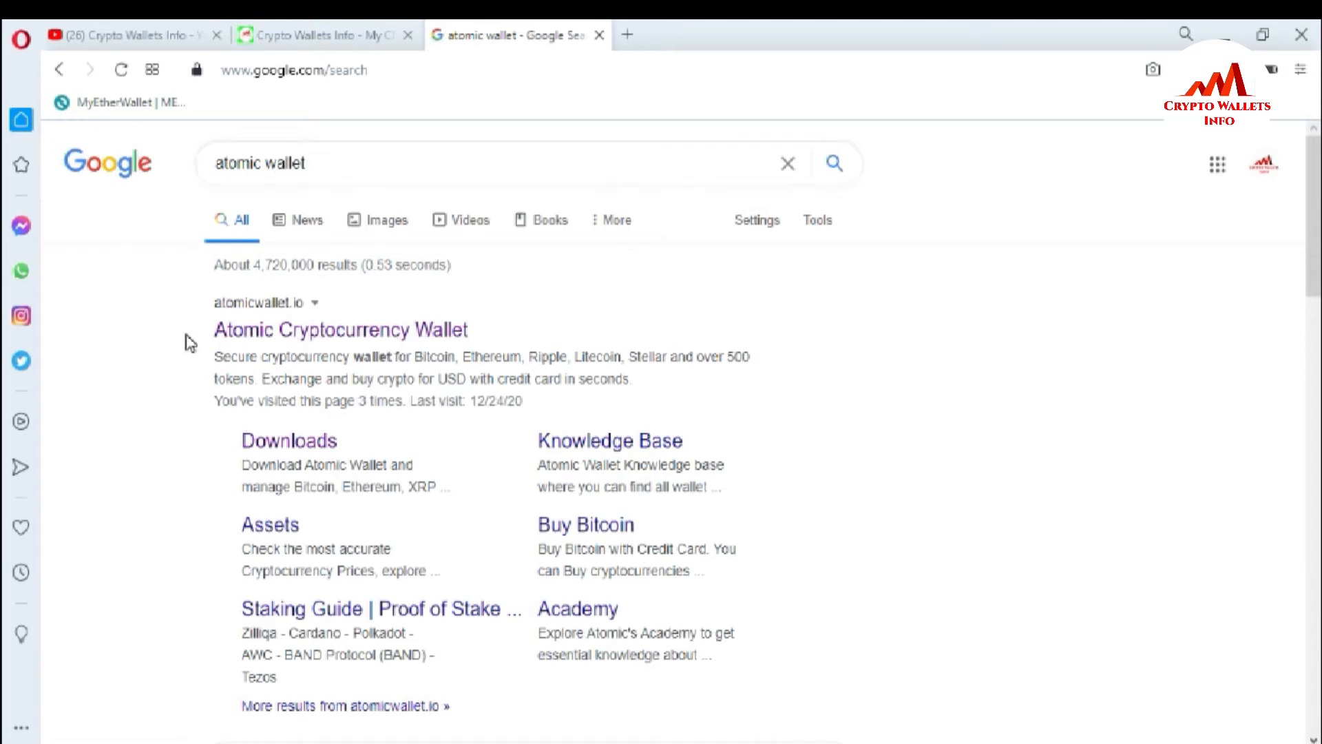
mouse_move(393, 149)
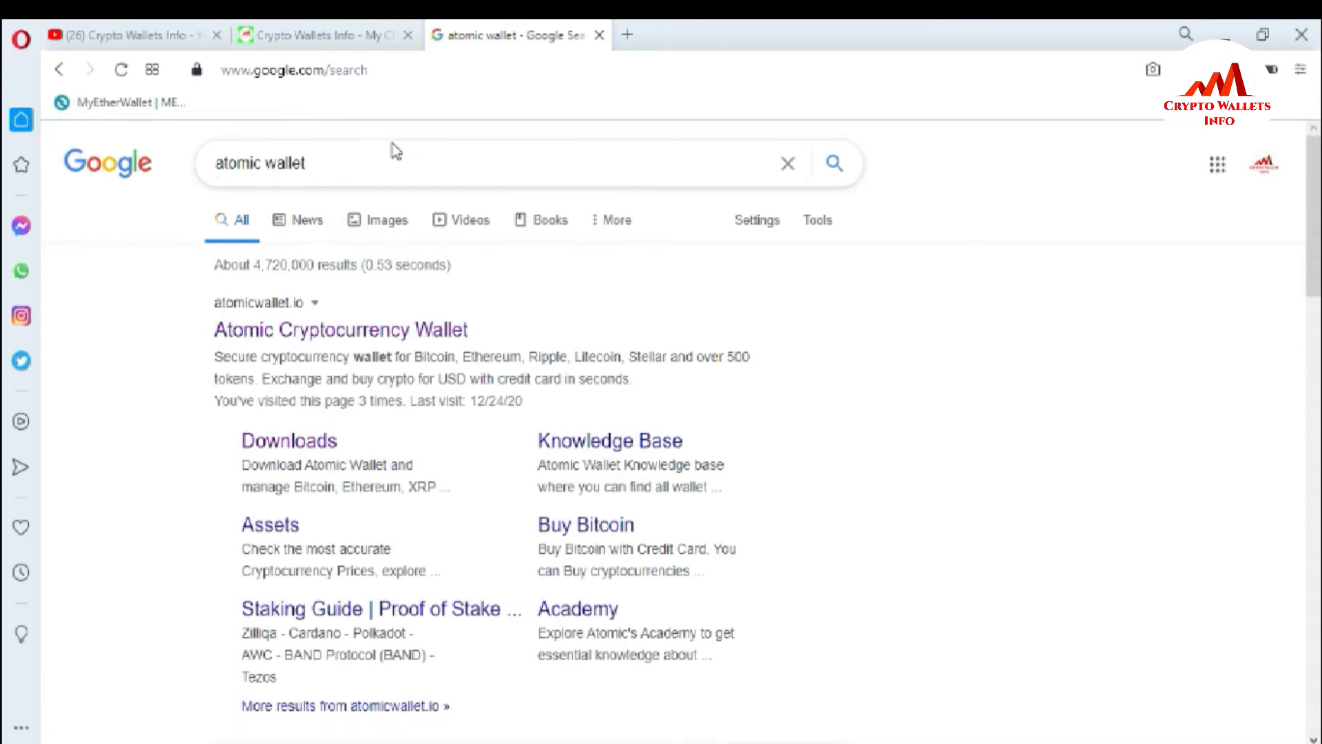
mouse_move(476, 339)
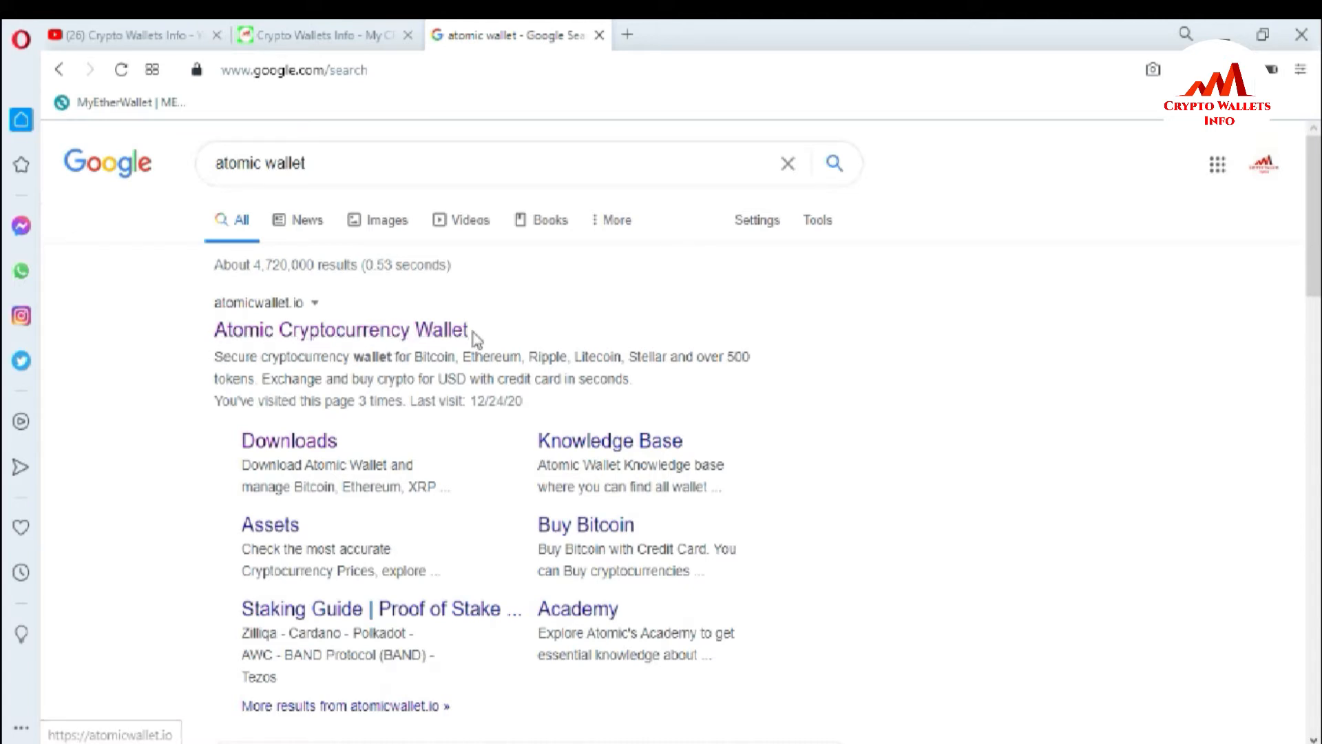
click(190, 302)
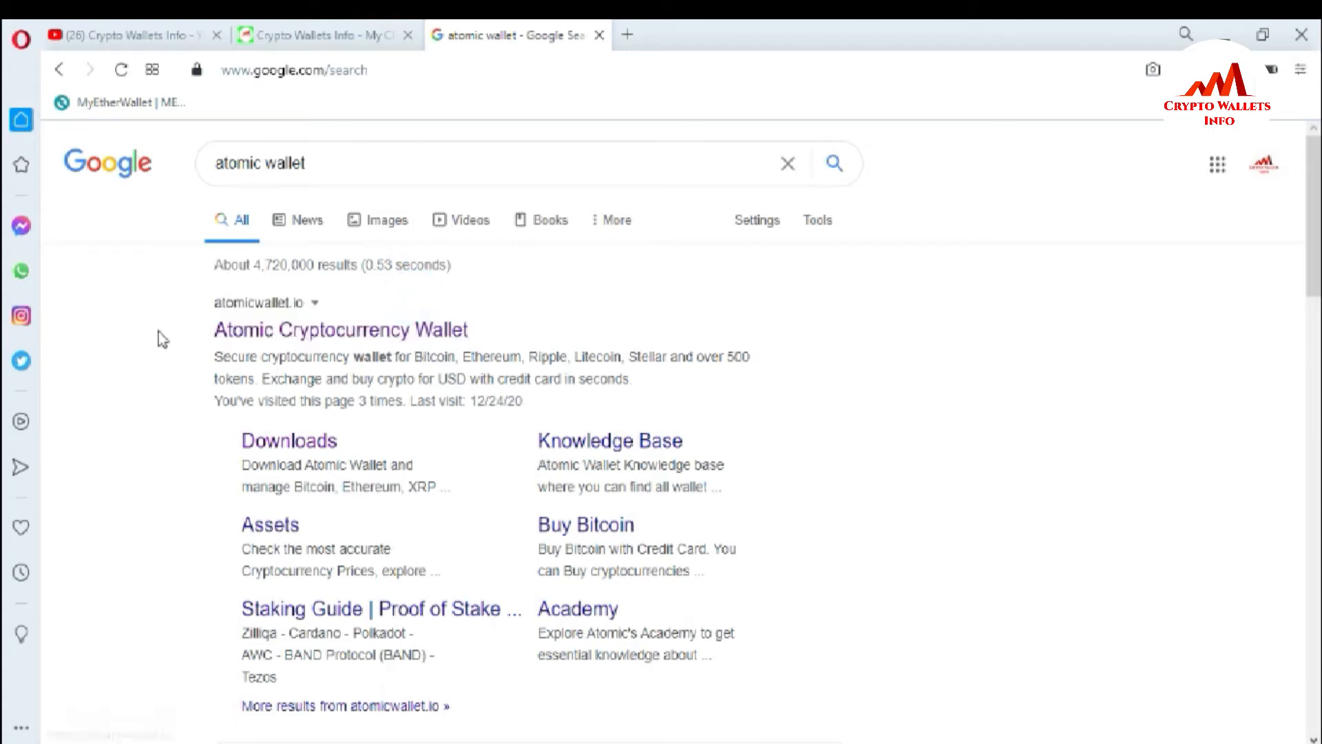
Land on the official homepage and verify the address reads atomicwallet.io.
click(338, 331)
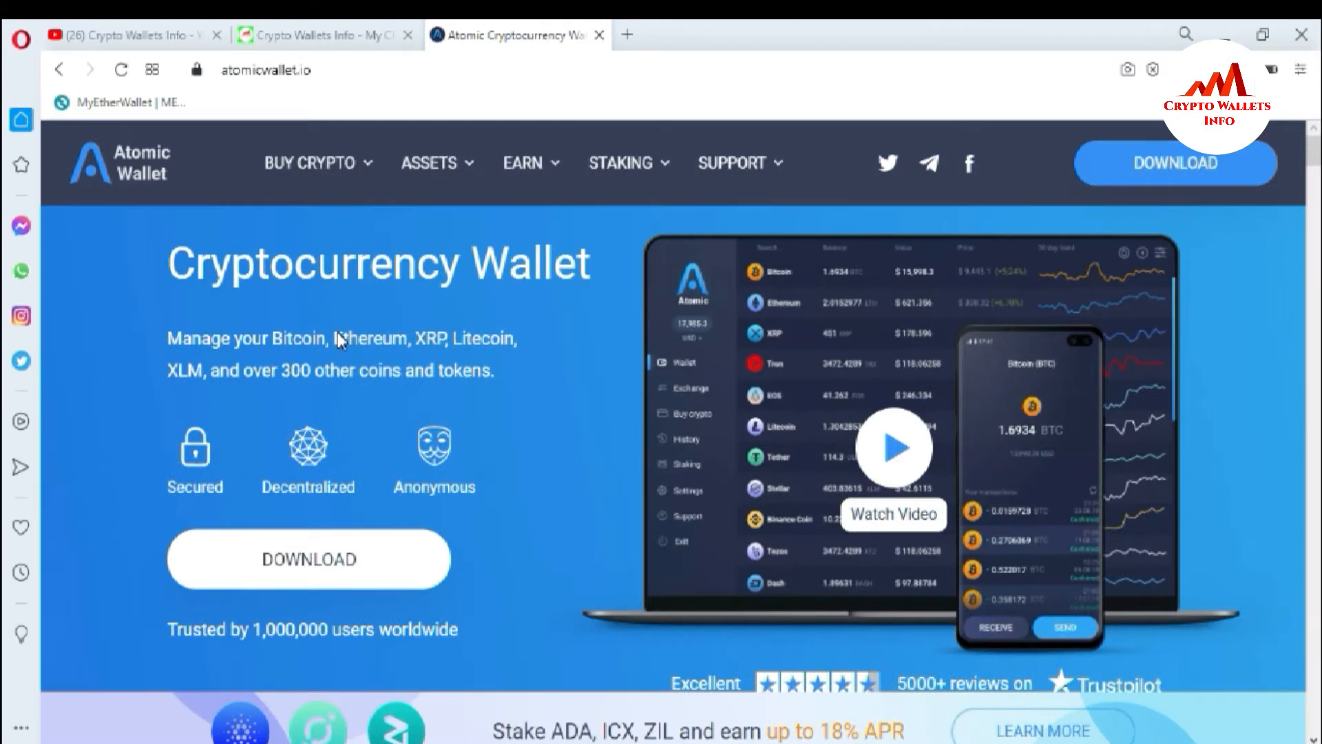
mouse_move(281, 95)
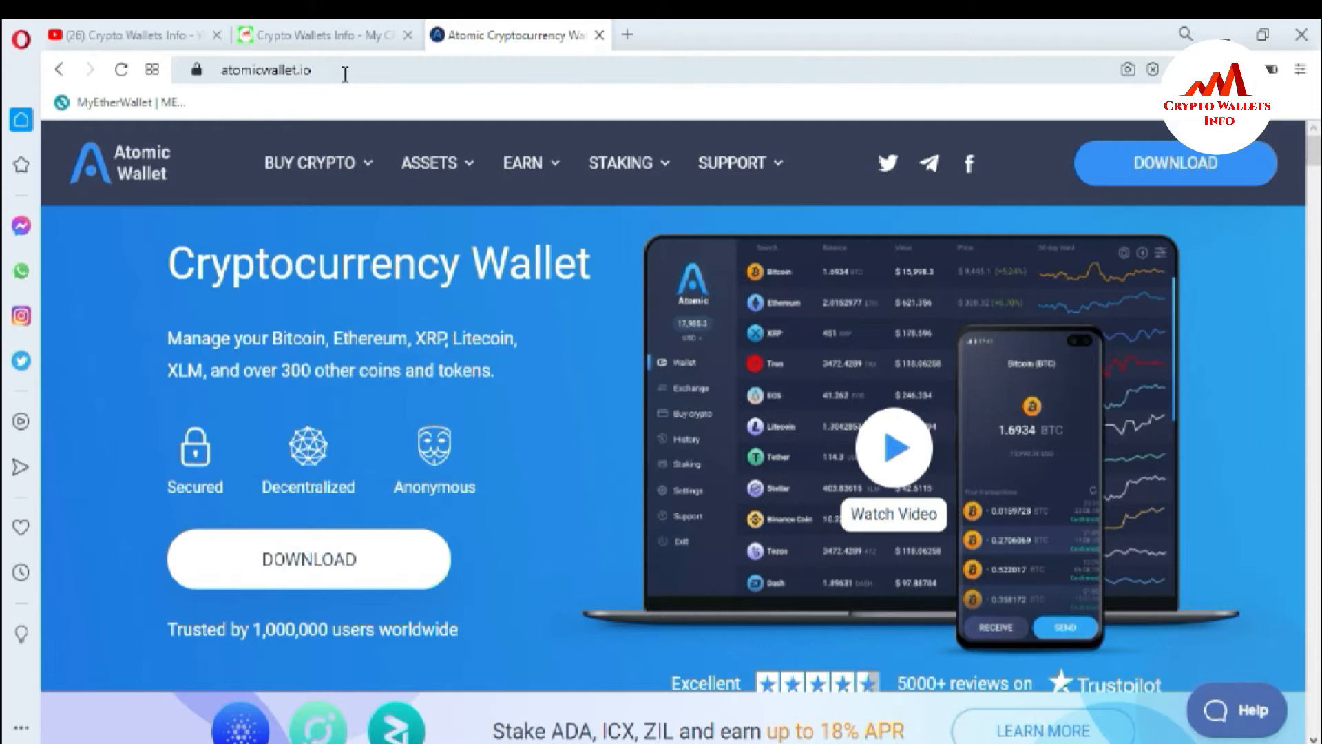
click(262, 70)
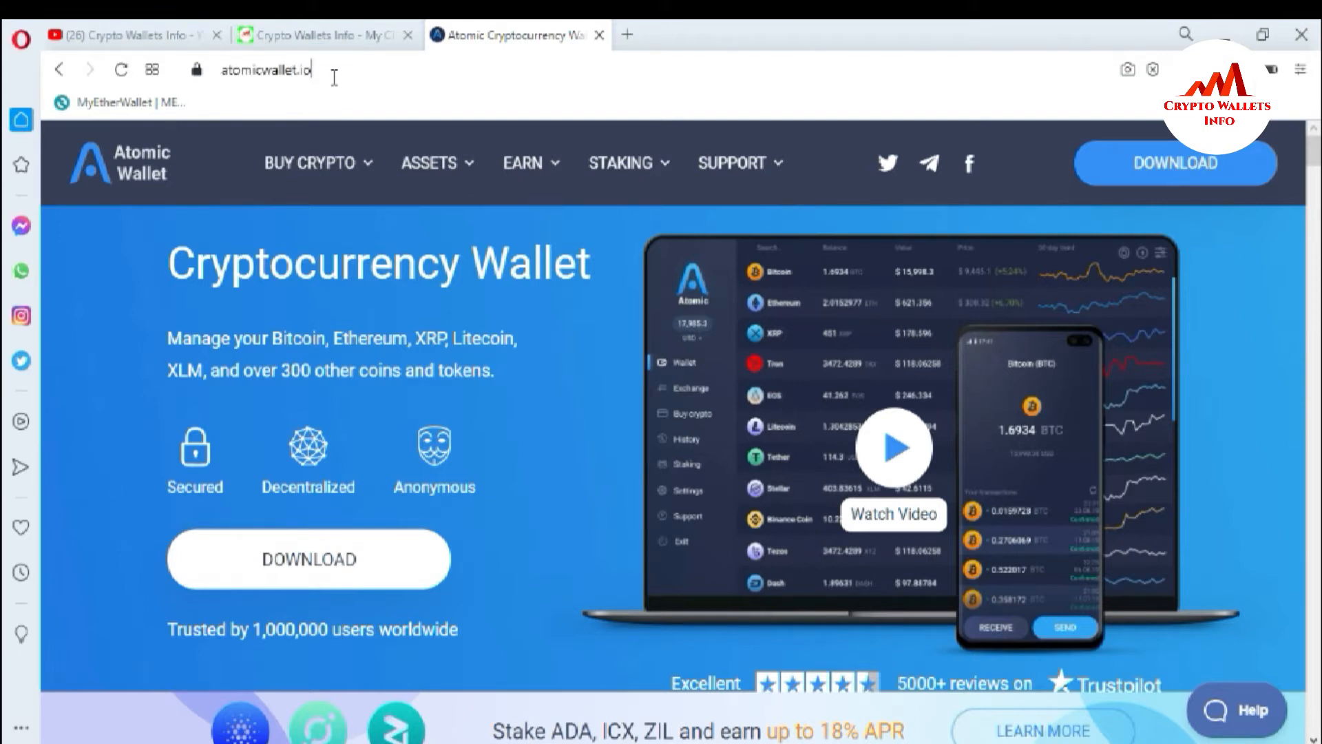
mouse_move(325, 129)
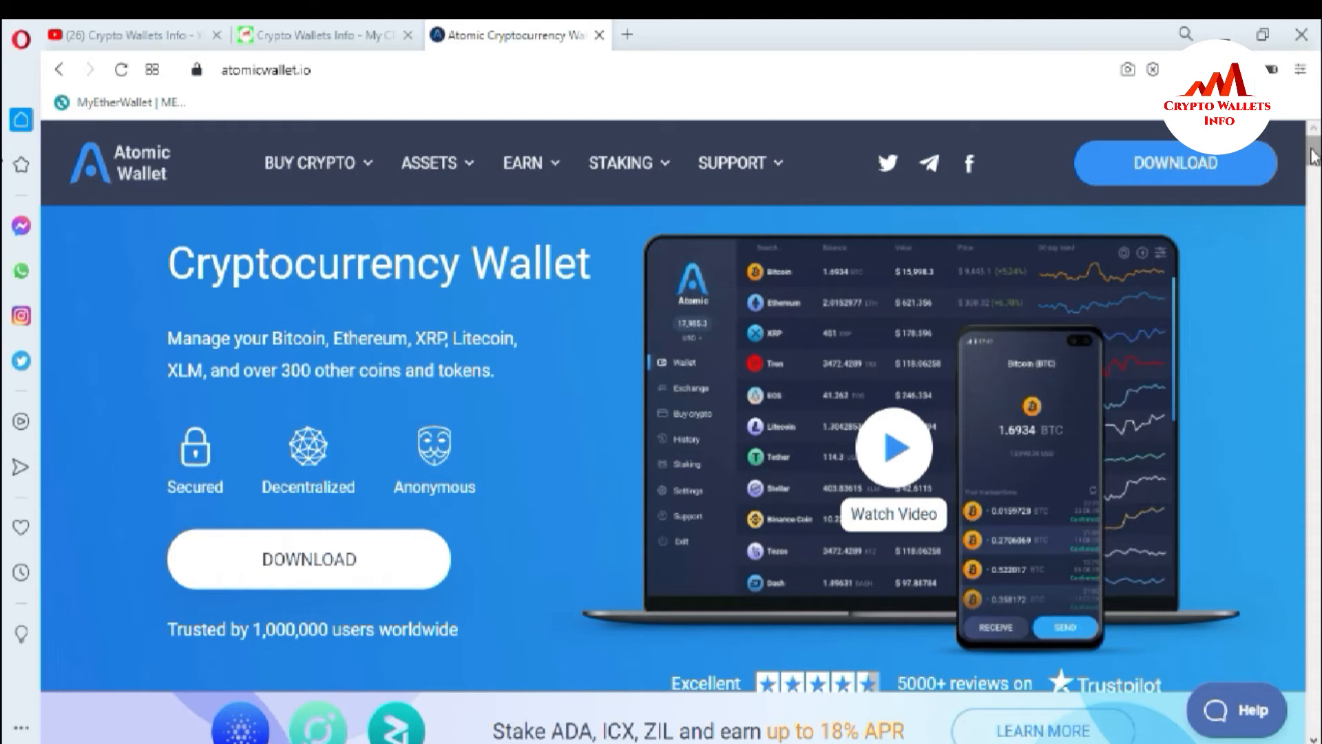
scroll(down, 3)
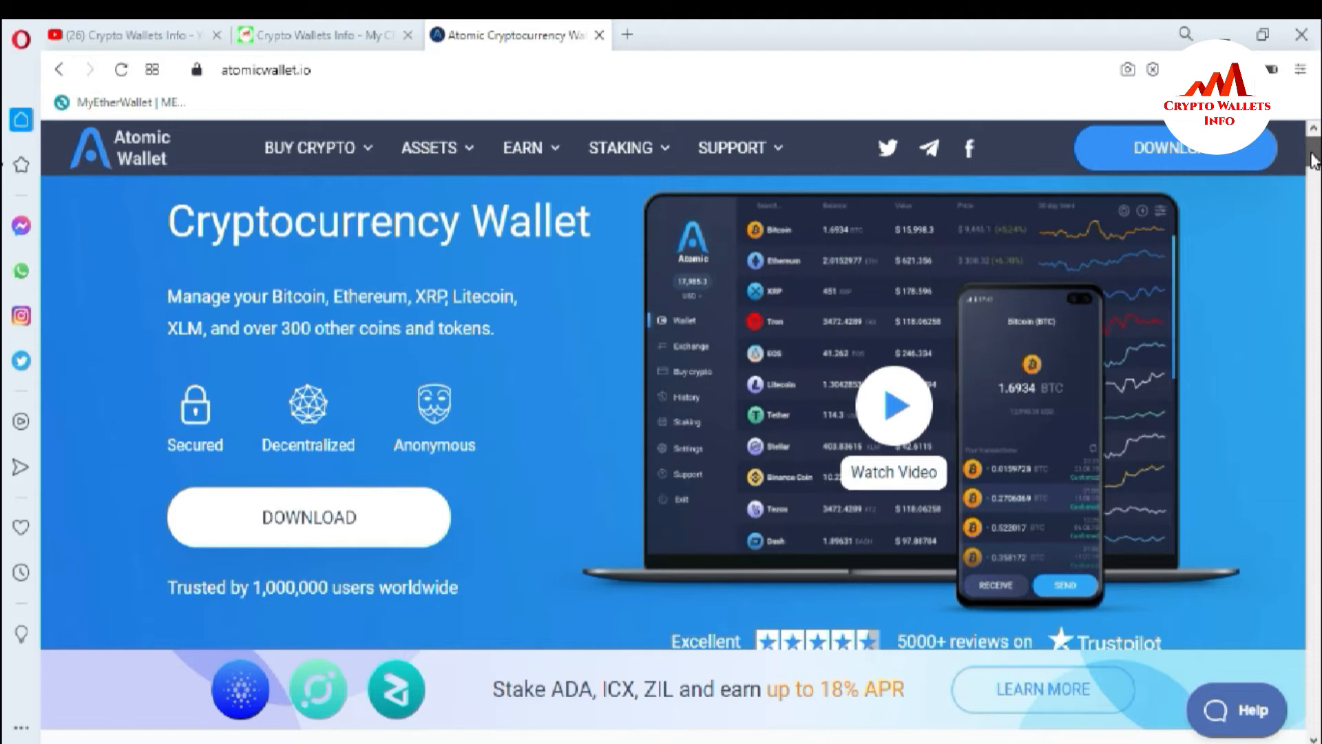
Scroll the homepage to the staking table listing AWC, ZIL, BAND, ATOM, ICX and ADA.
scroll(down, 3)
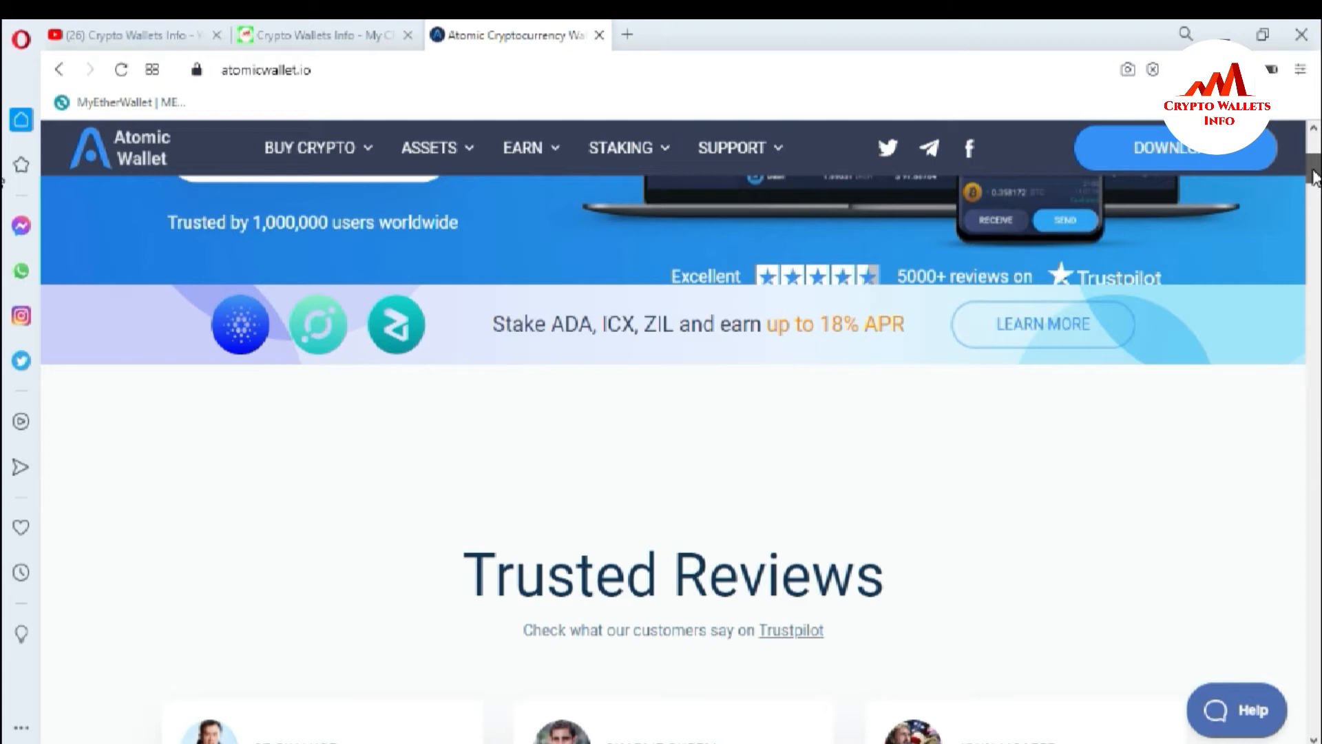
scroll(down, 3)
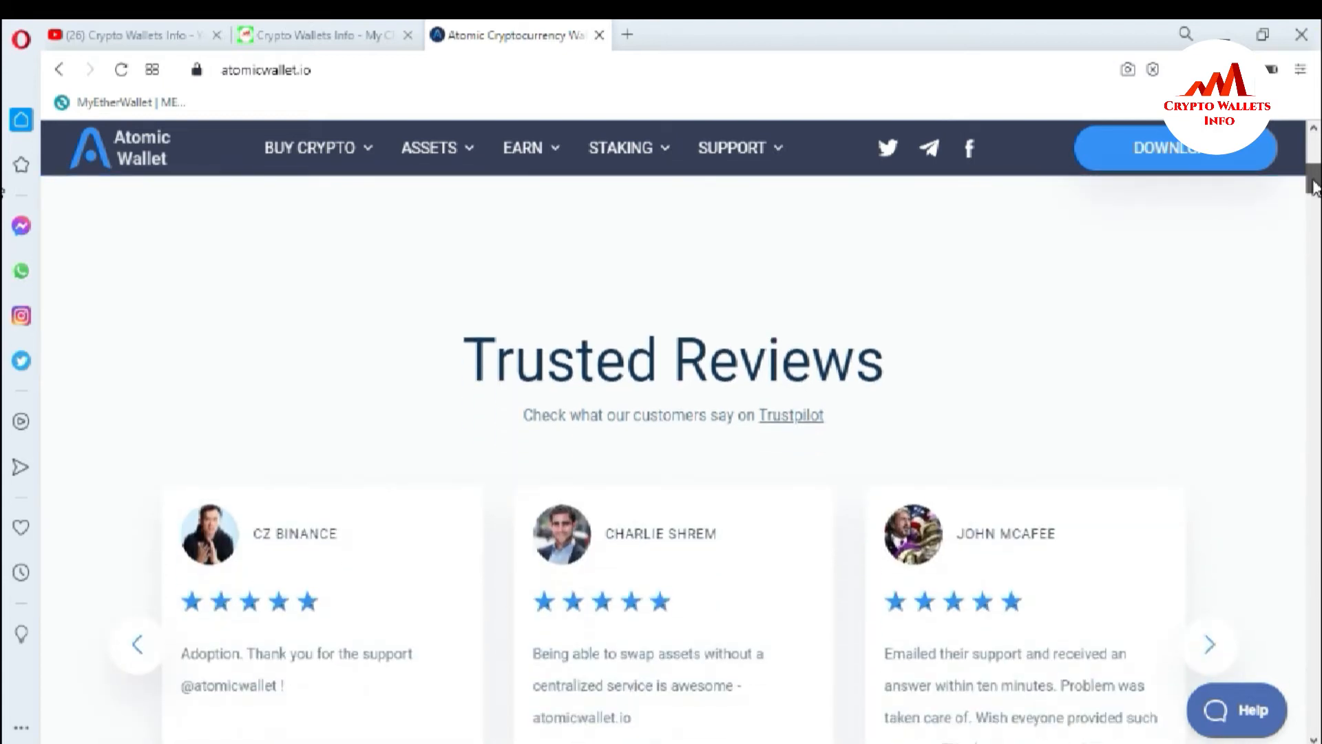
scroll(down, 3)
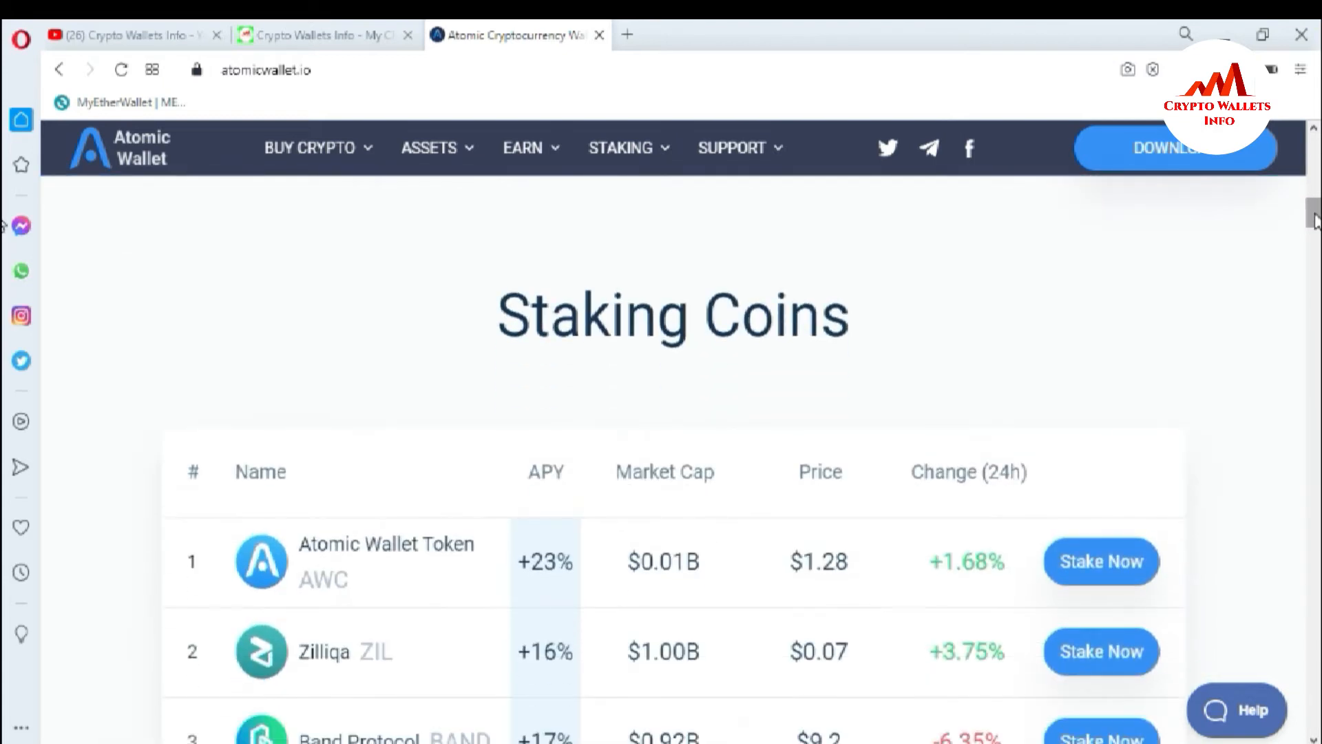
scroll(down, 3)
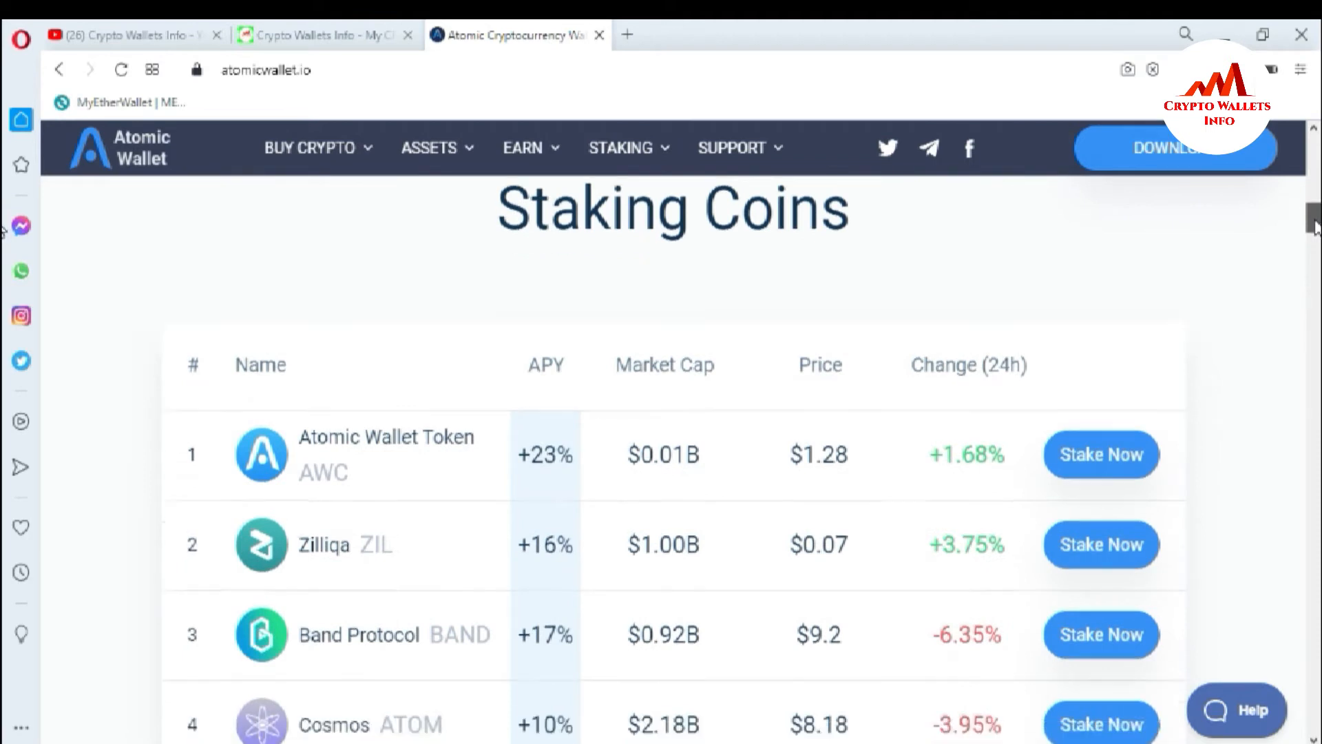
scroll(down, 3)
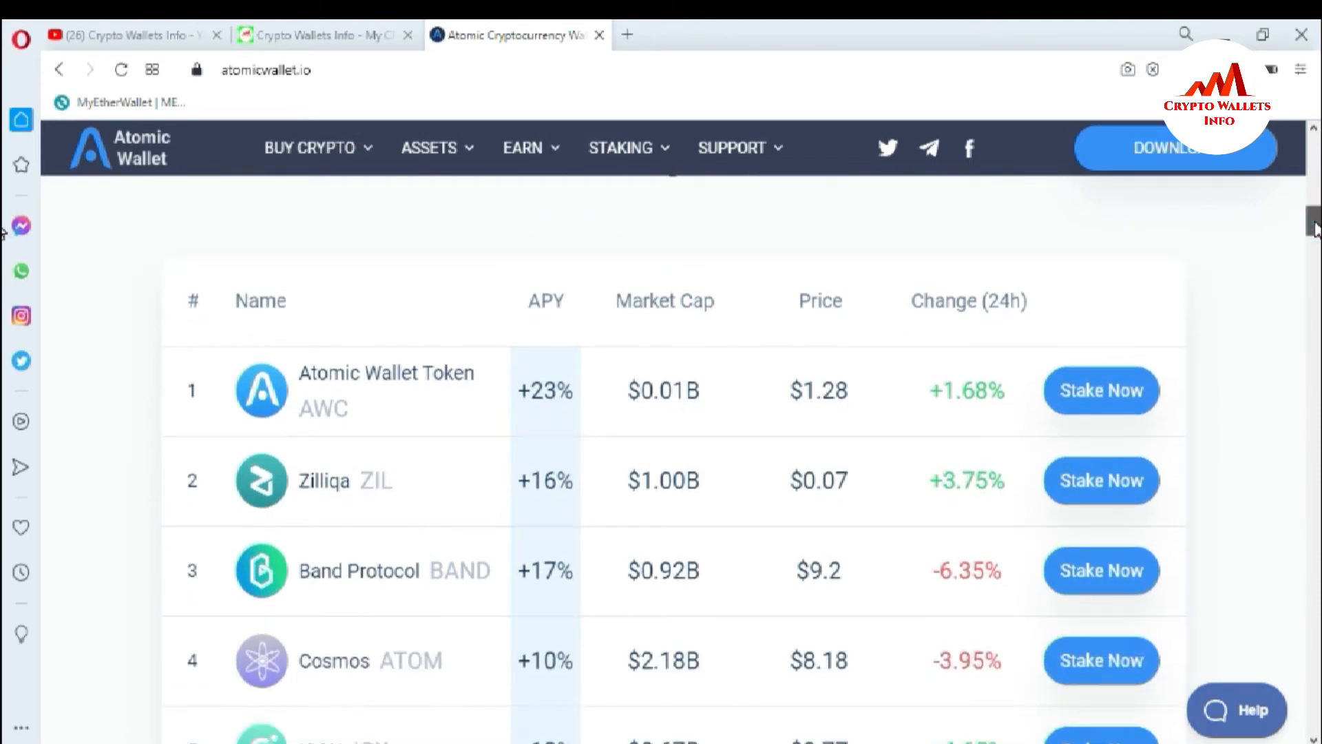
scroll(down, 3)
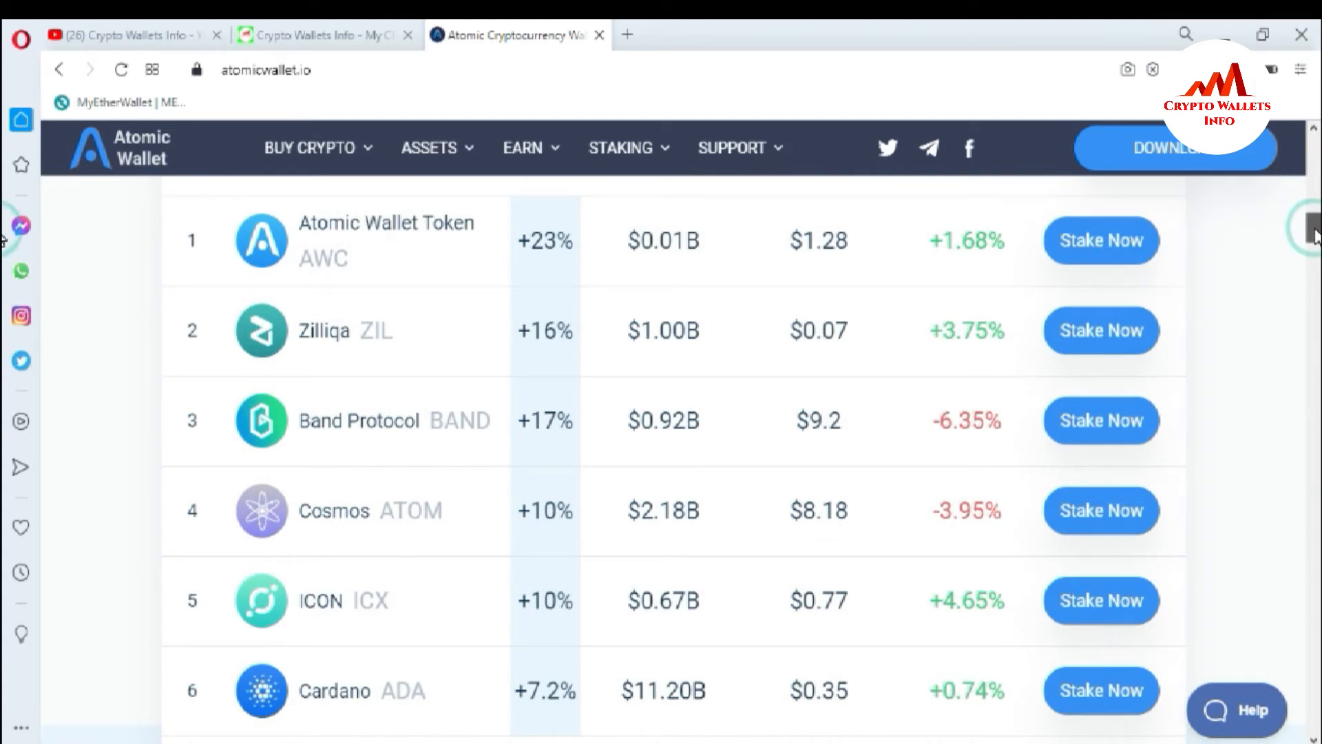
mouse_move(410, 252)
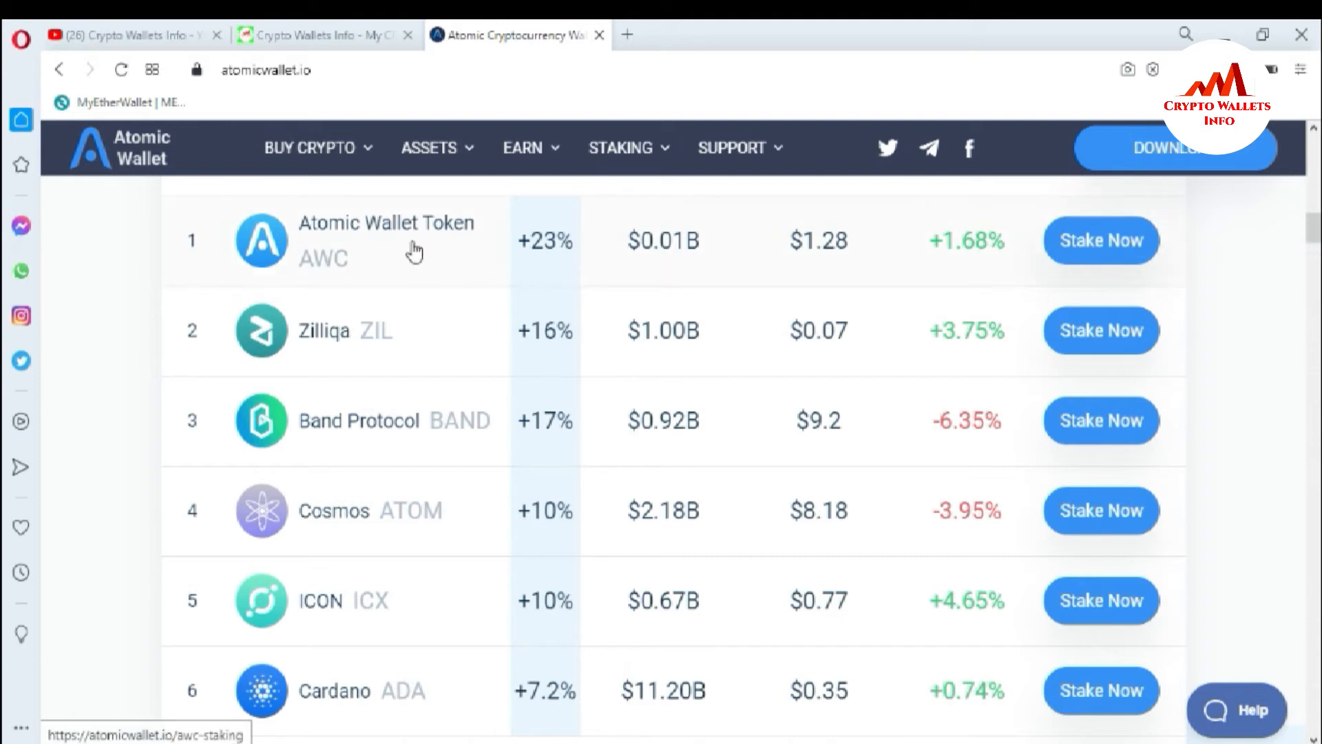
mouse_move(566, 263)
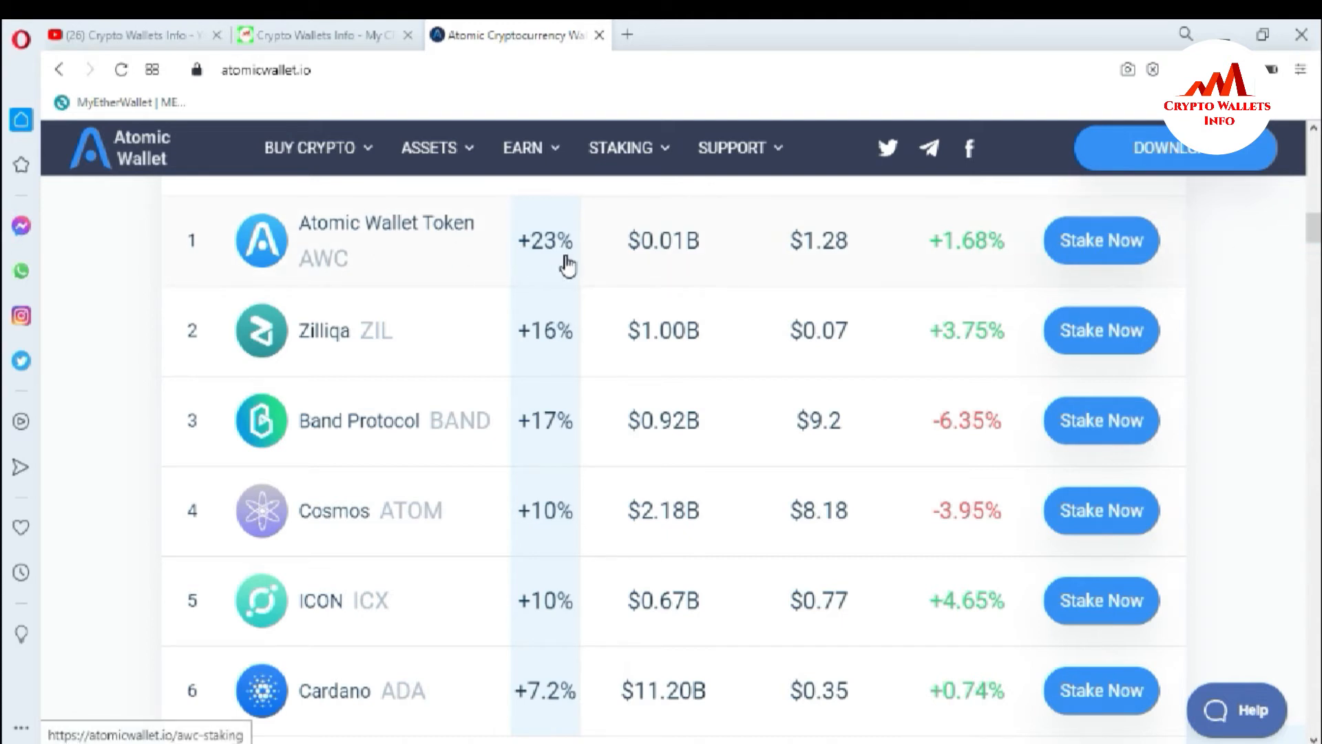
mouse_move(1126, 309)
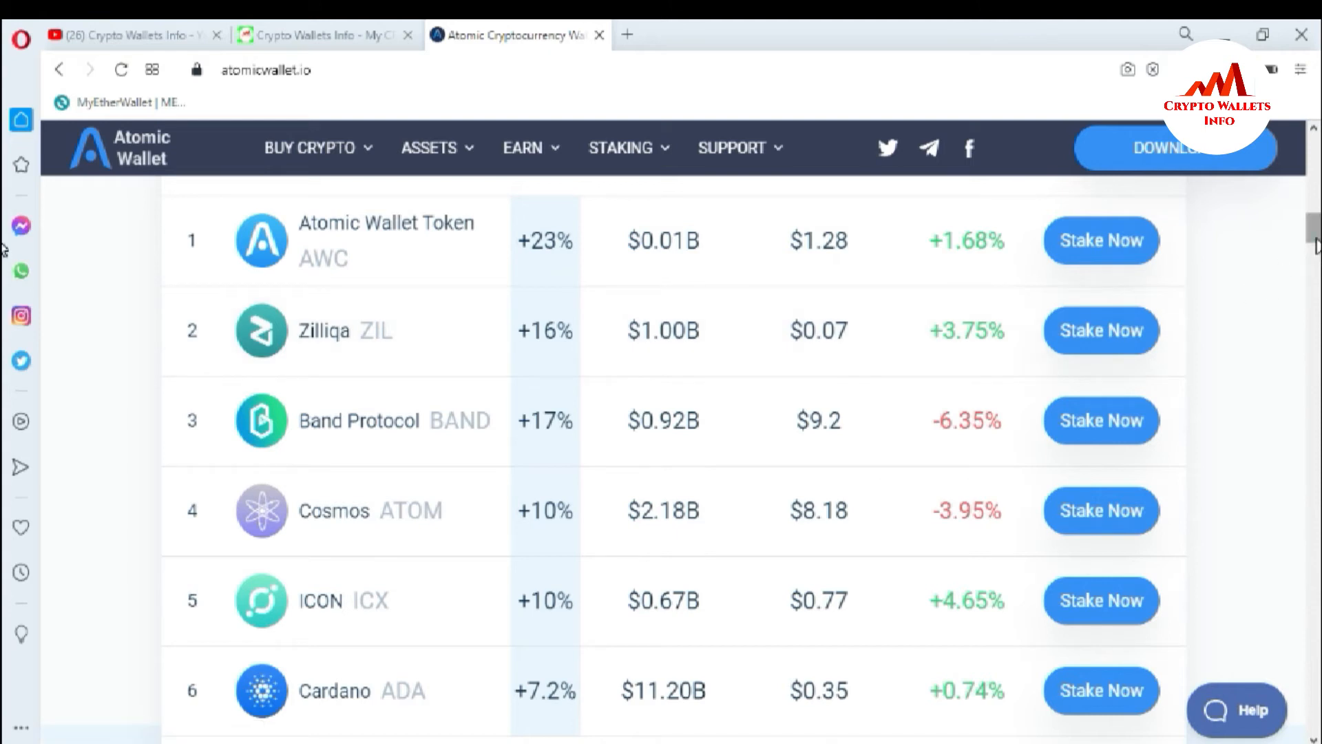
scroll(down, 3)
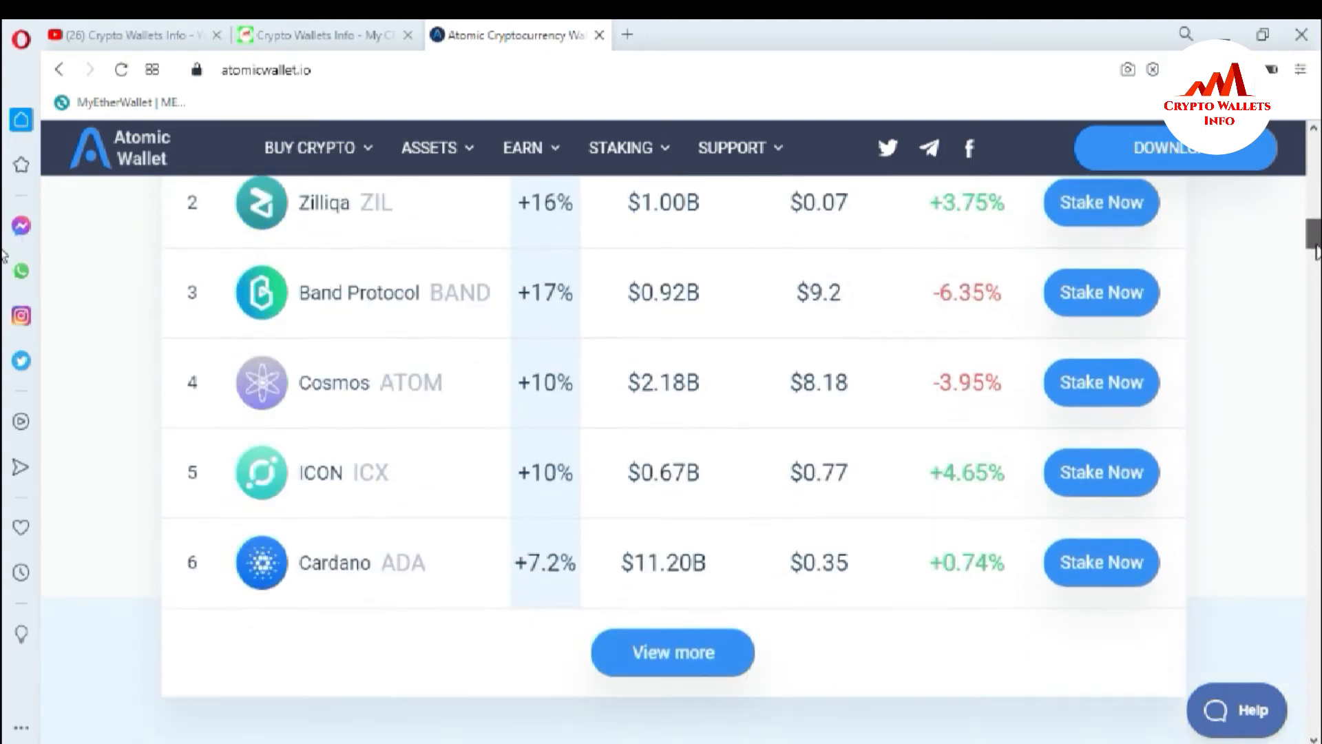
scroll(up, 3)
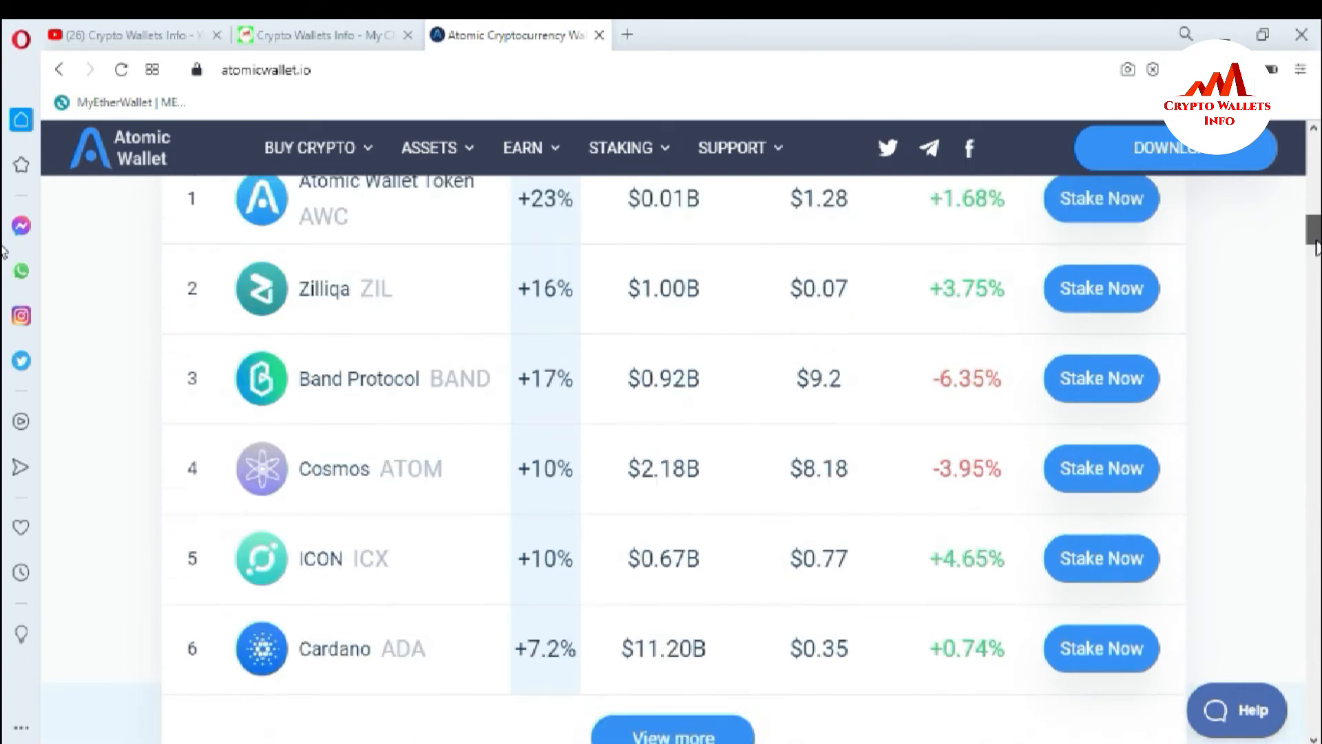
scroll(down, 3)
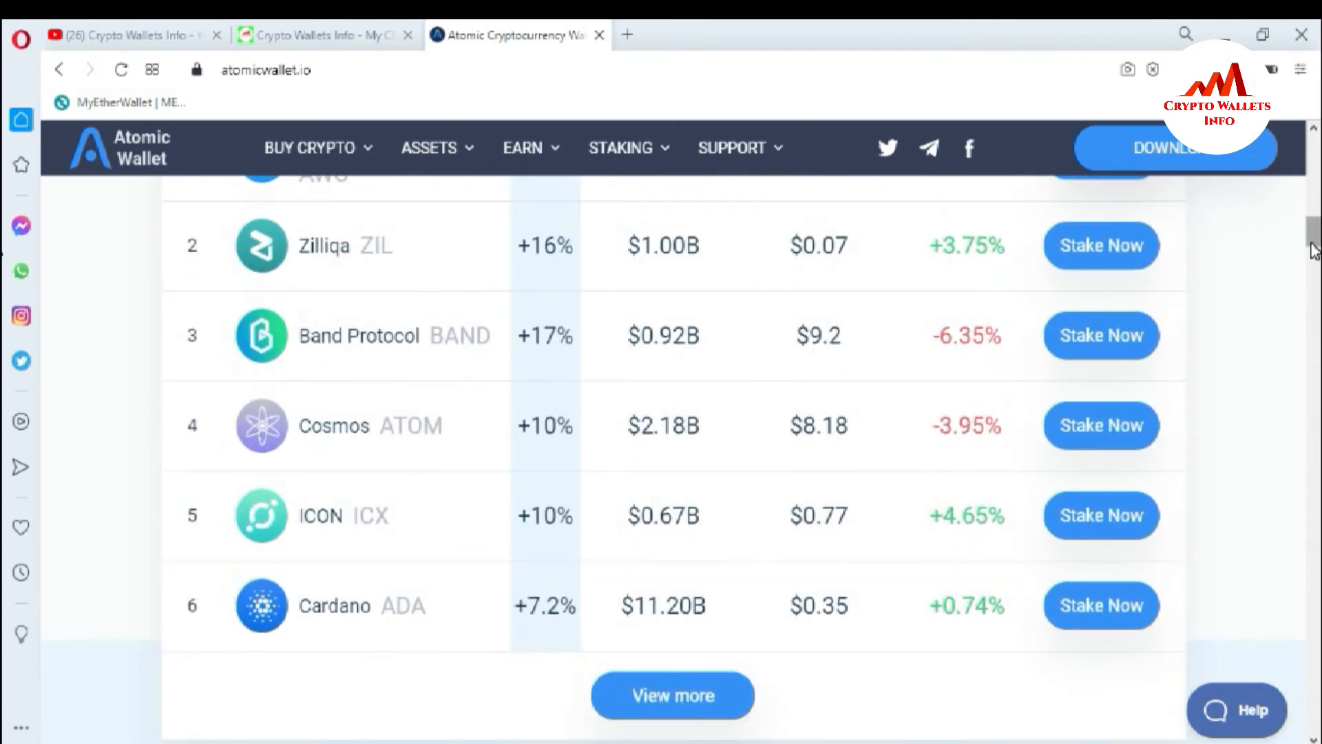
mouse_move(862, 543)
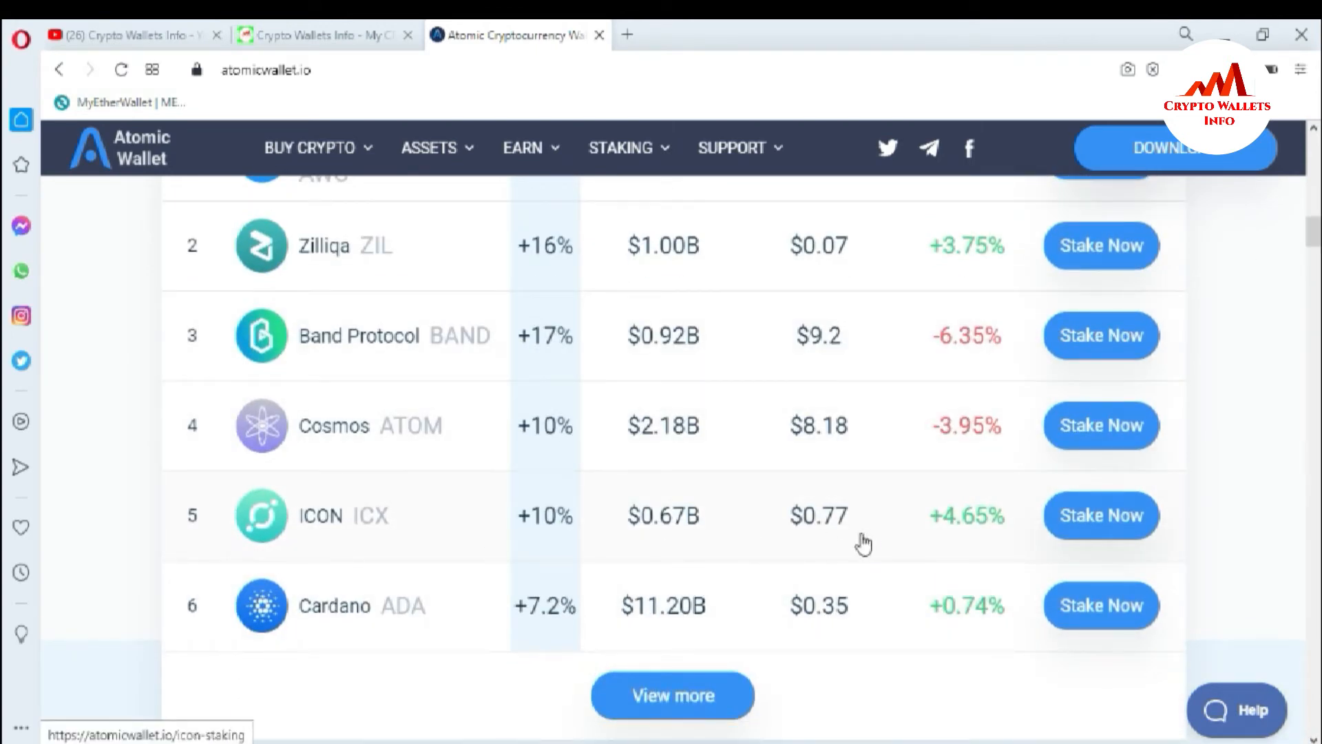
mouse_move(1057, 539)
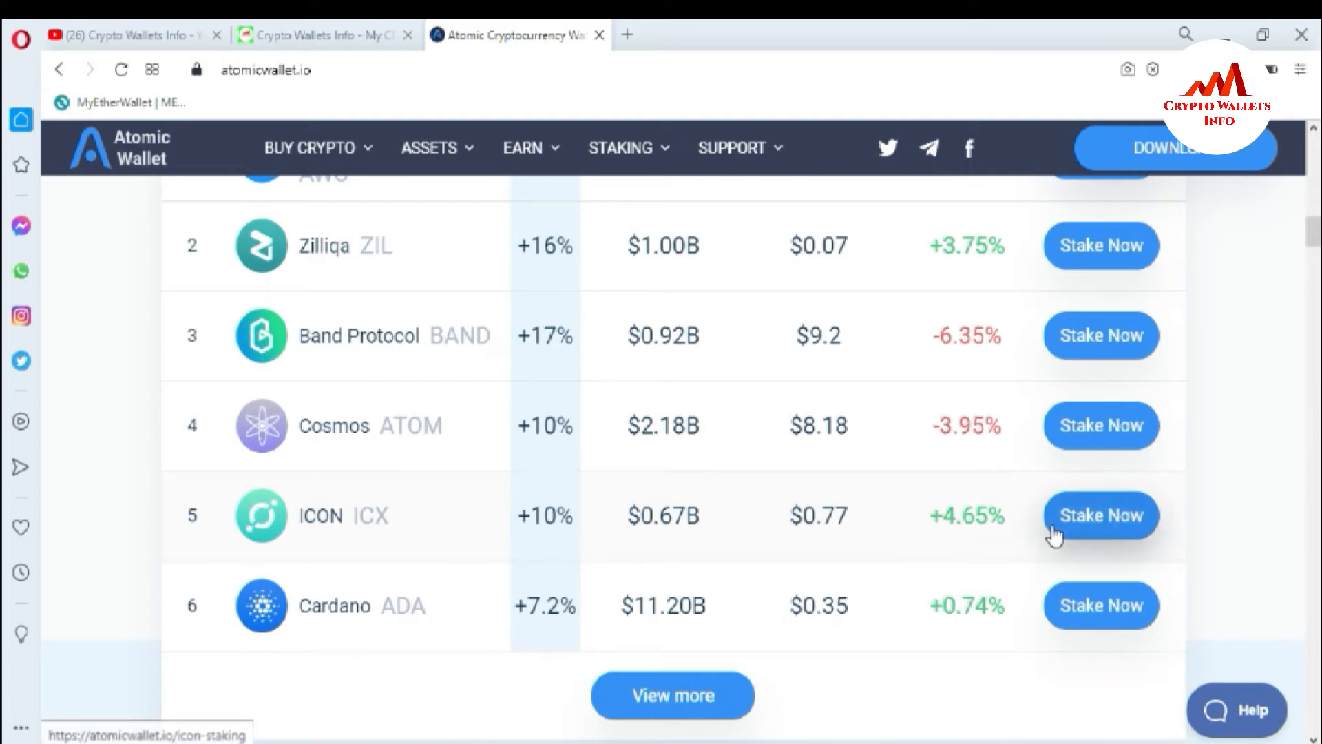
mouse_move(1074, 556)
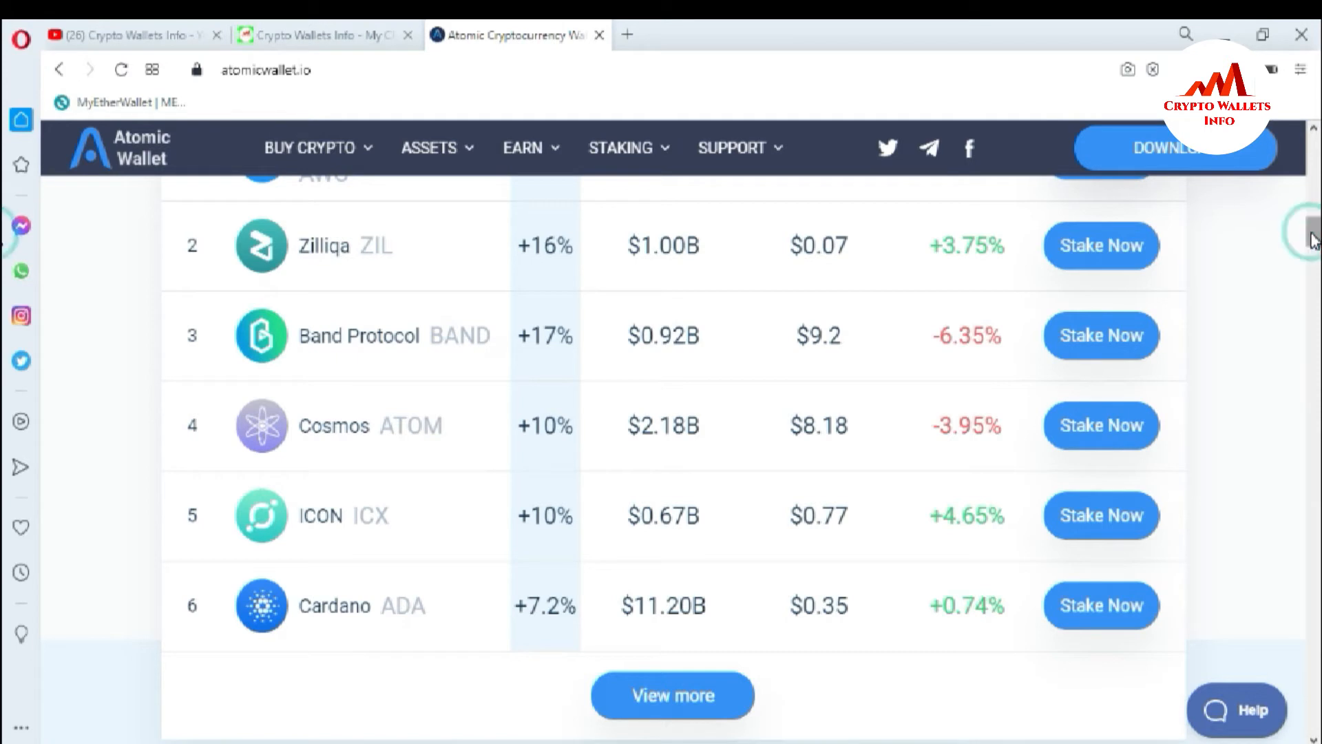
Scroll past portfolio, exchange, buy crypto and staking to the Secure, Anonymous, 24/7 support features.
scroll(up, 3)
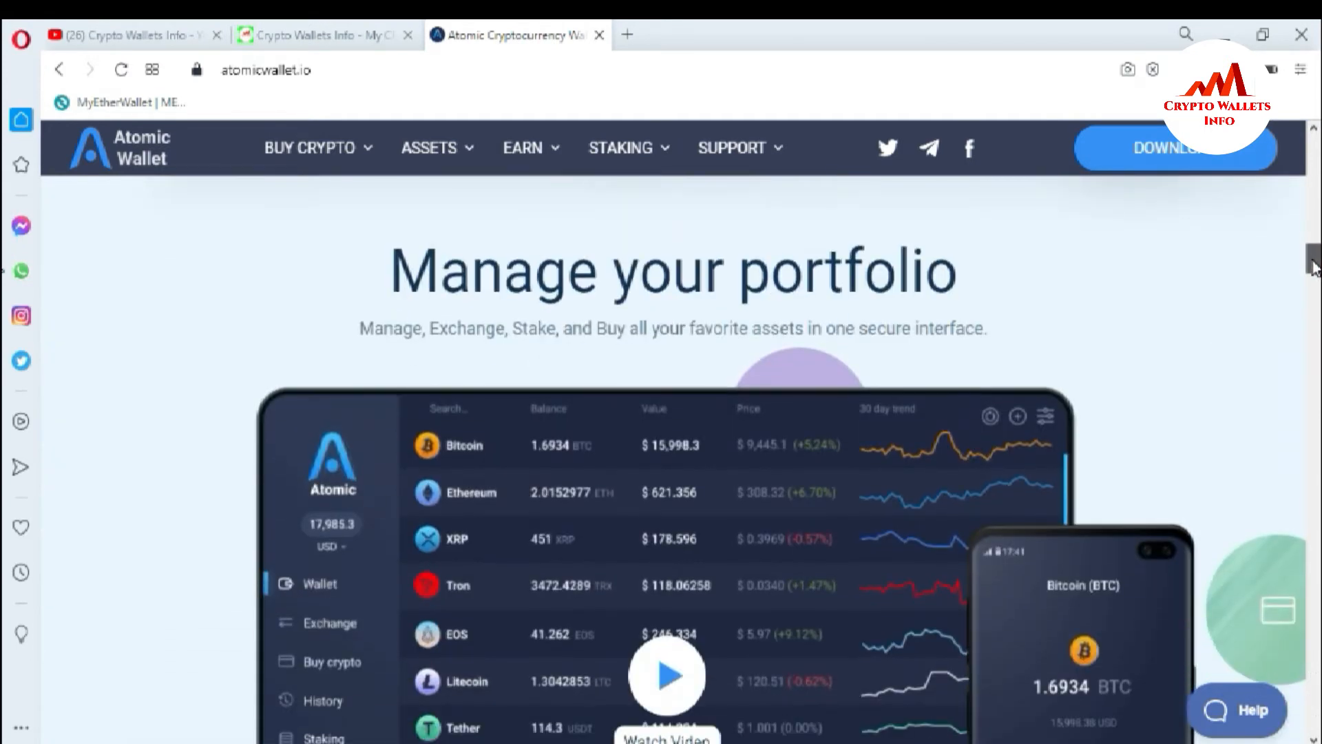
scroll(down, 3)
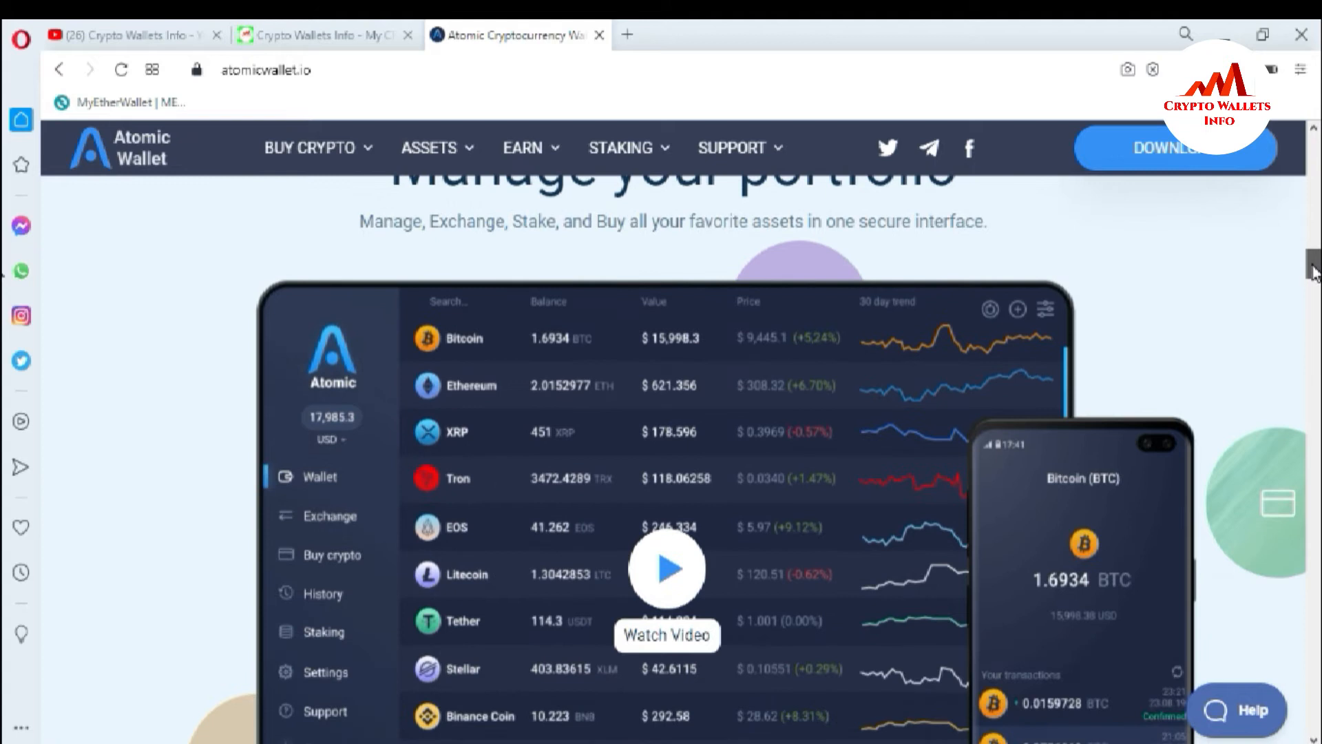
scroll(down, 3)
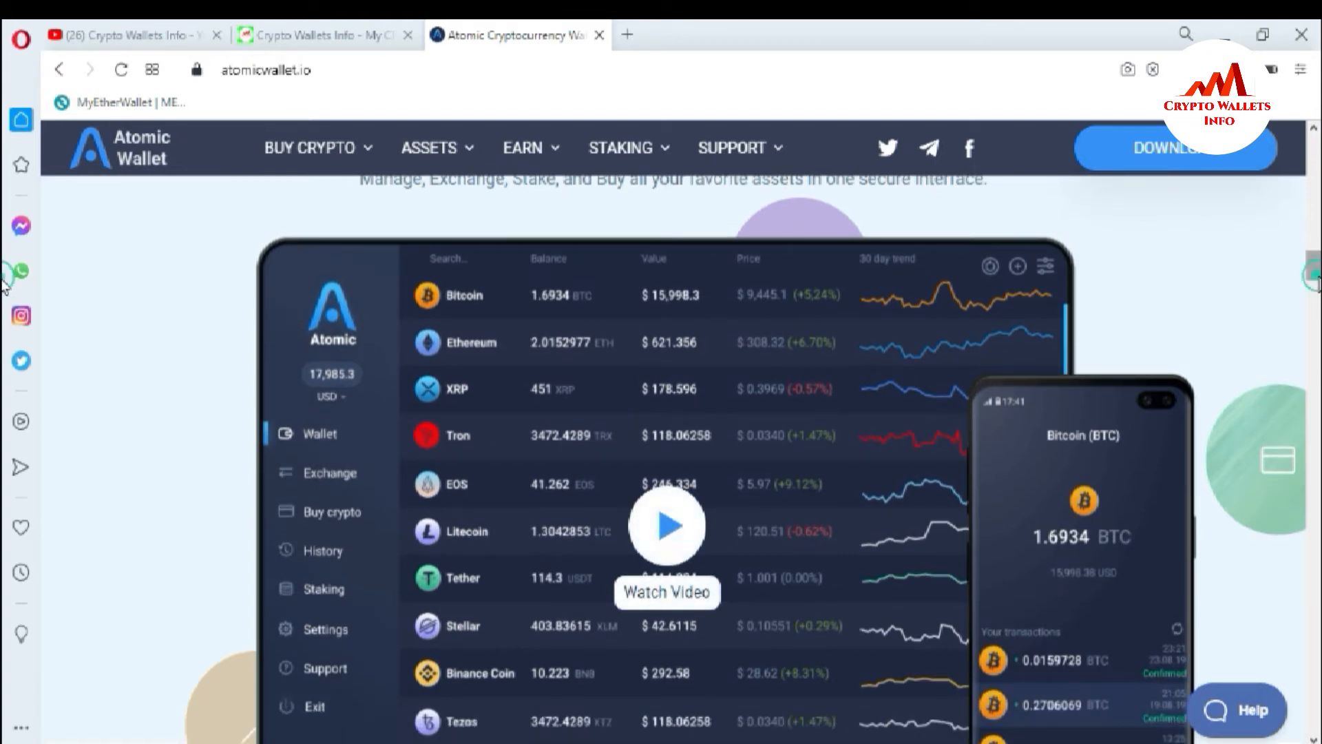
scroll(down, 3)
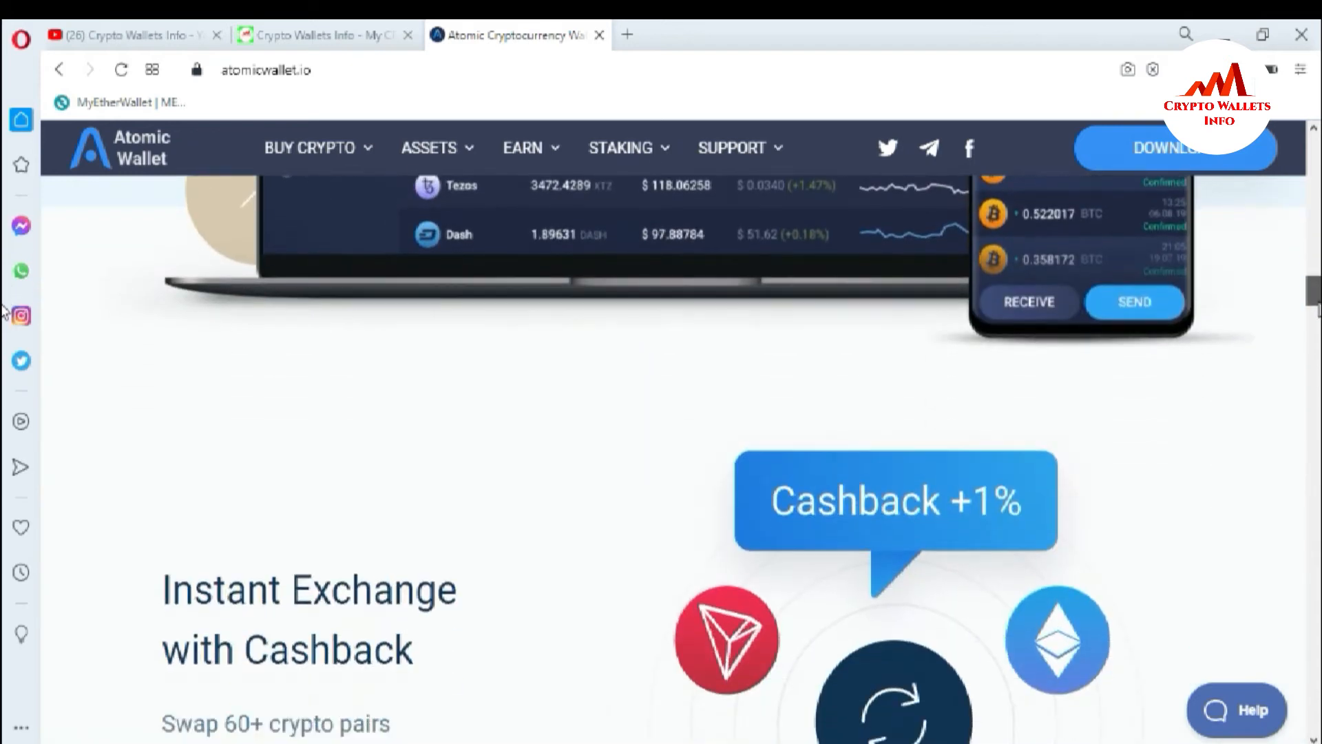
scroll(down, 3)
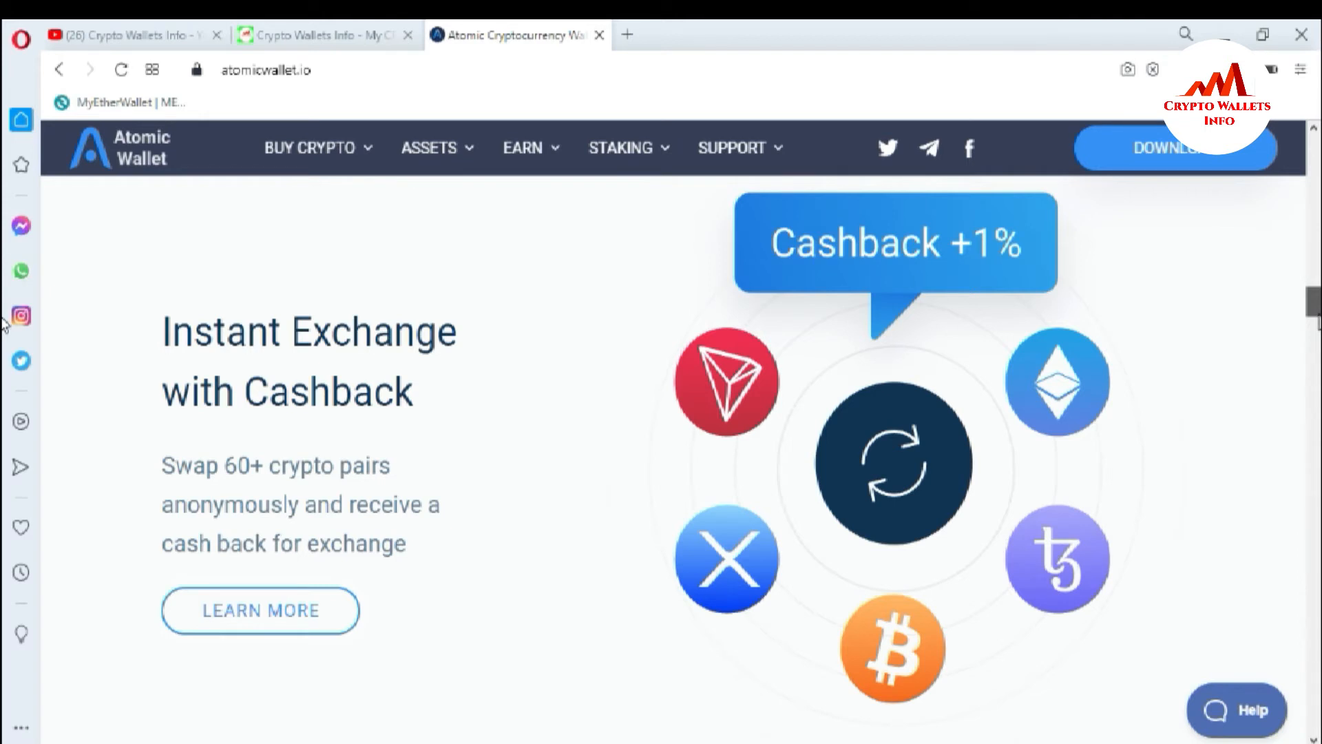
scroll(down, 3)
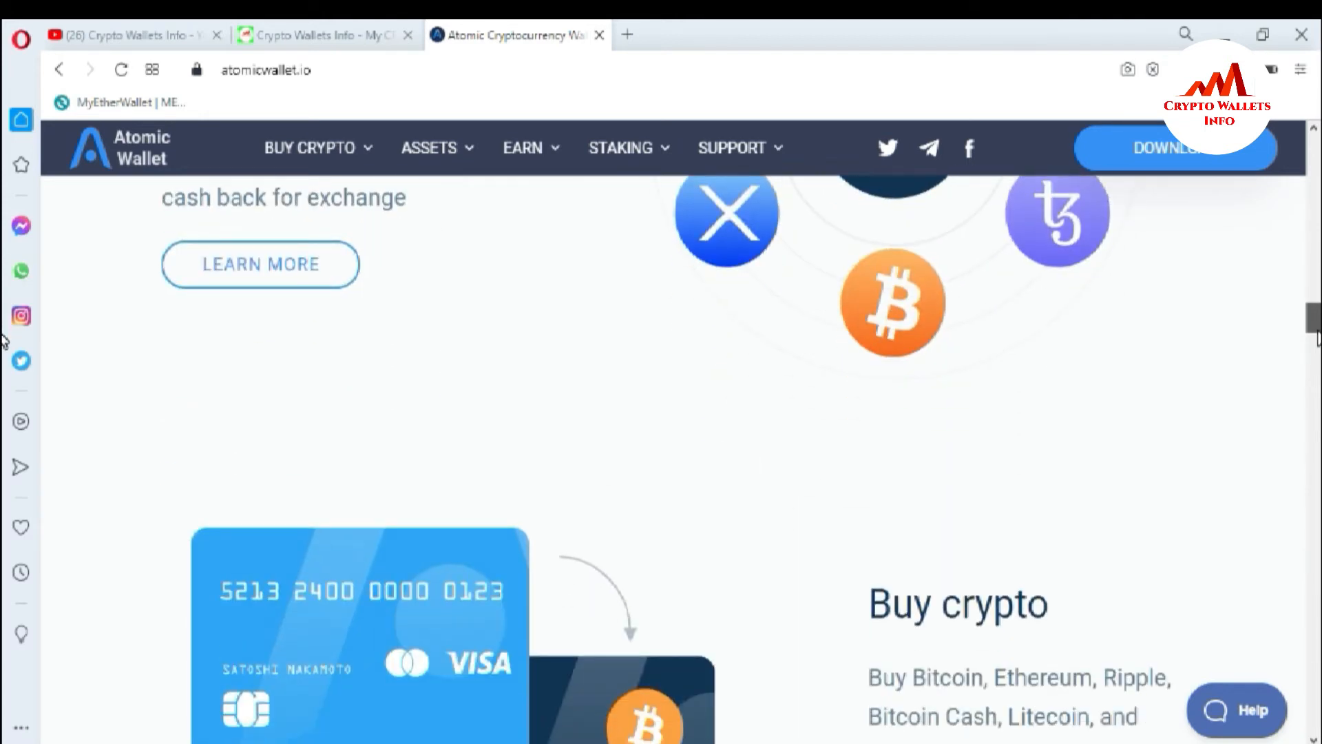
scroll(down, 3)
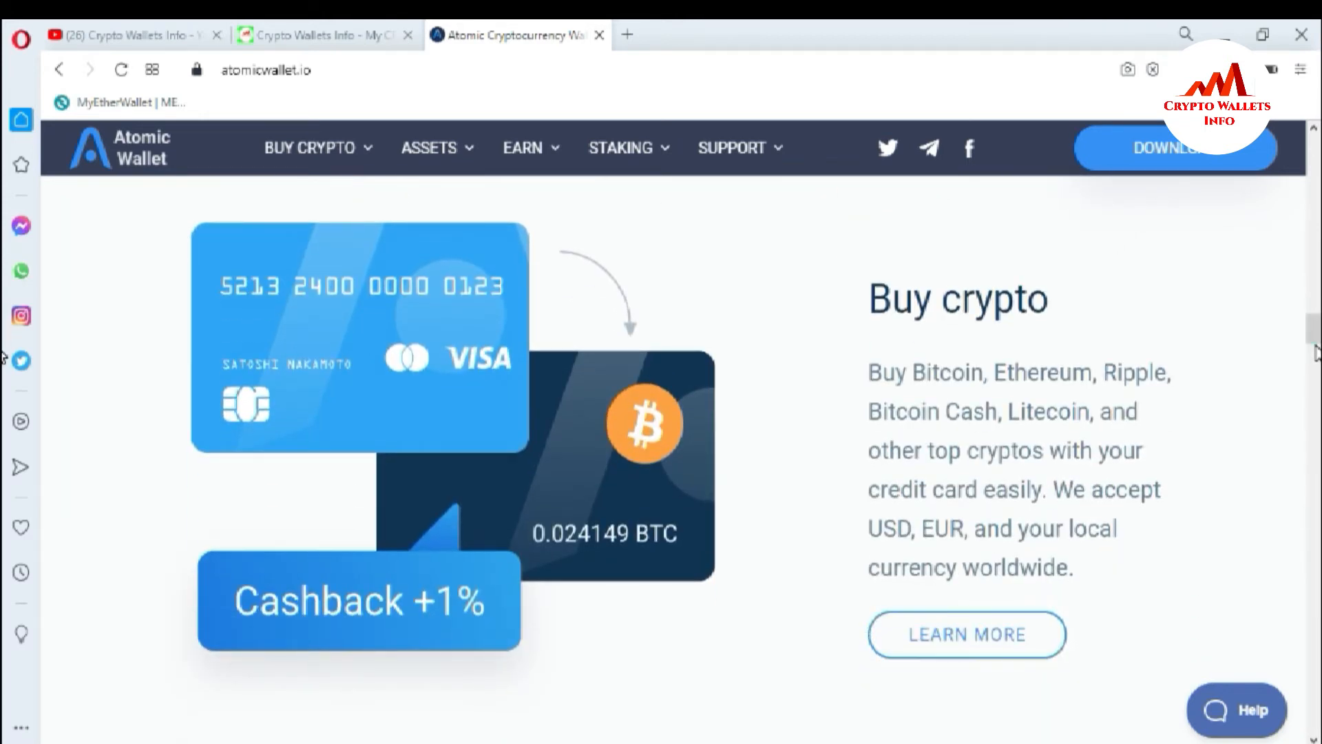
scroll(down, 3)
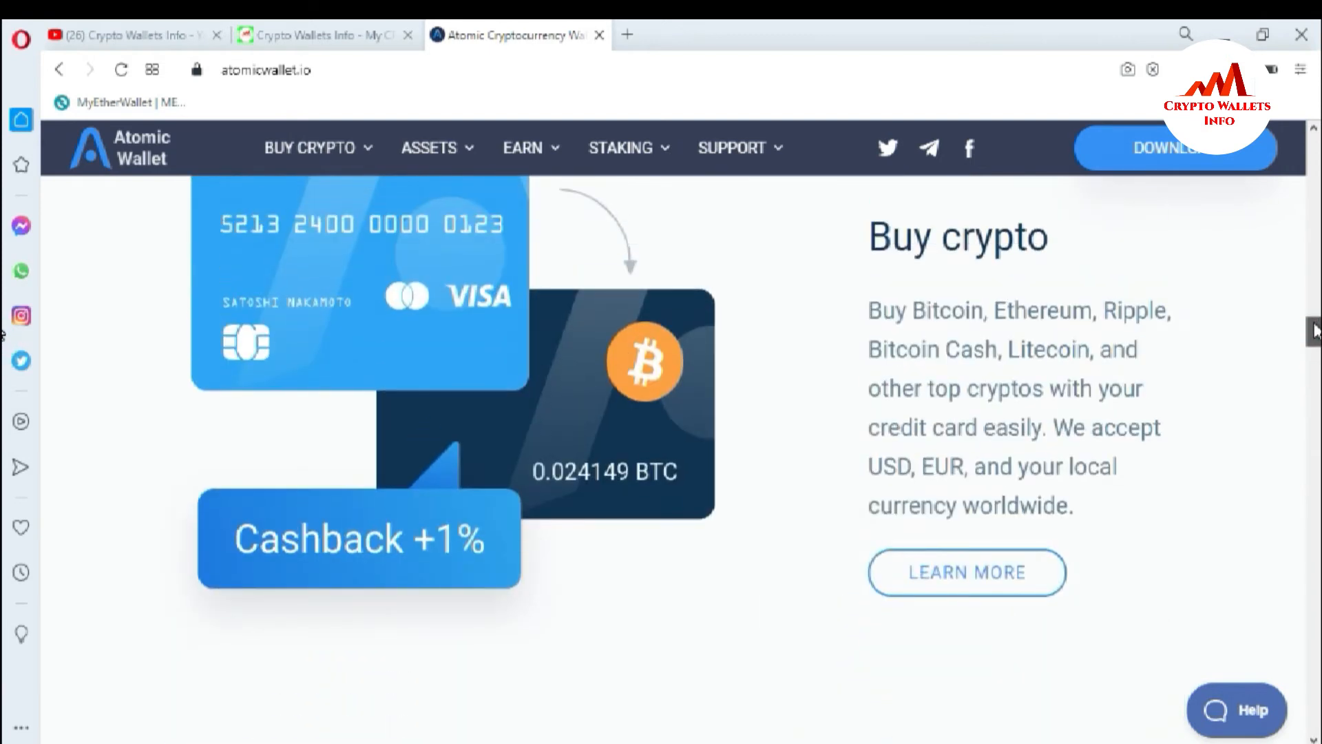
scroll(down, 3)
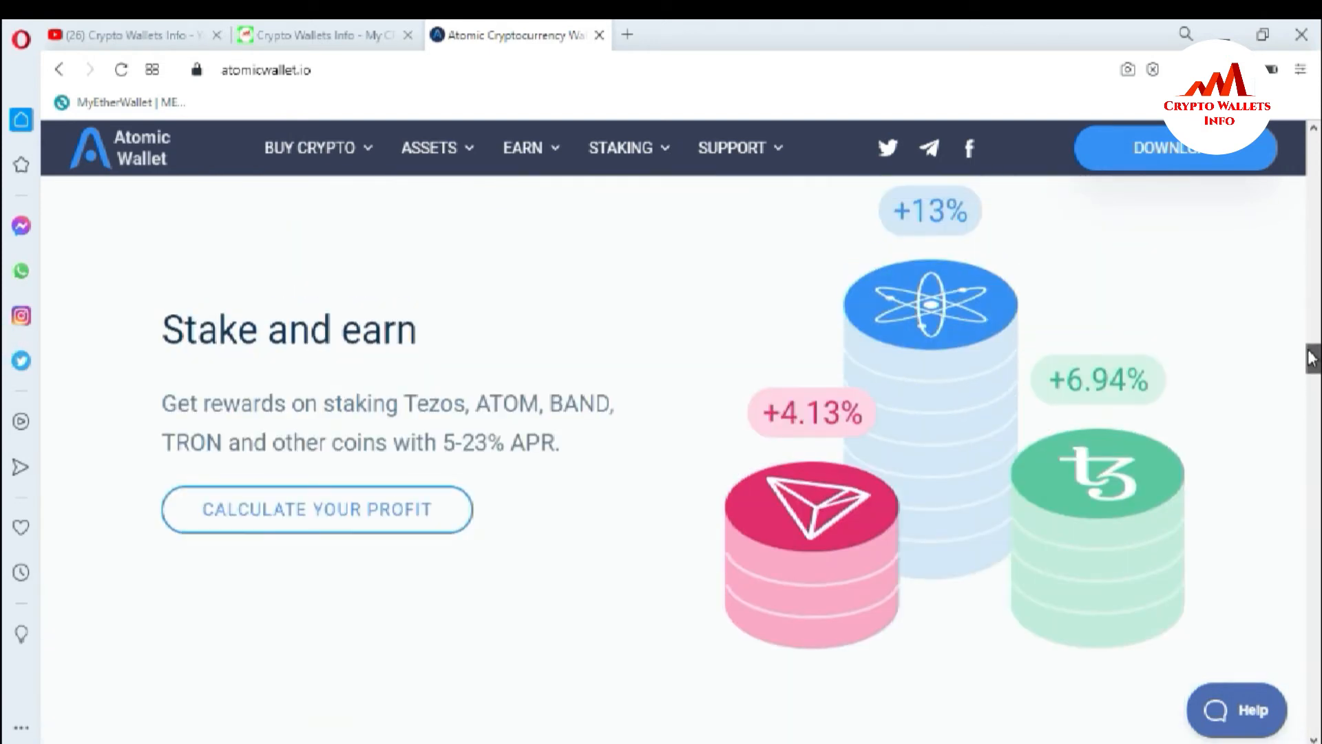
scroll(down, 3)
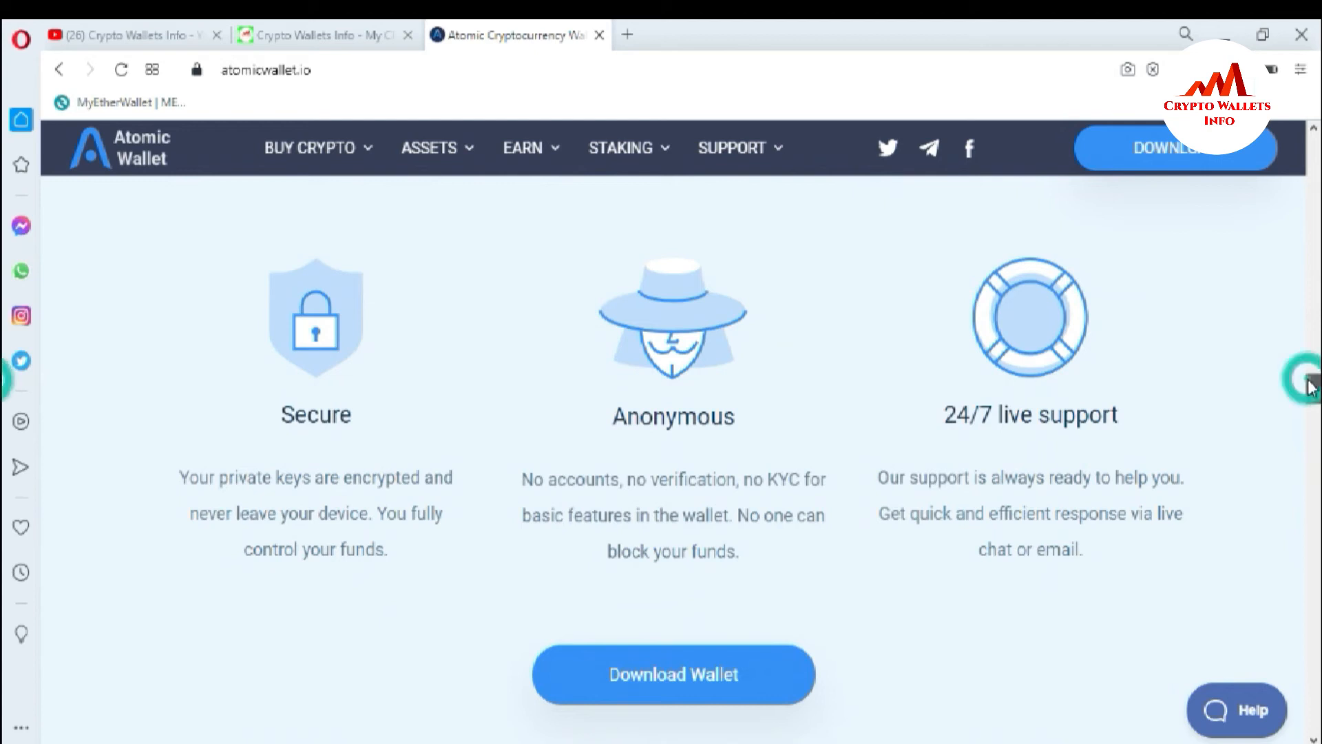
mouse_move(725, 324)
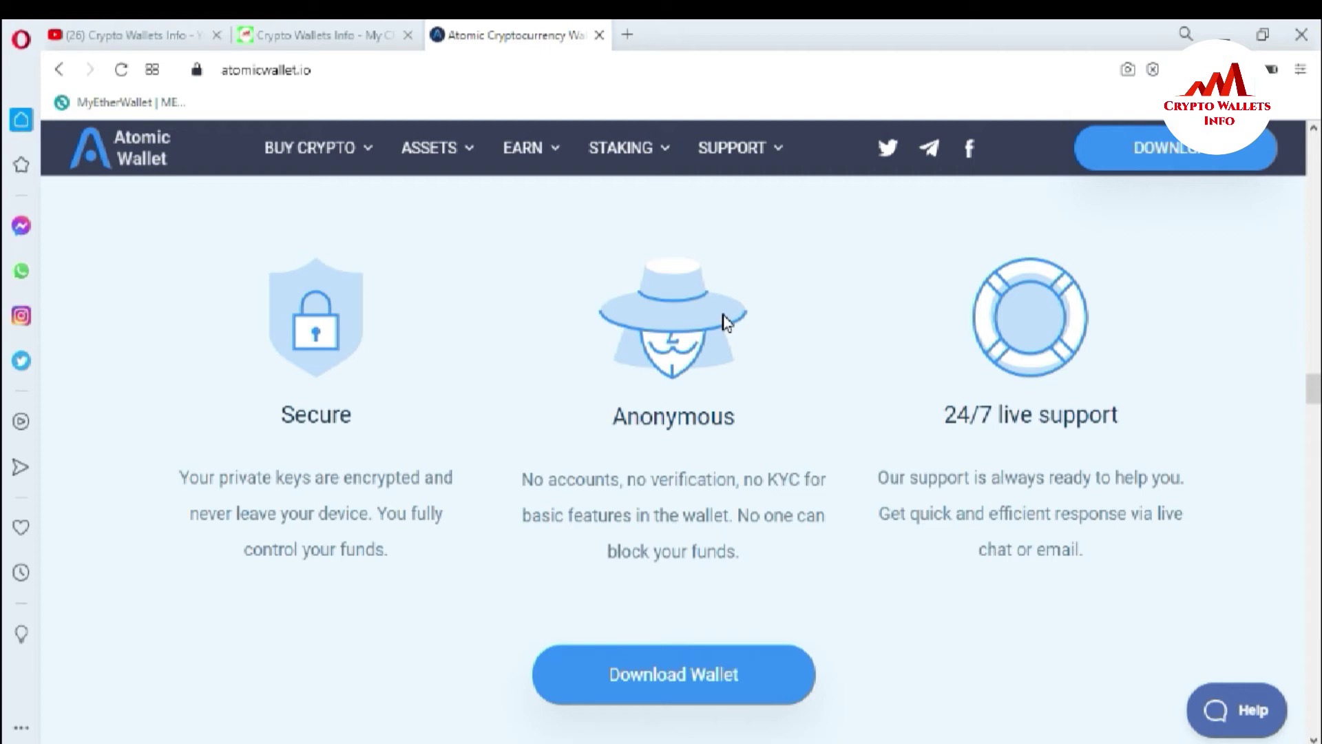
mouse_move(1198, 347)
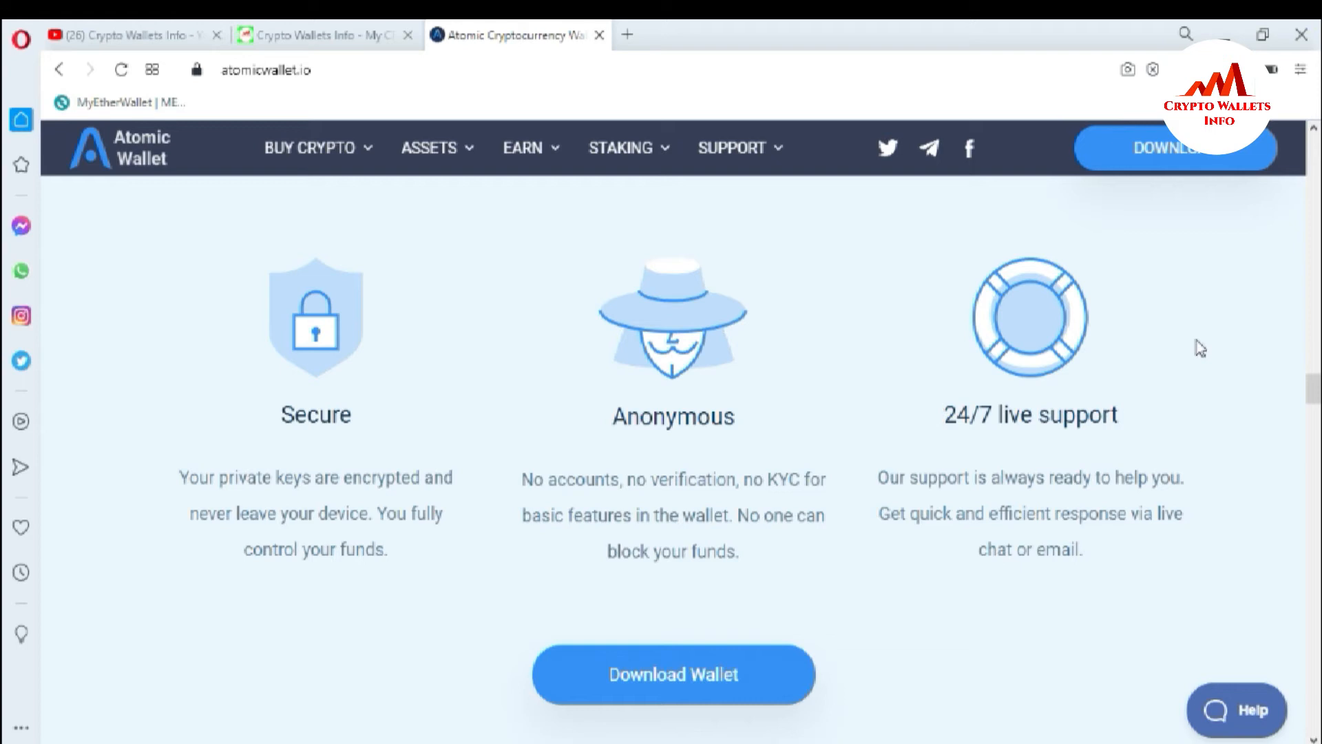
mouse_move(1317, 351)
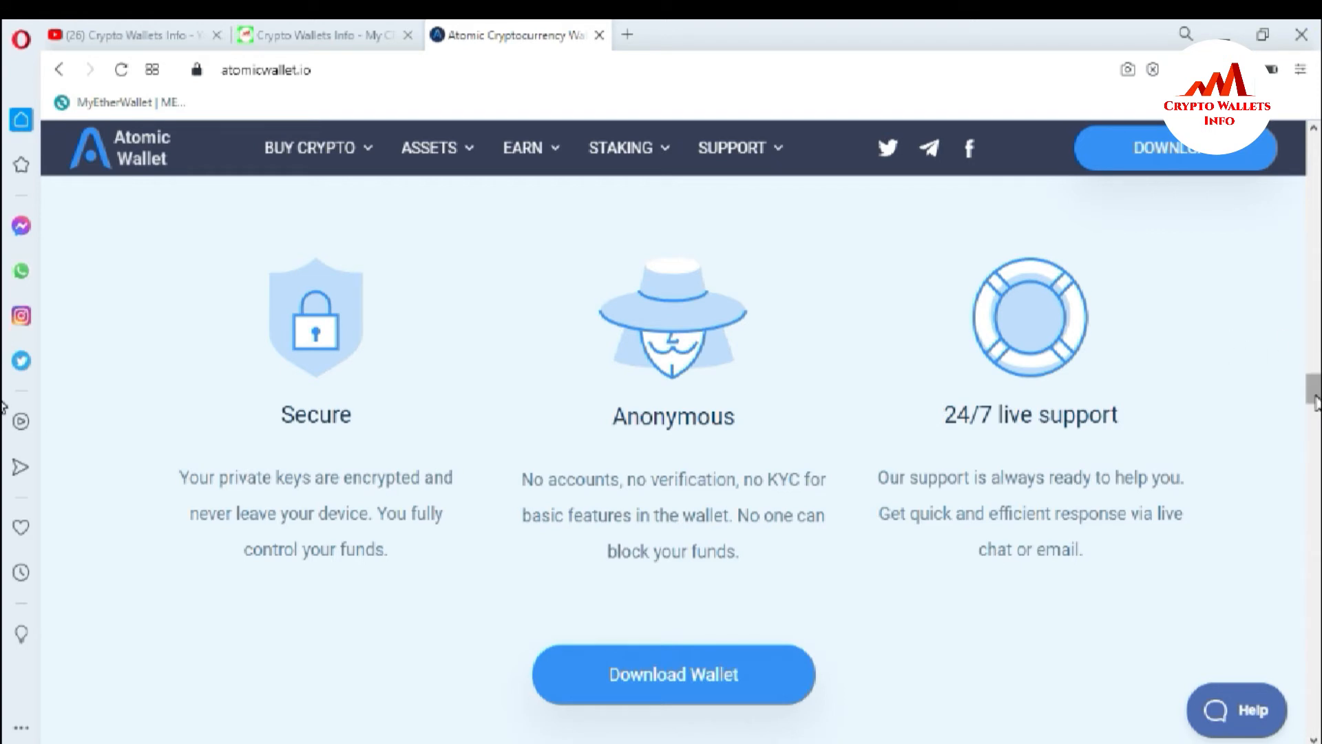
Scroll past the supported coins list and Our Team section to the monthly report cards.
scroll(down, 3)
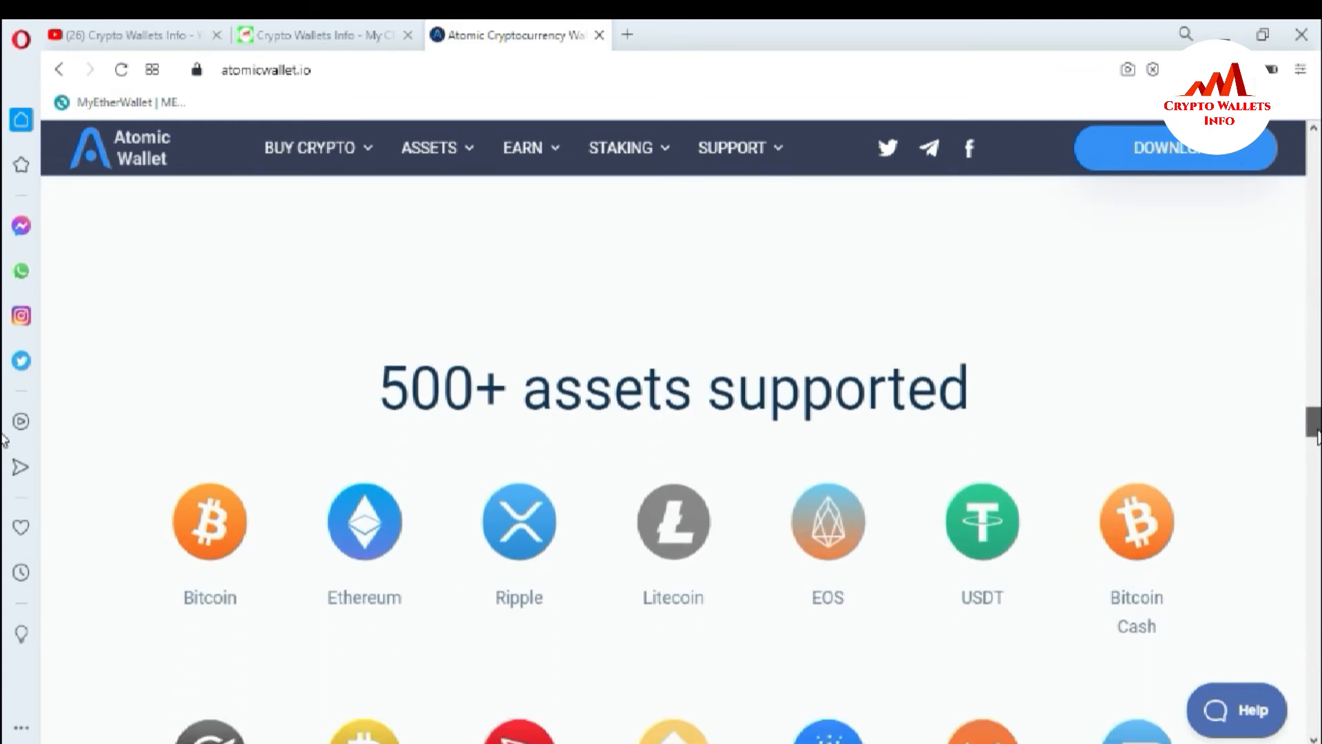
scroll(down, 3)
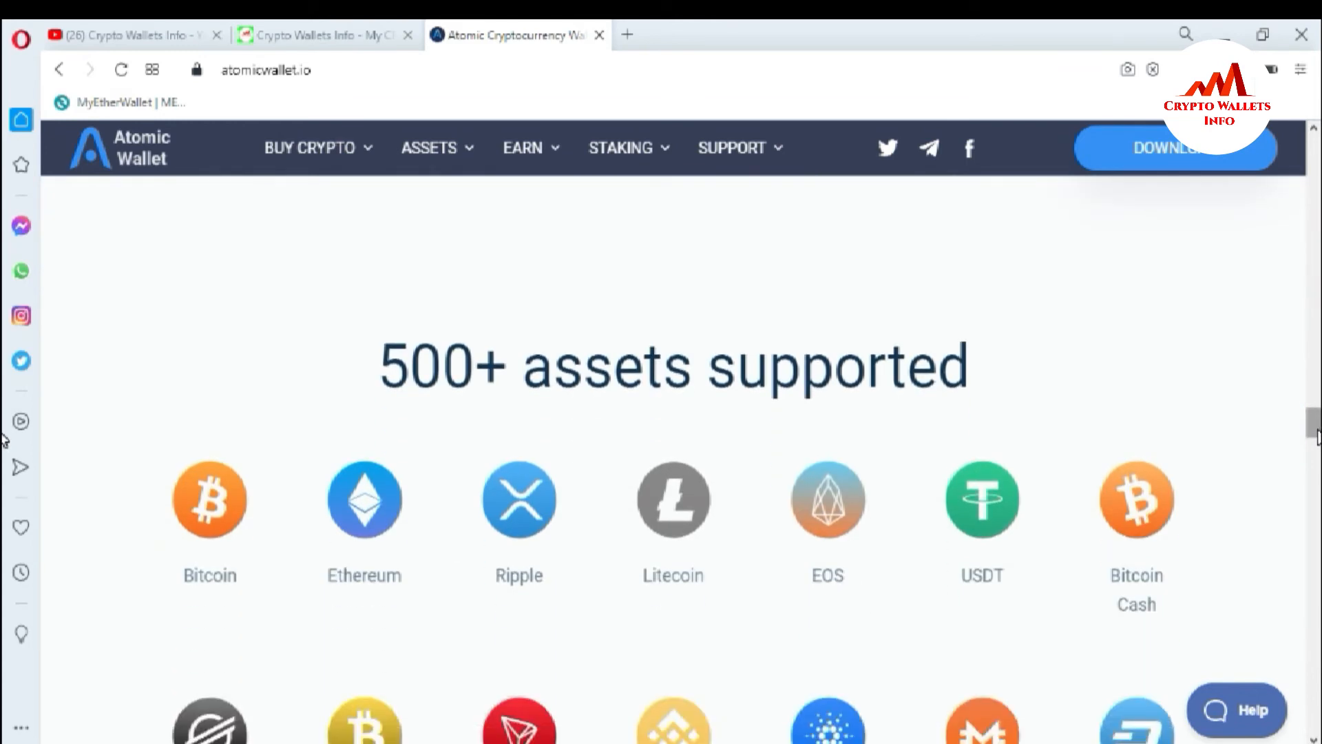
scroll(down, 3)
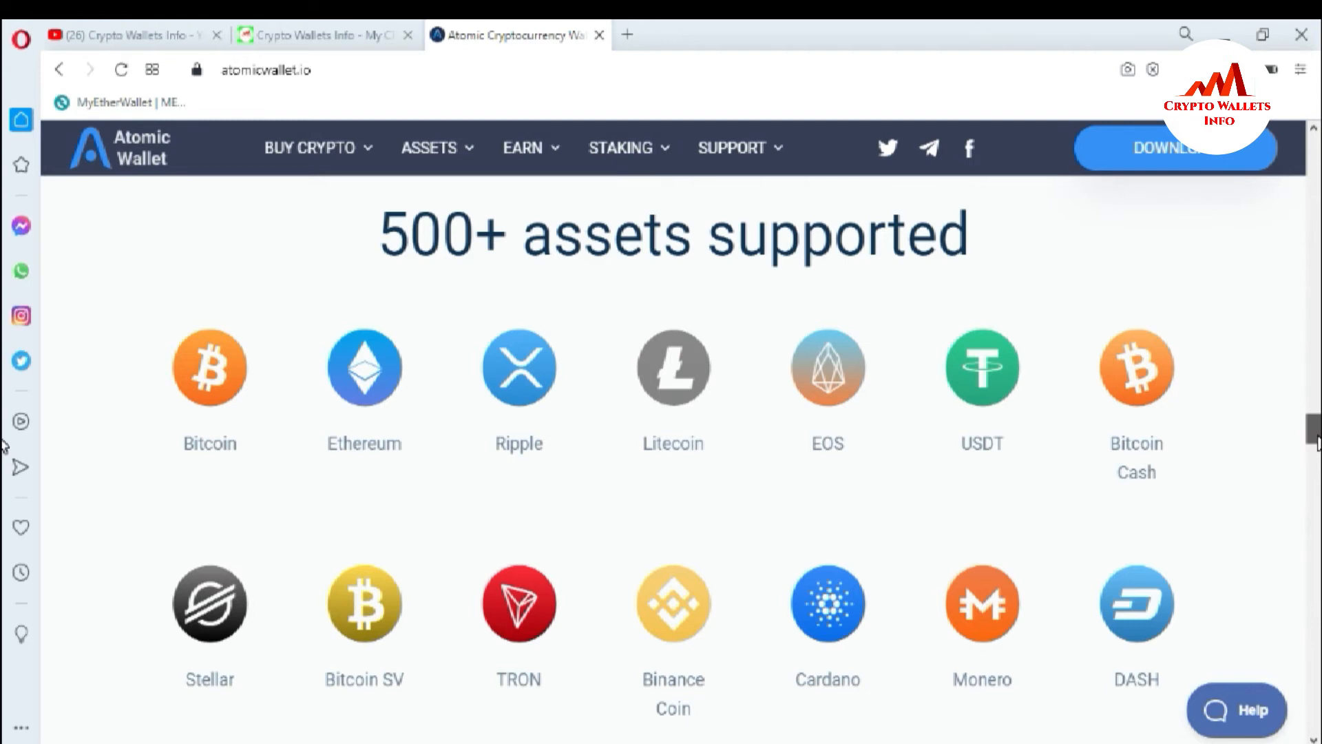
scroll(down, 3)
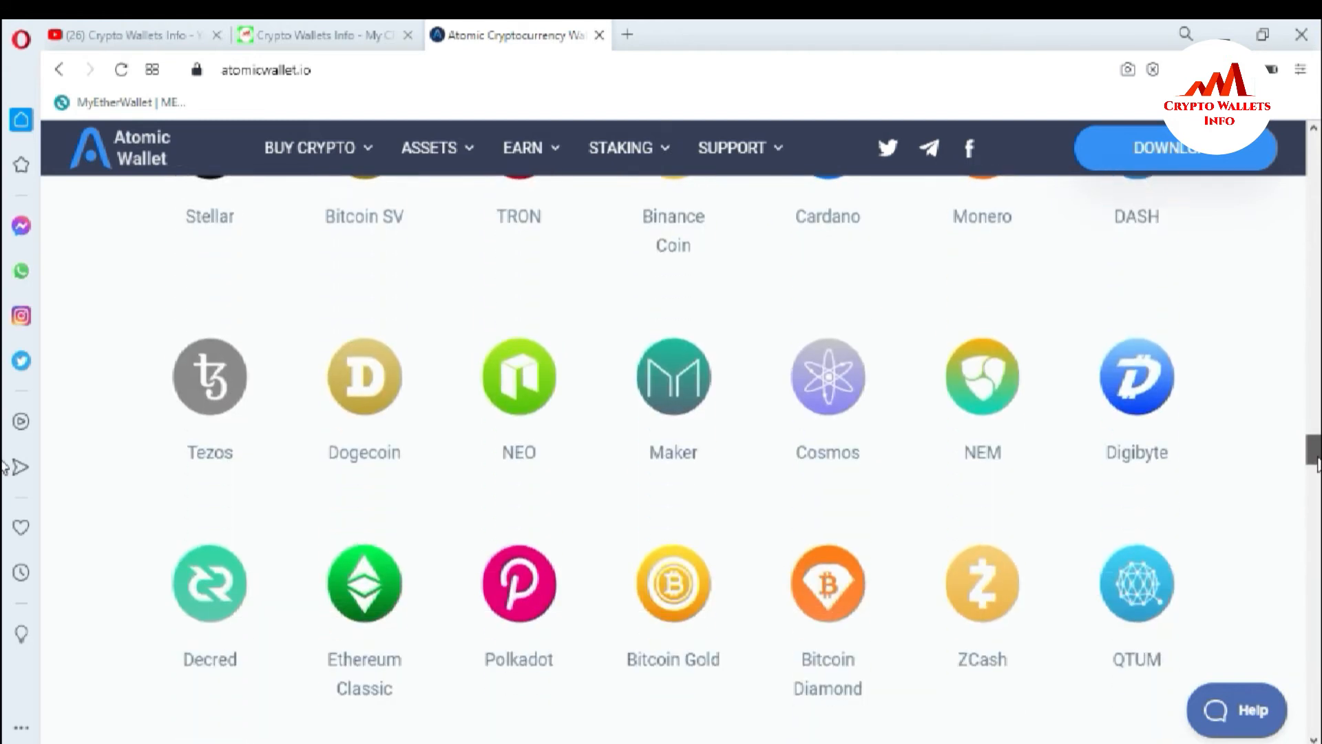
scroll(down, 3)
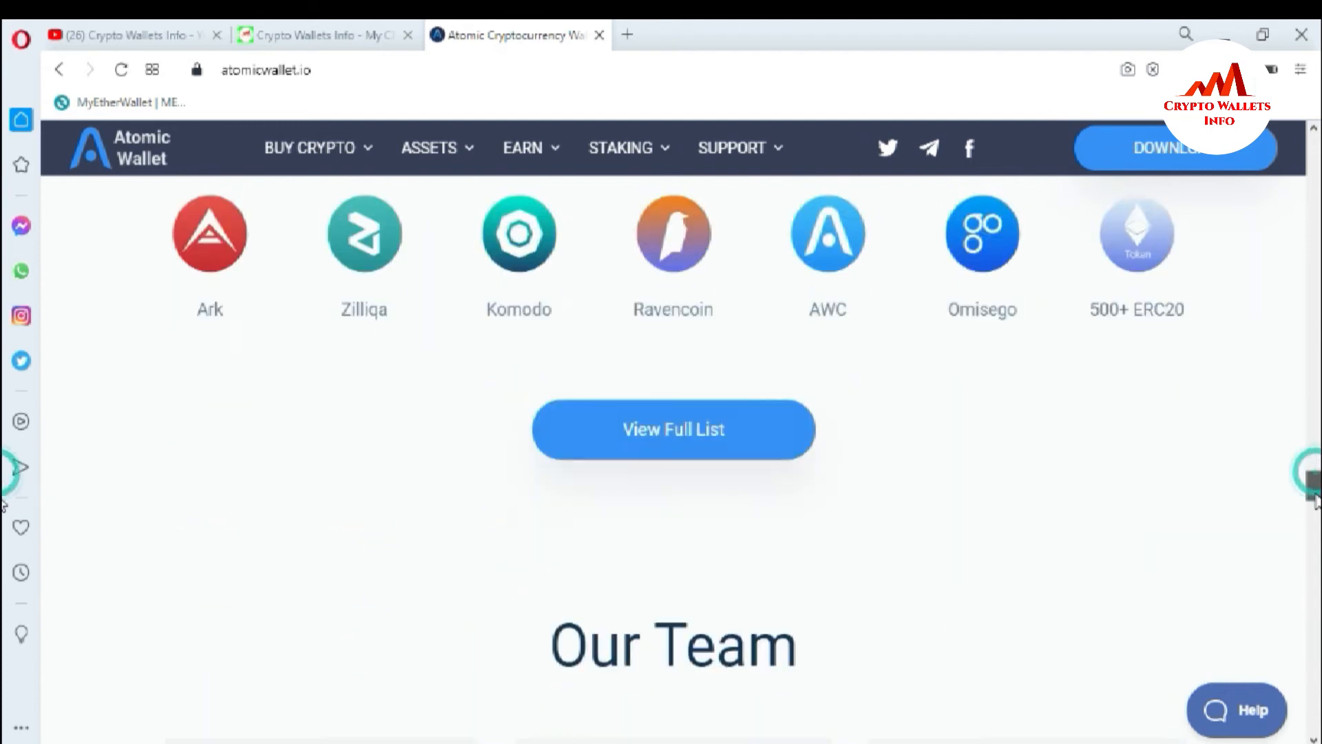
scroll(up, 3)
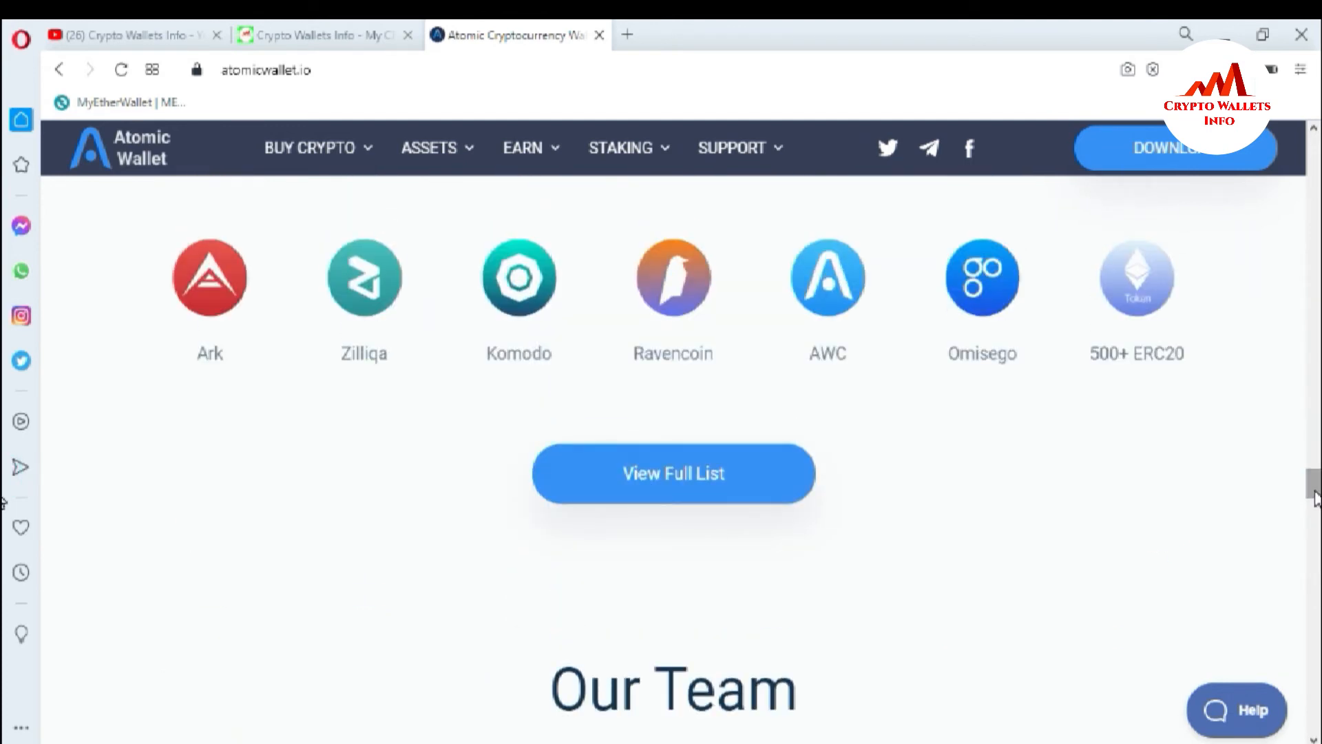
mouse_move(621, 507)
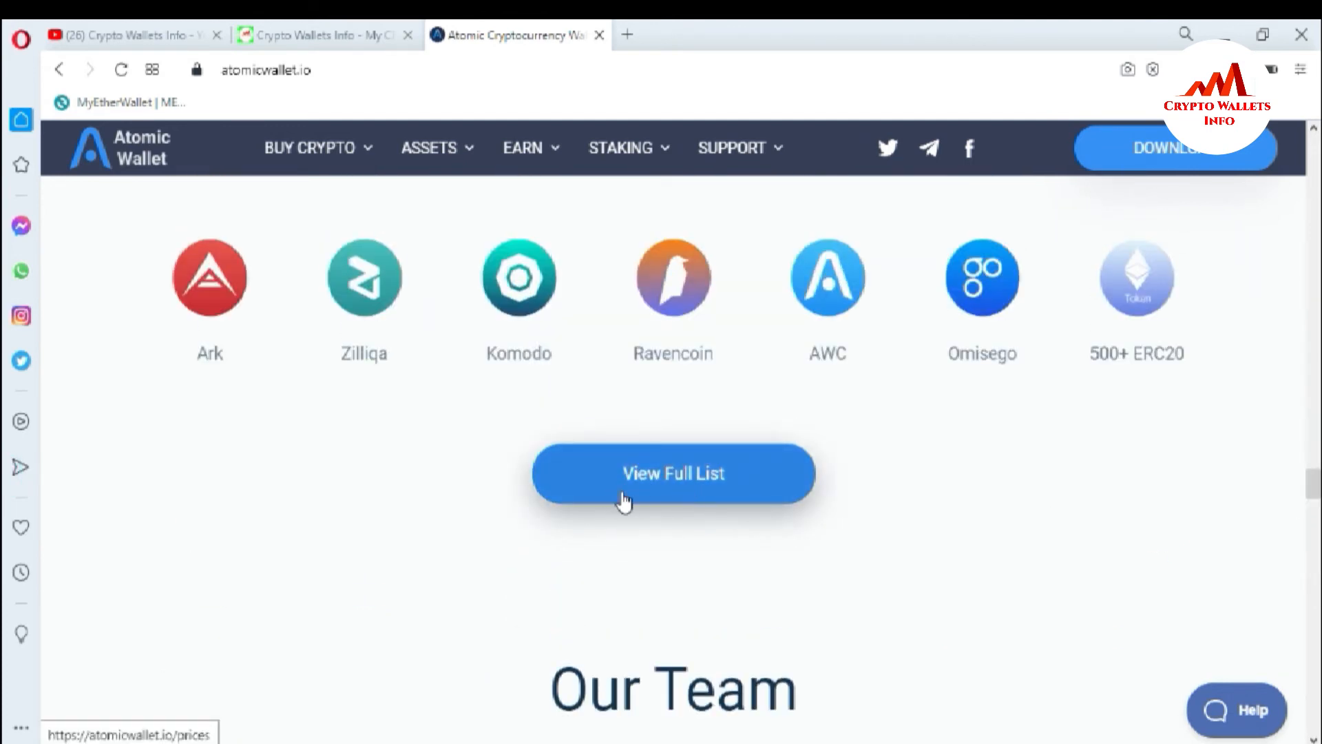
scroll(down, 3)
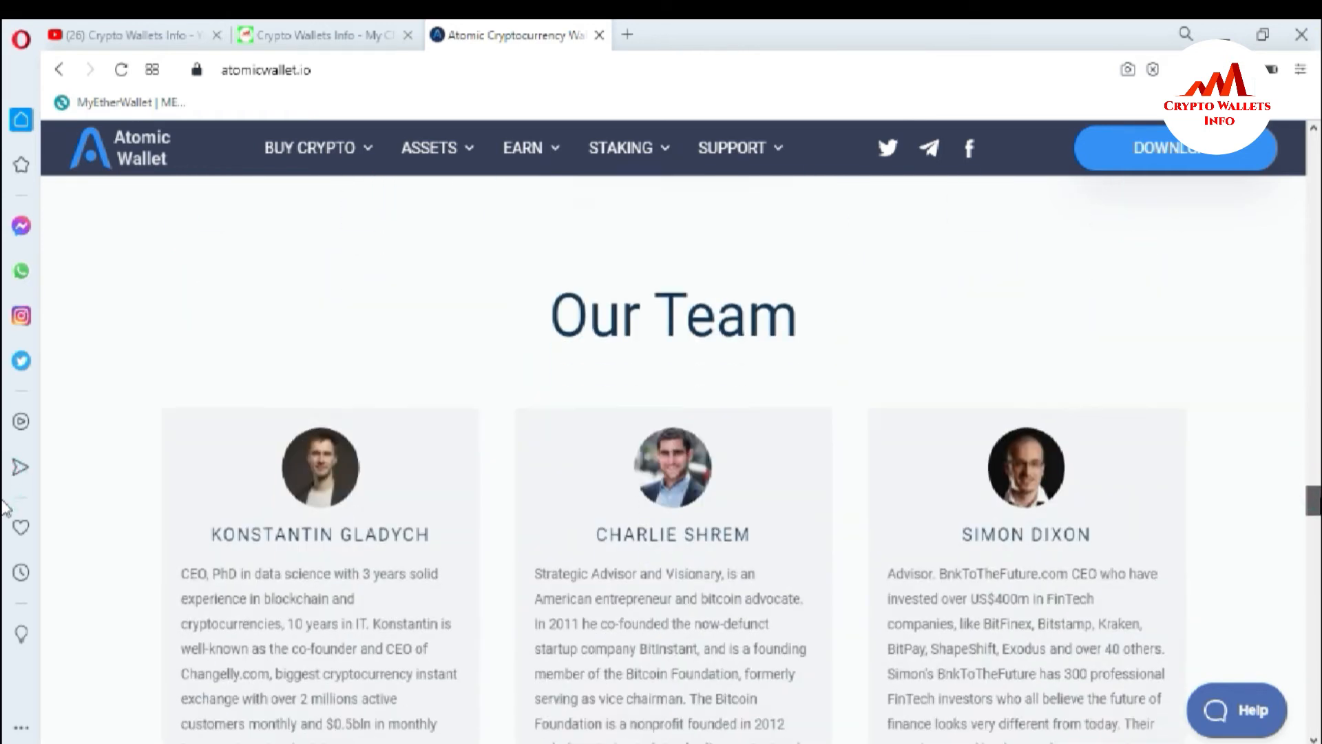
scroll(down, 3)
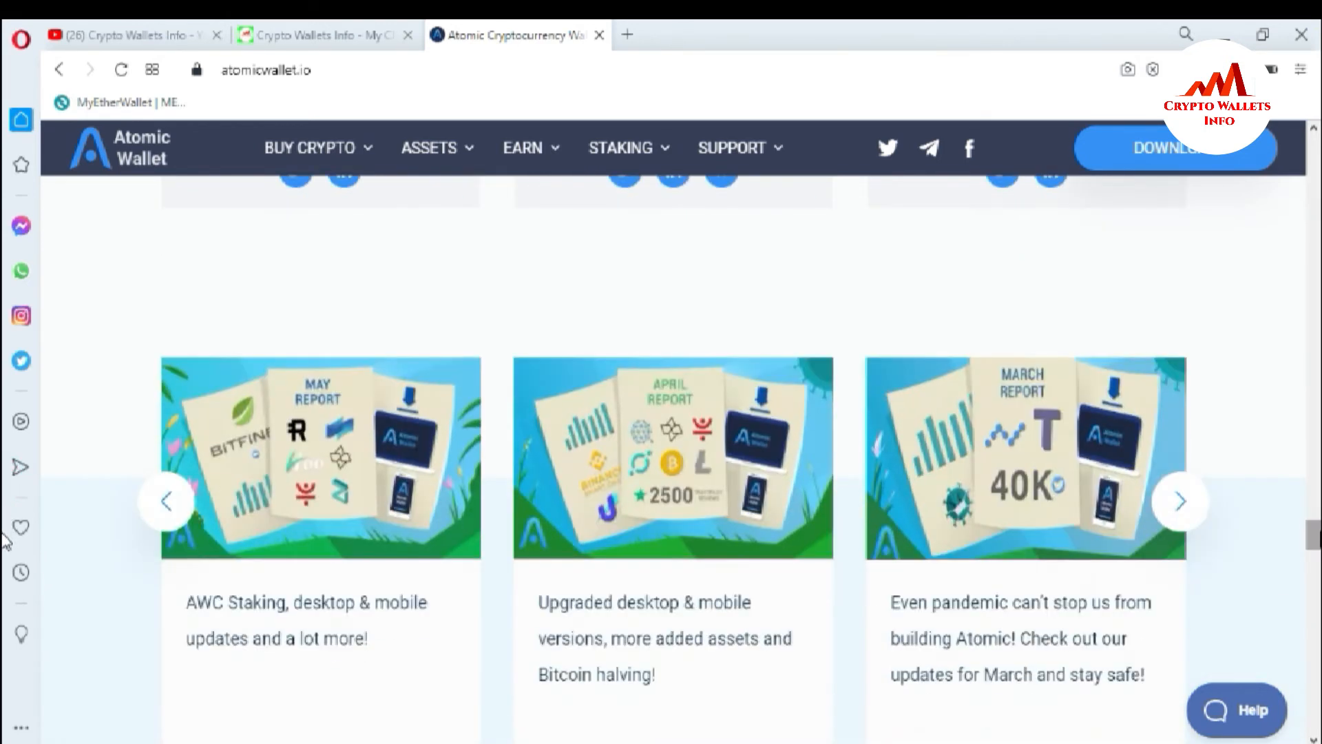
scroll(down, 3)
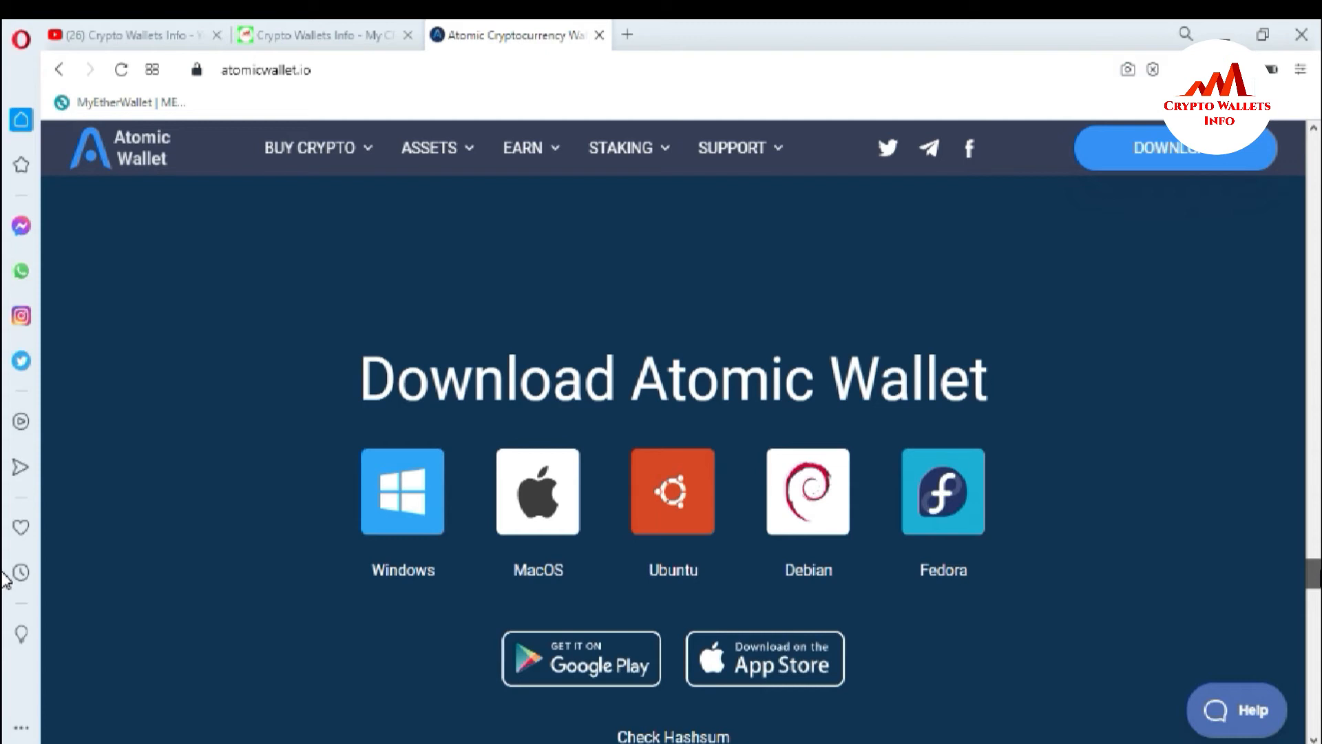
mouse_move(1174, 342)
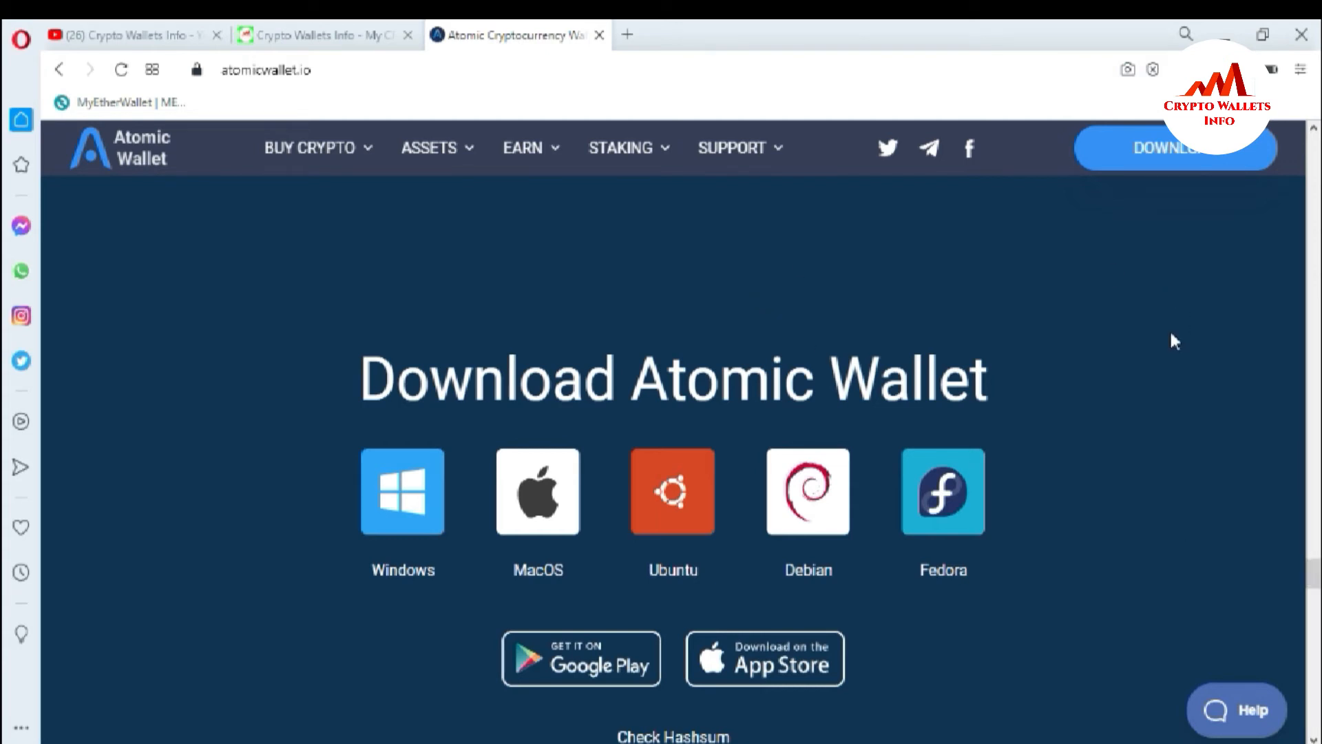
mouse_move(1316, 441)
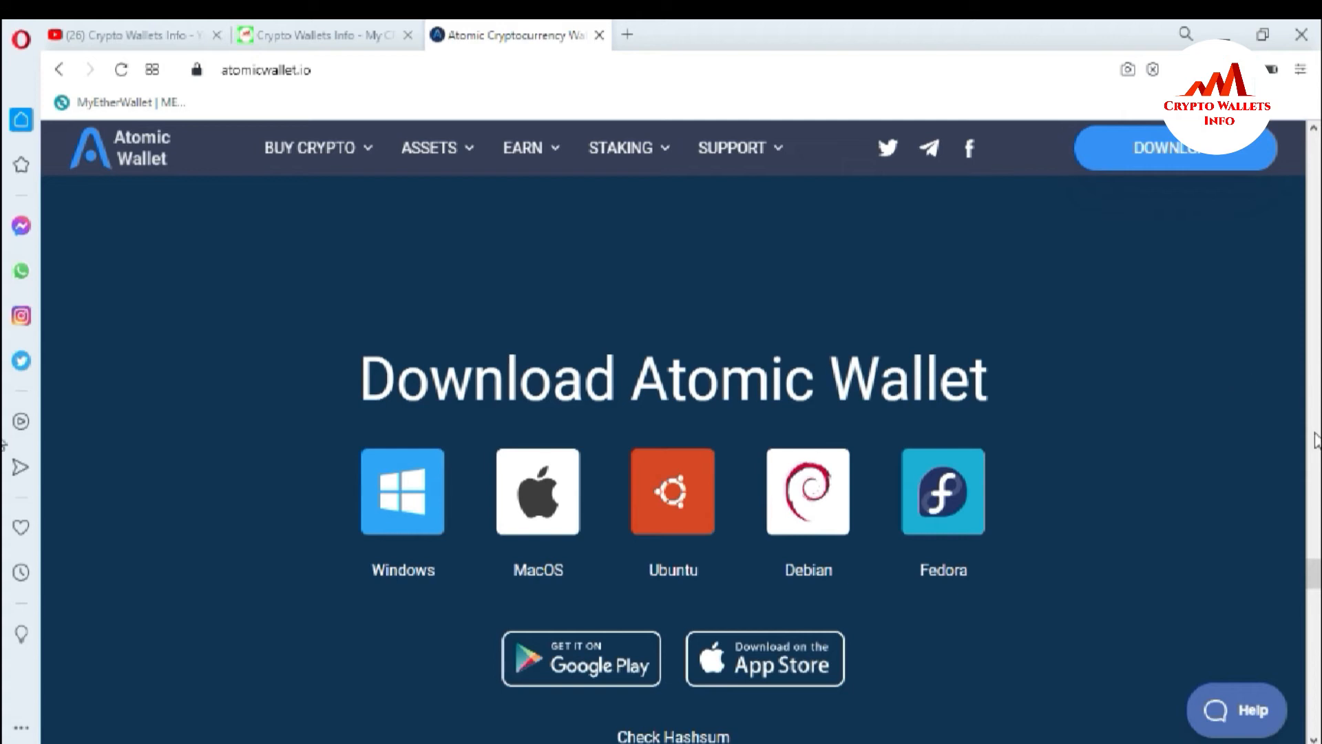
mouse_move(1312, 580)
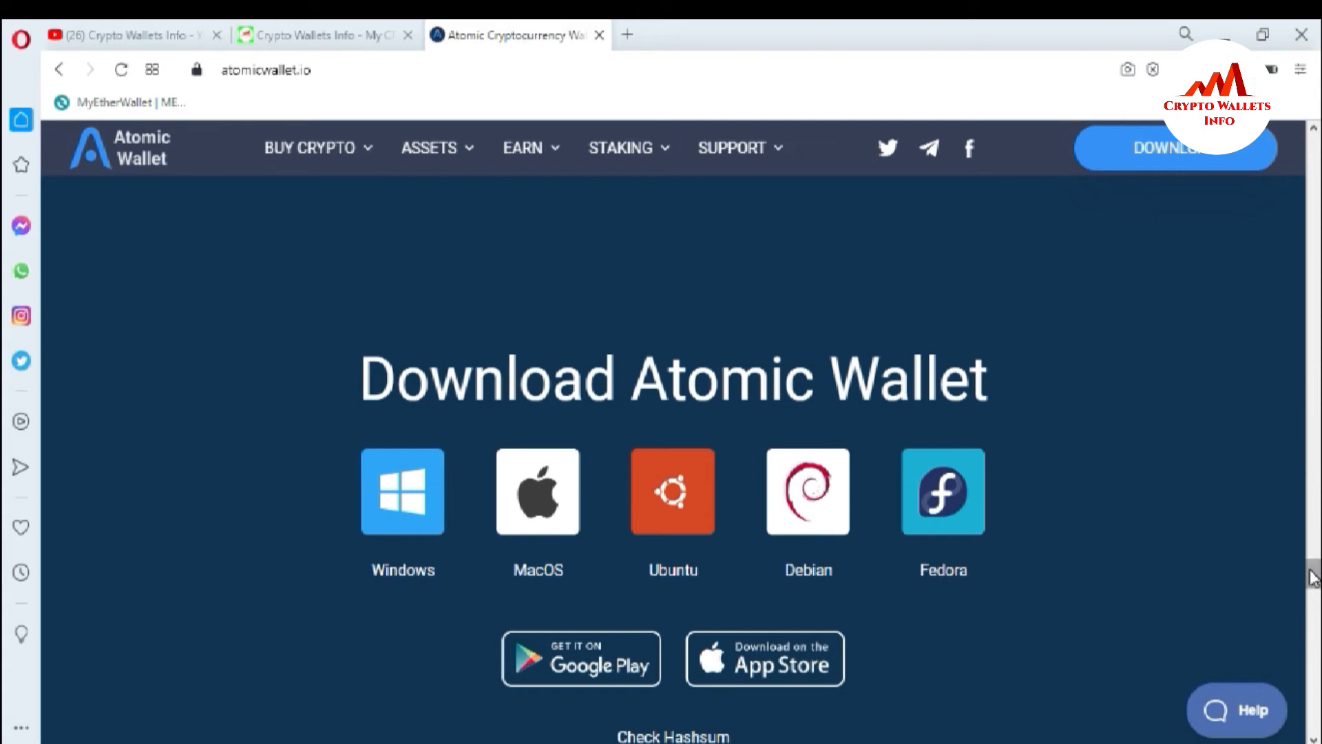
Start the Windows installer download from the Download Atomic Wallet section.
scroll(down, 3)
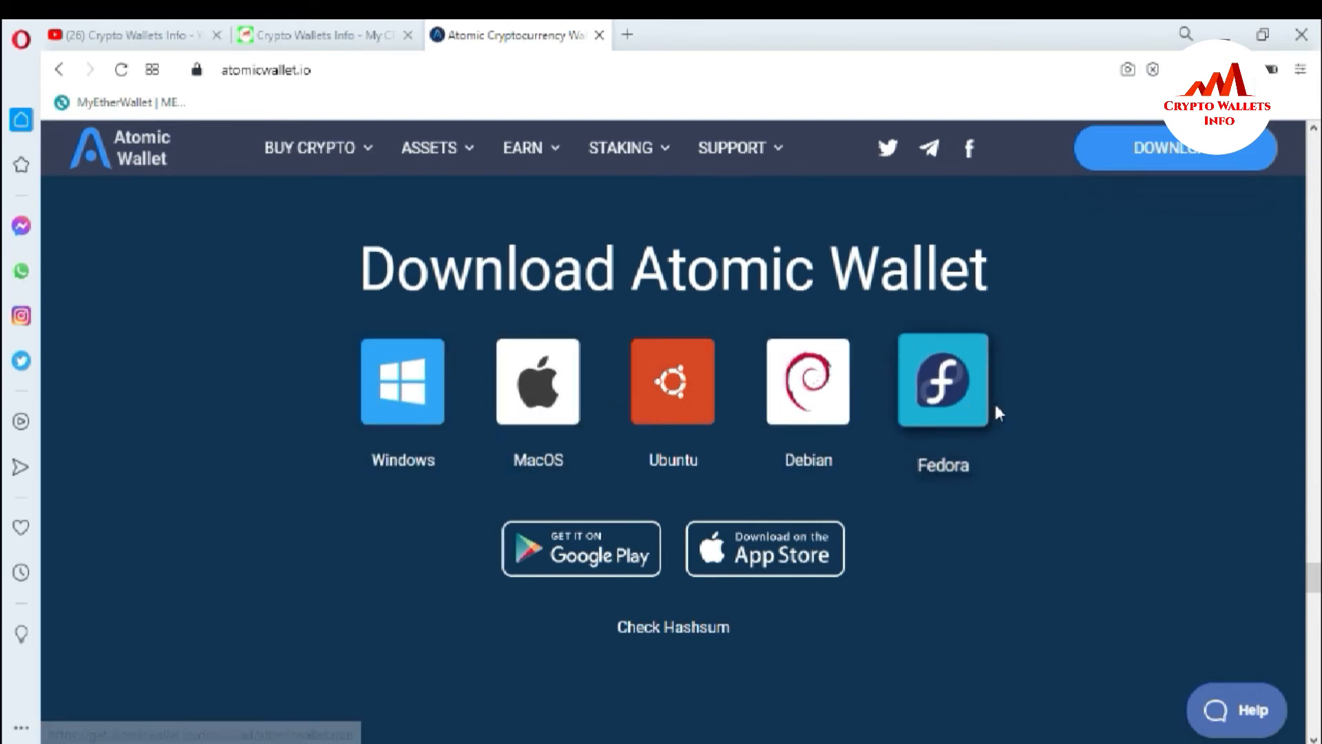
mouse_move(735, 411)
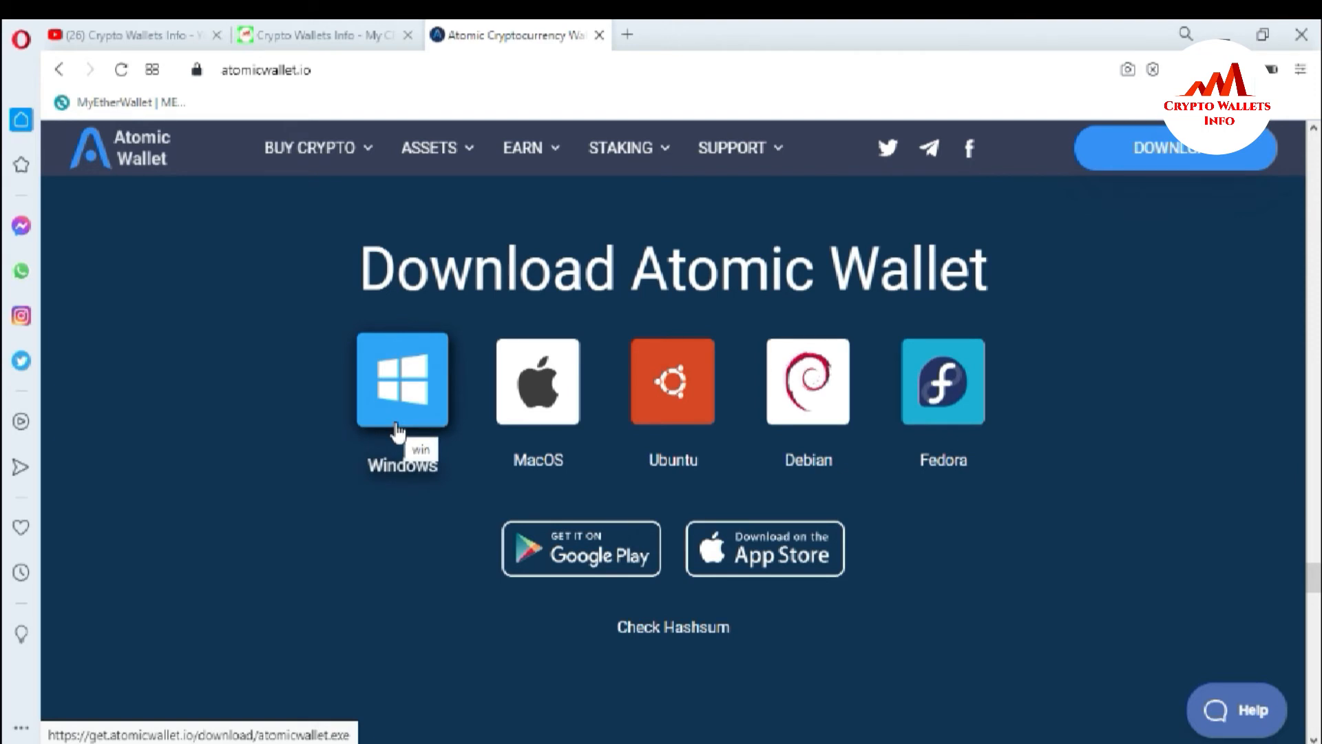
mouse_move(537, 402)
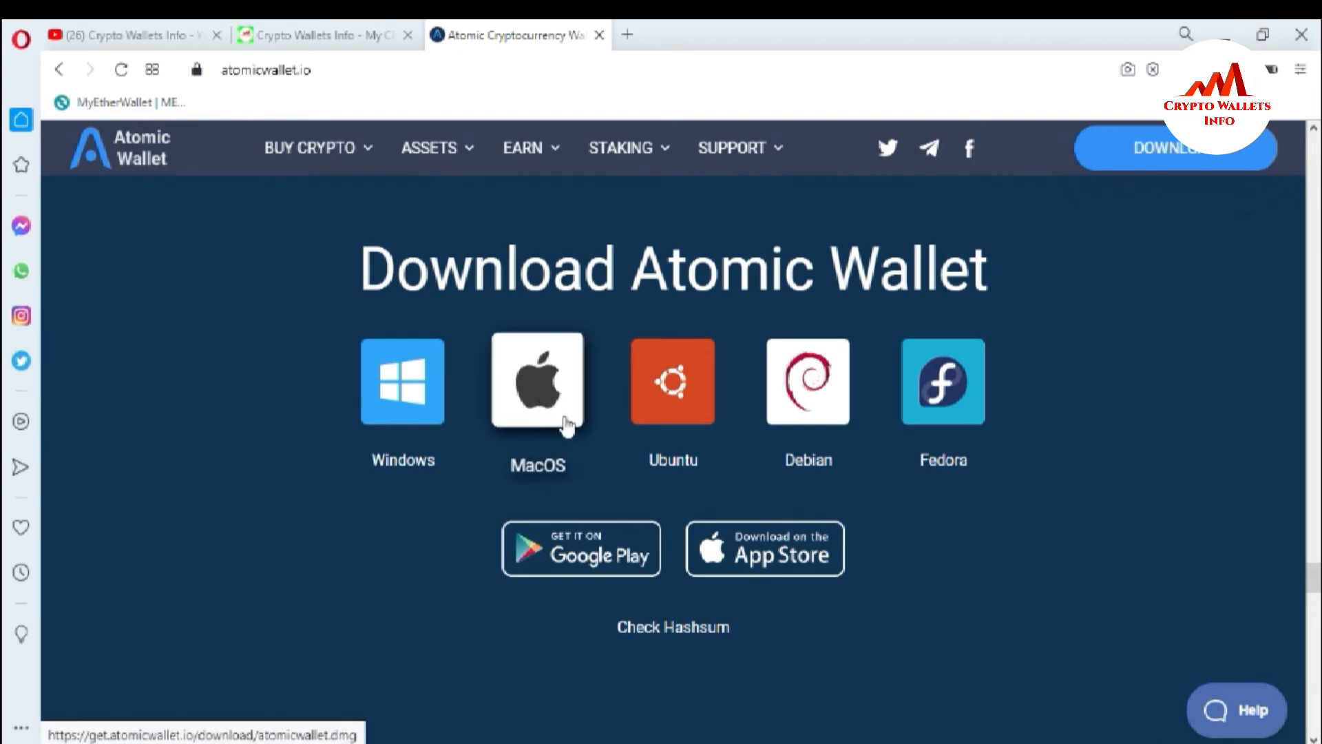
mouse_move(471, 576)
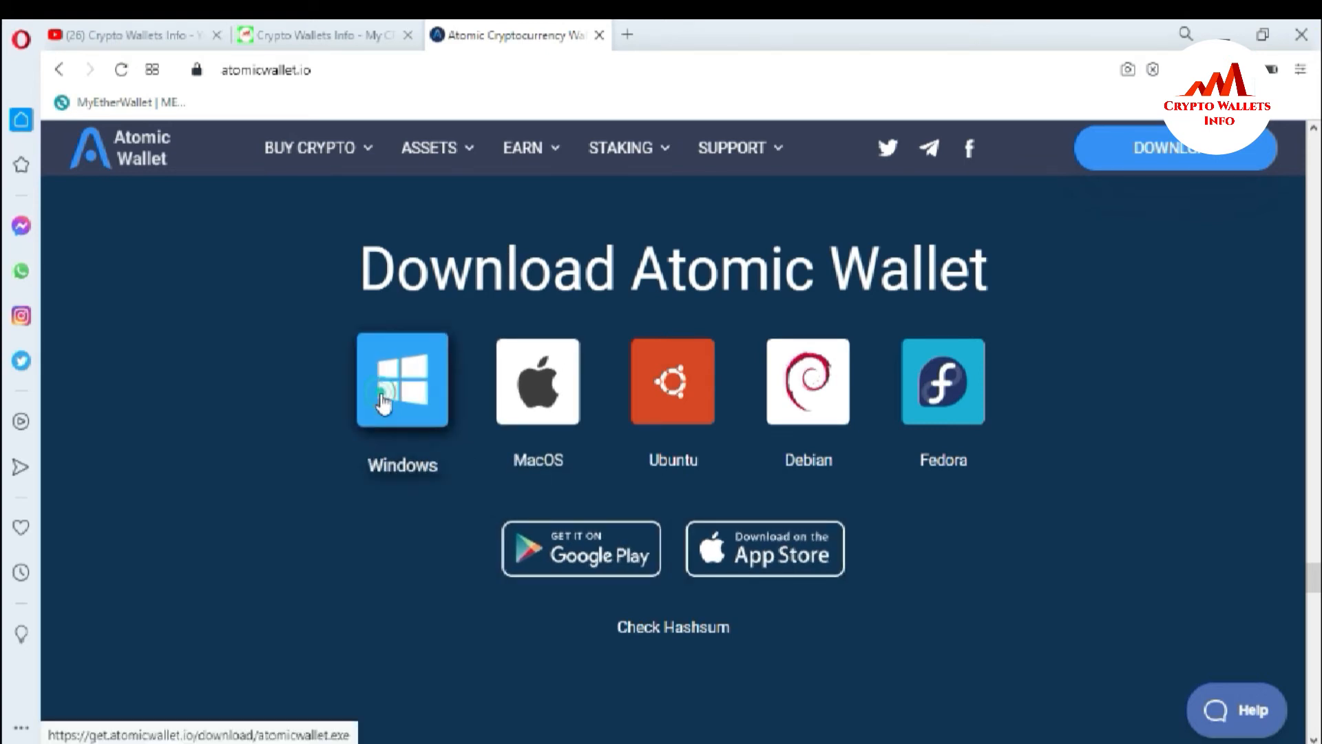
click(395, 394)
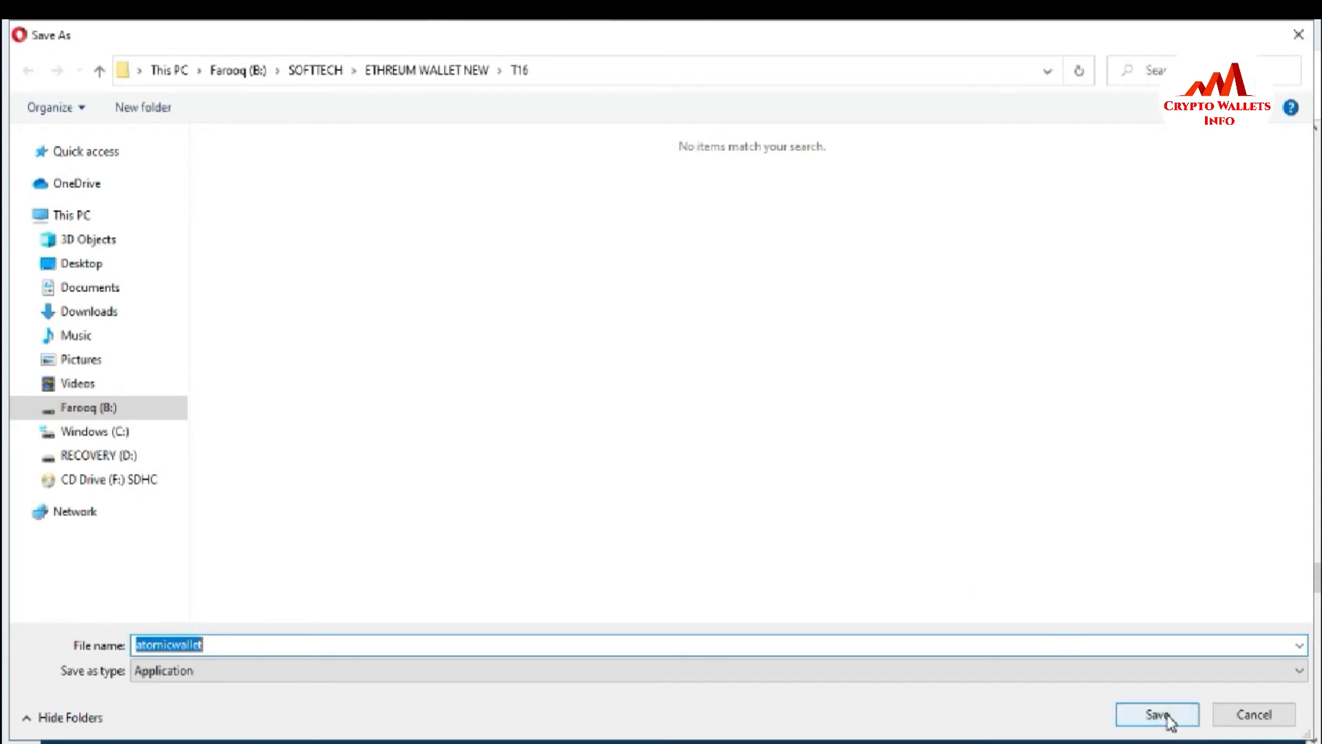
Save atomicwallet.exe into the T16 folder so the download begins.
click(1156, 715)
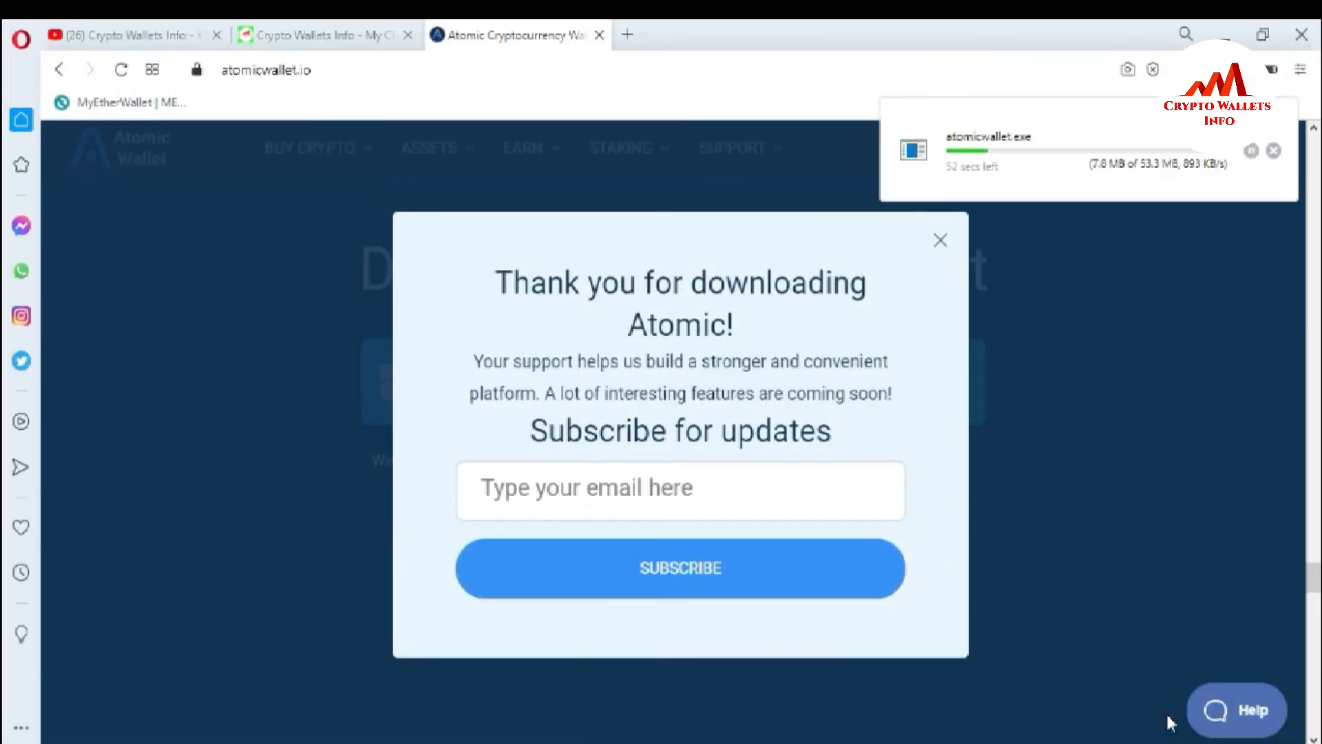
mouse_move(1001, 156)
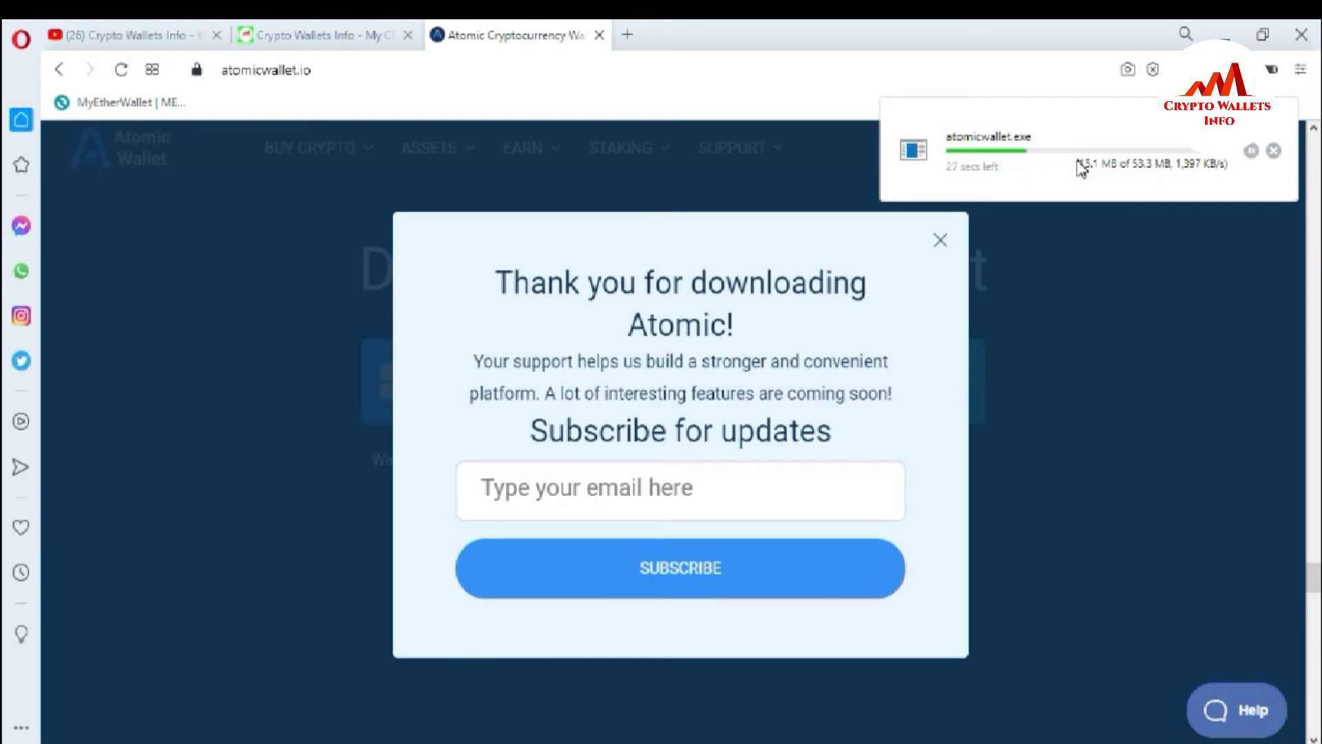
mouse_move(1174, 186)
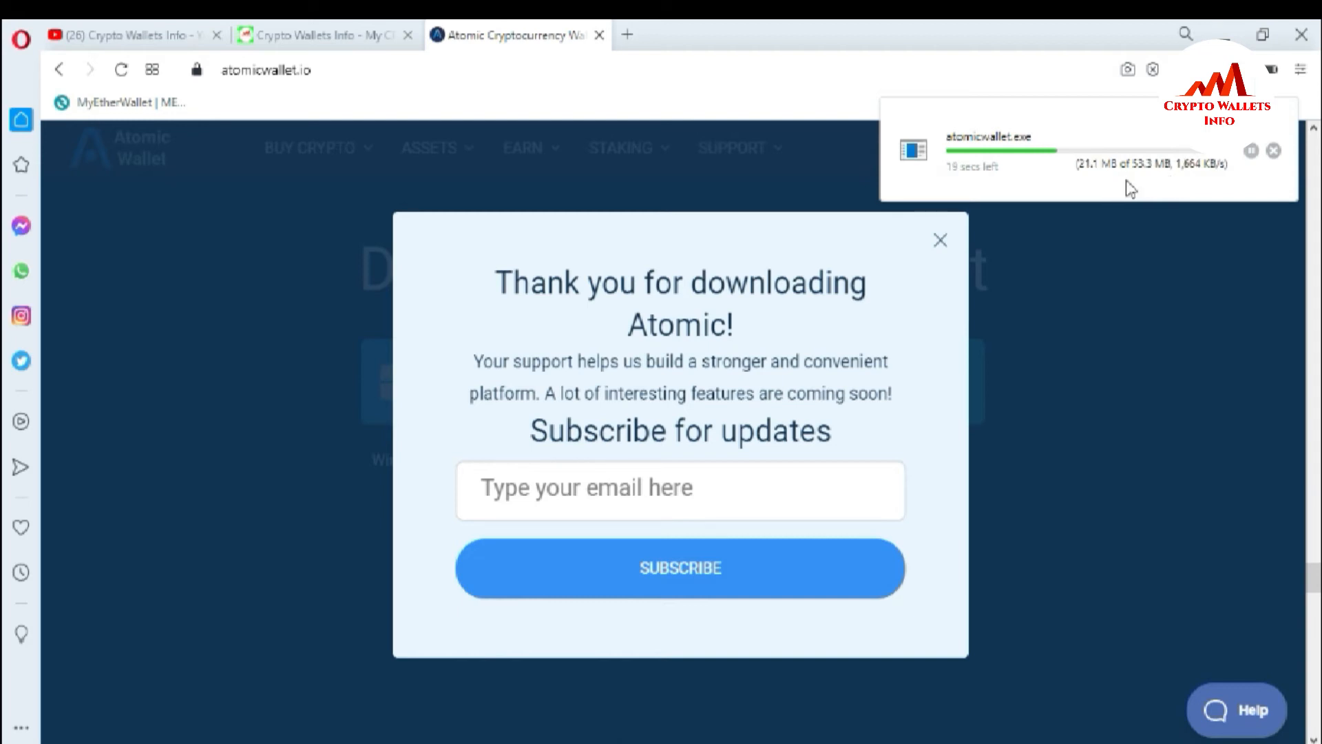
mouse_move(1146, 189)
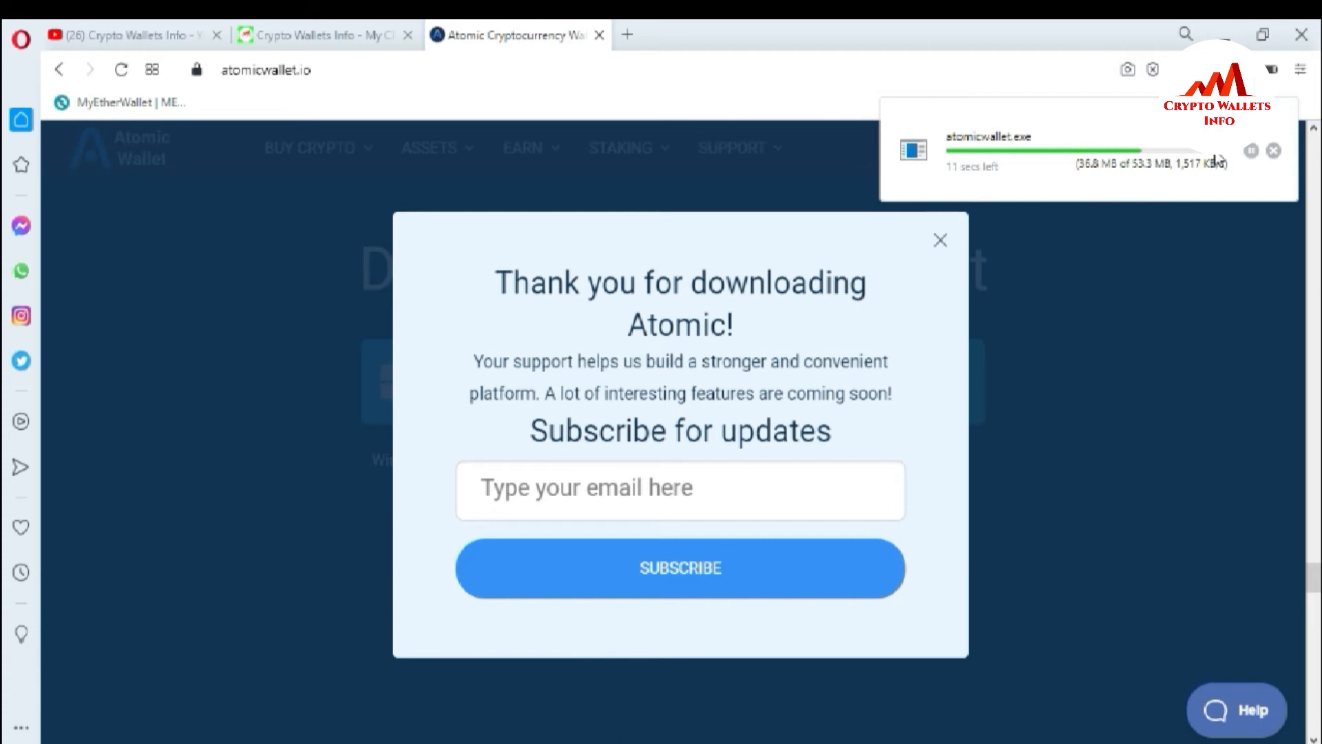
mouse_move(1212, 182)
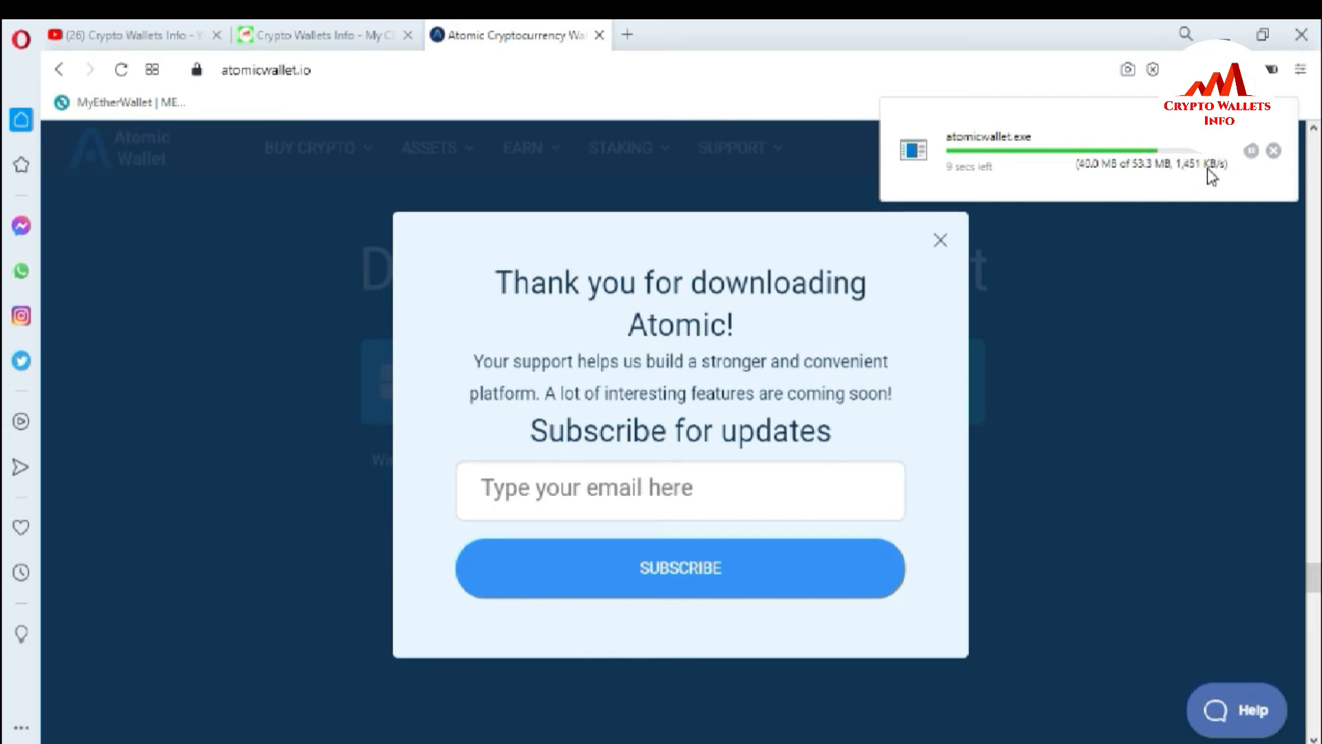
mouse_move(1198, 196)
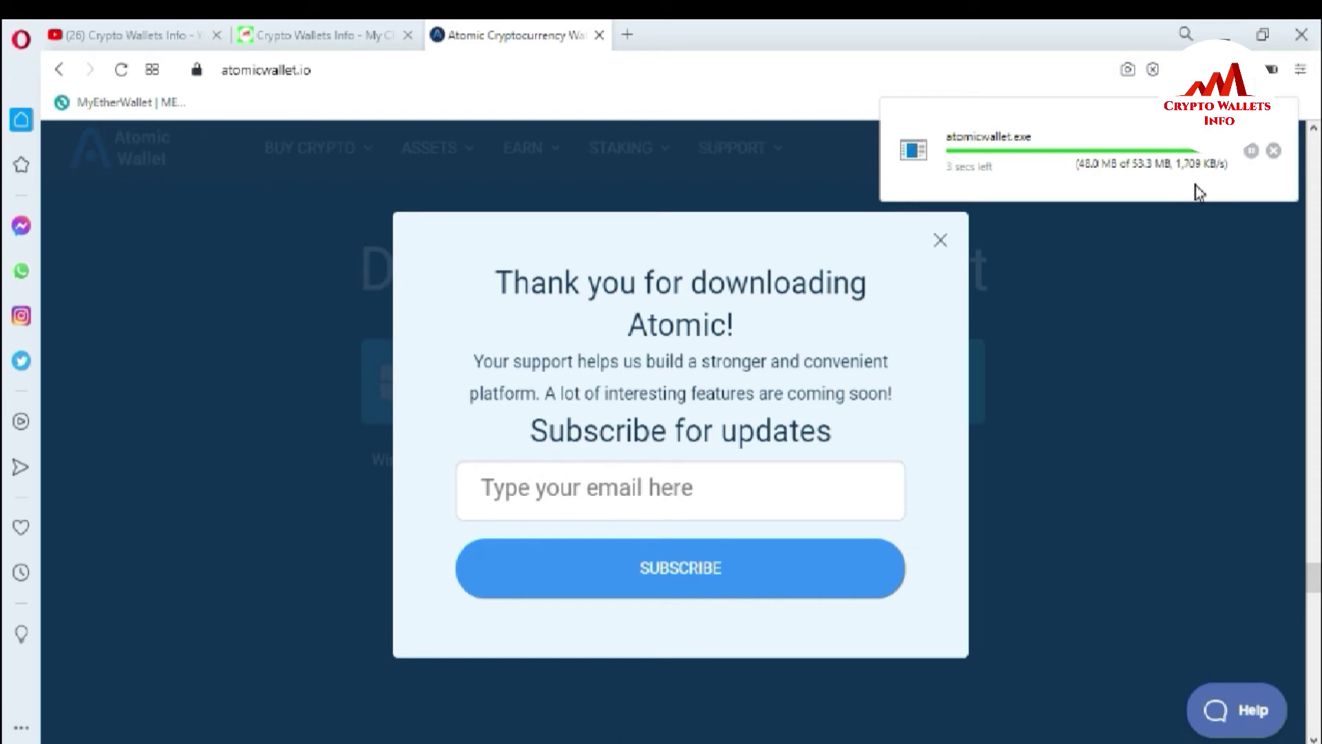
mouse_move(1005, 185)
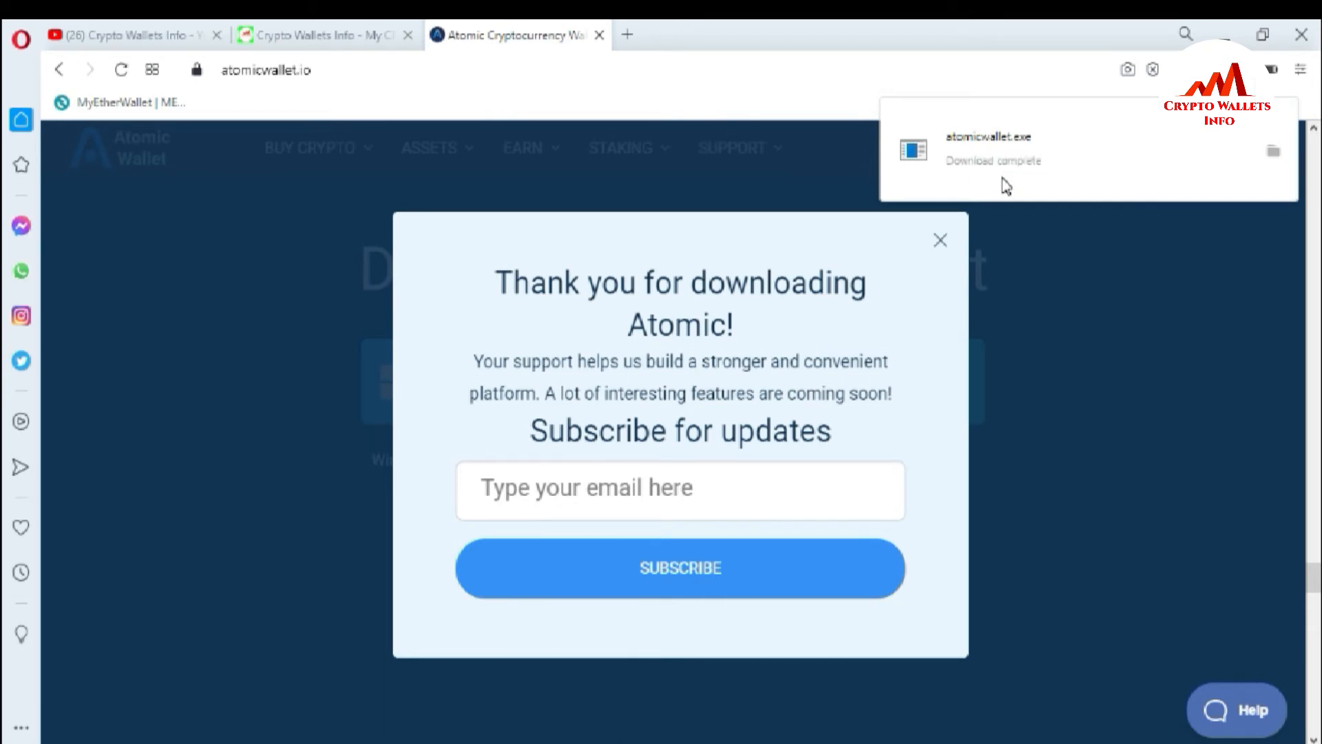
mouse_move(1034, 168)
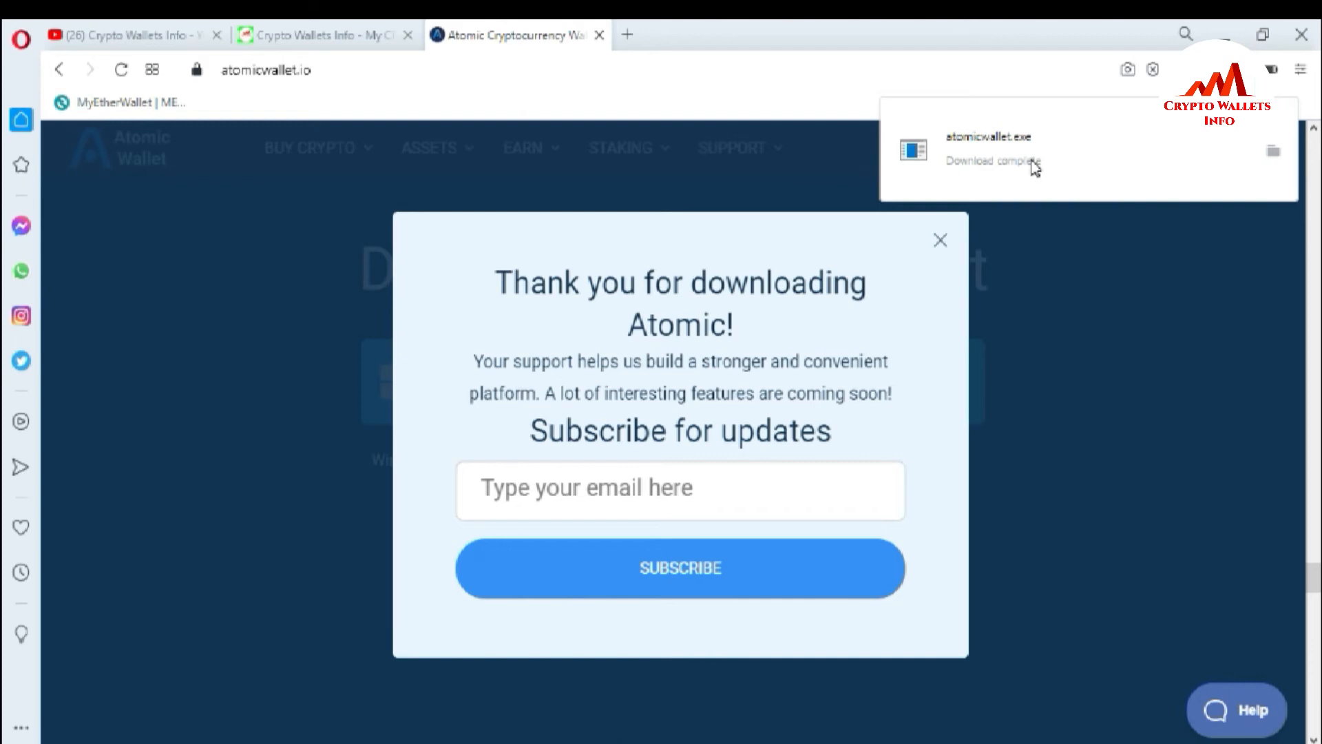
mouse_move(980, 184)
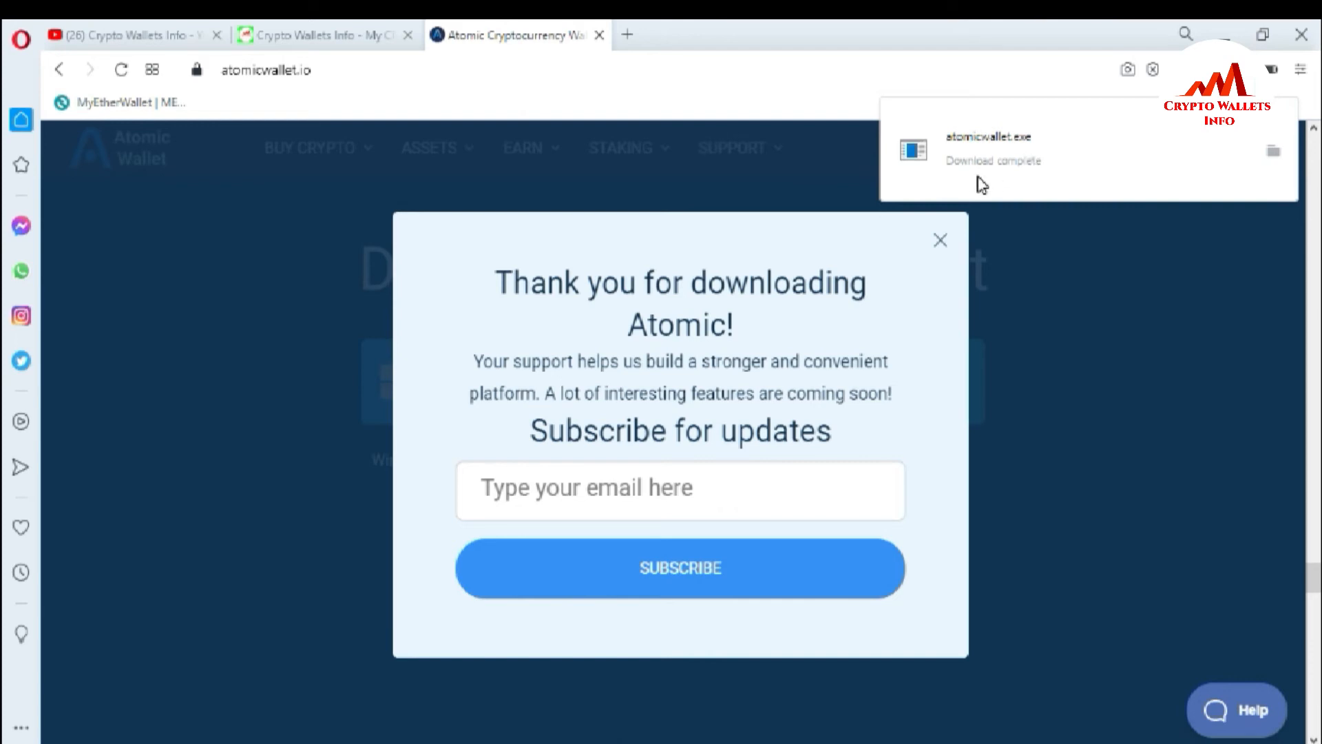
mouse_move(1006, 176)
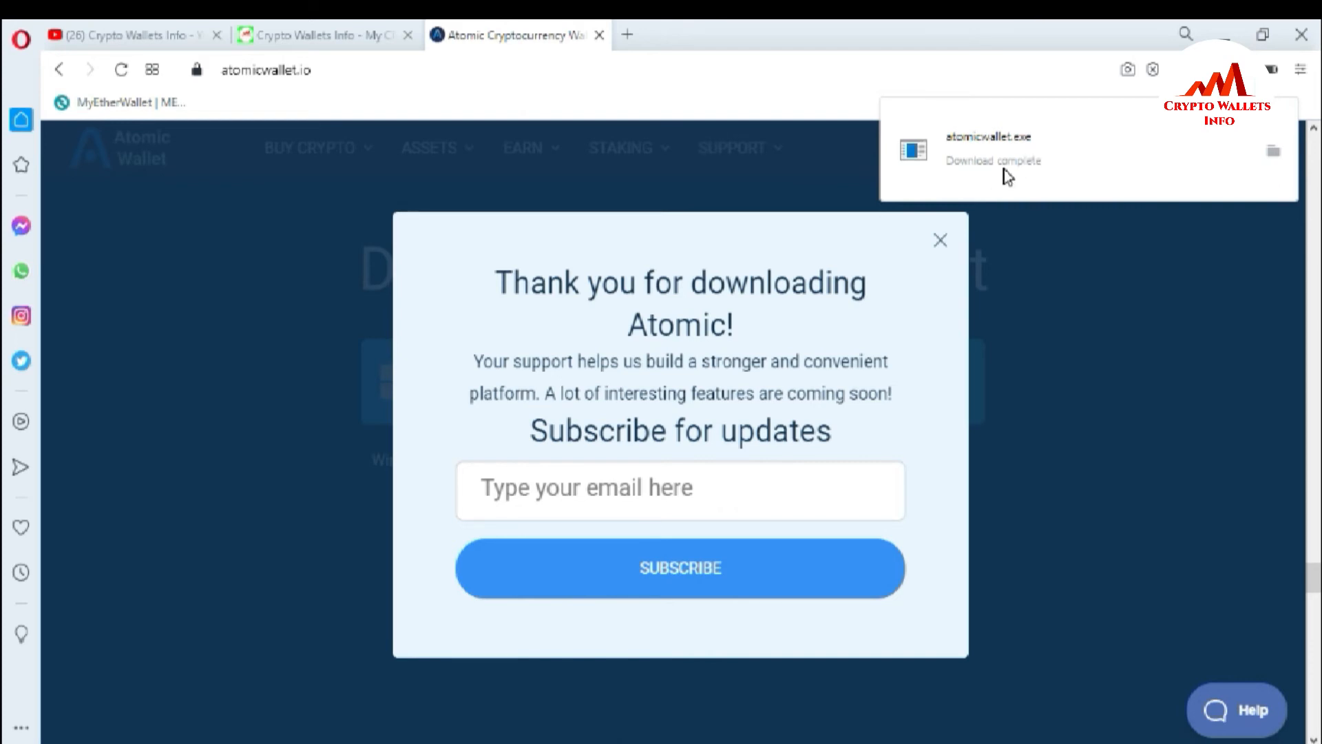
mouse_move(953, 168)
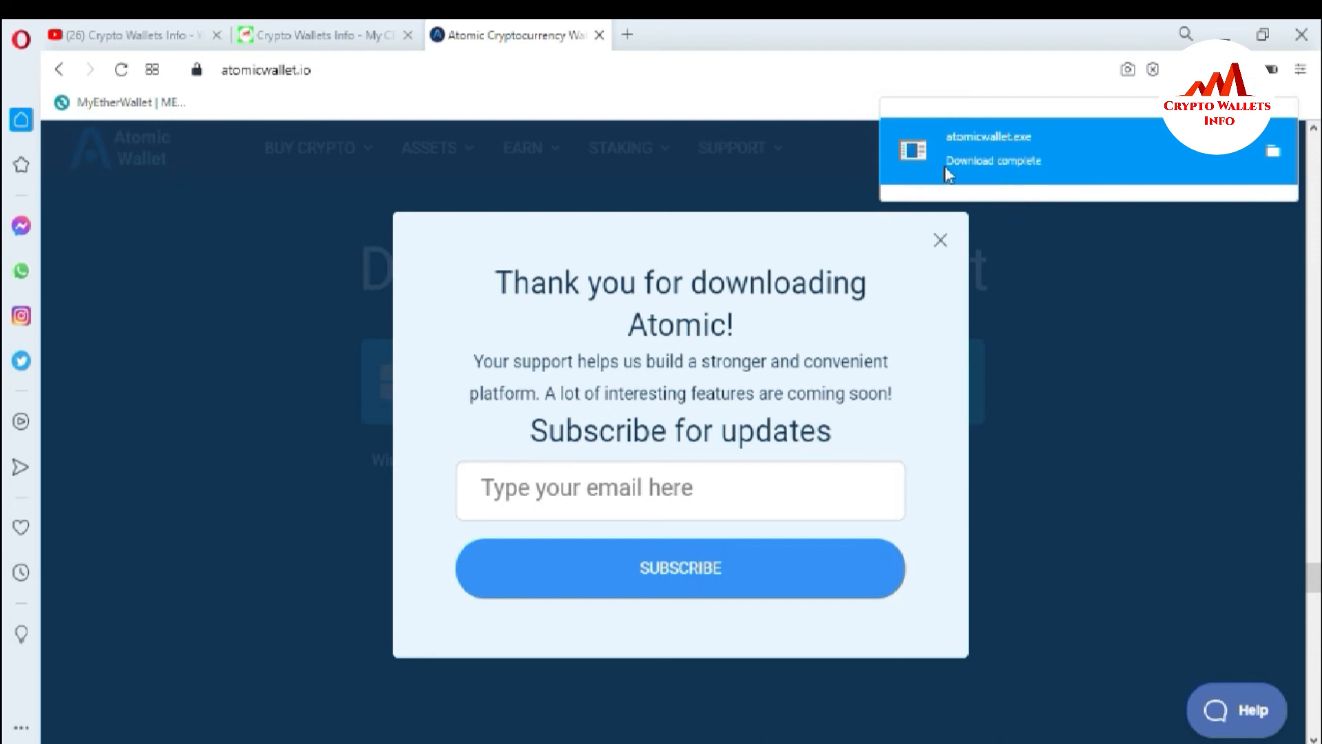
mouse_move(1047, 193)
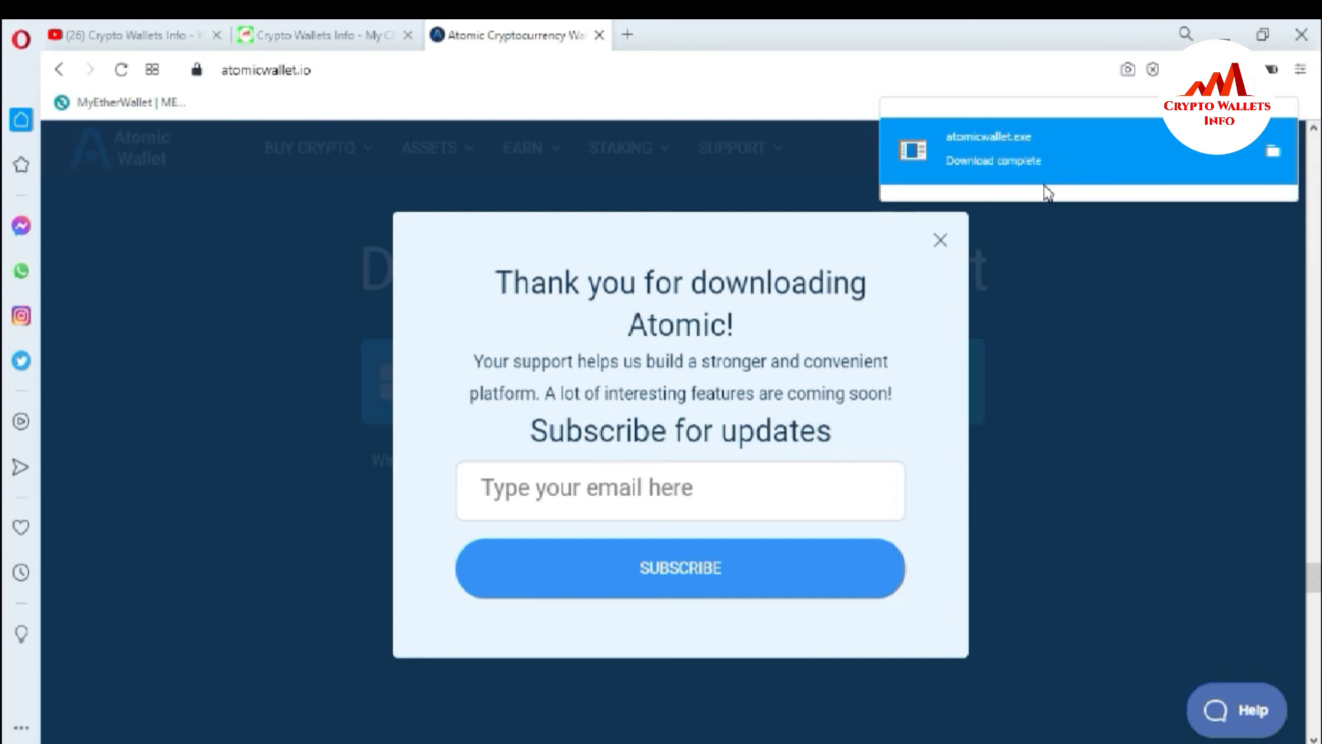
mouse_move(1011, 157)
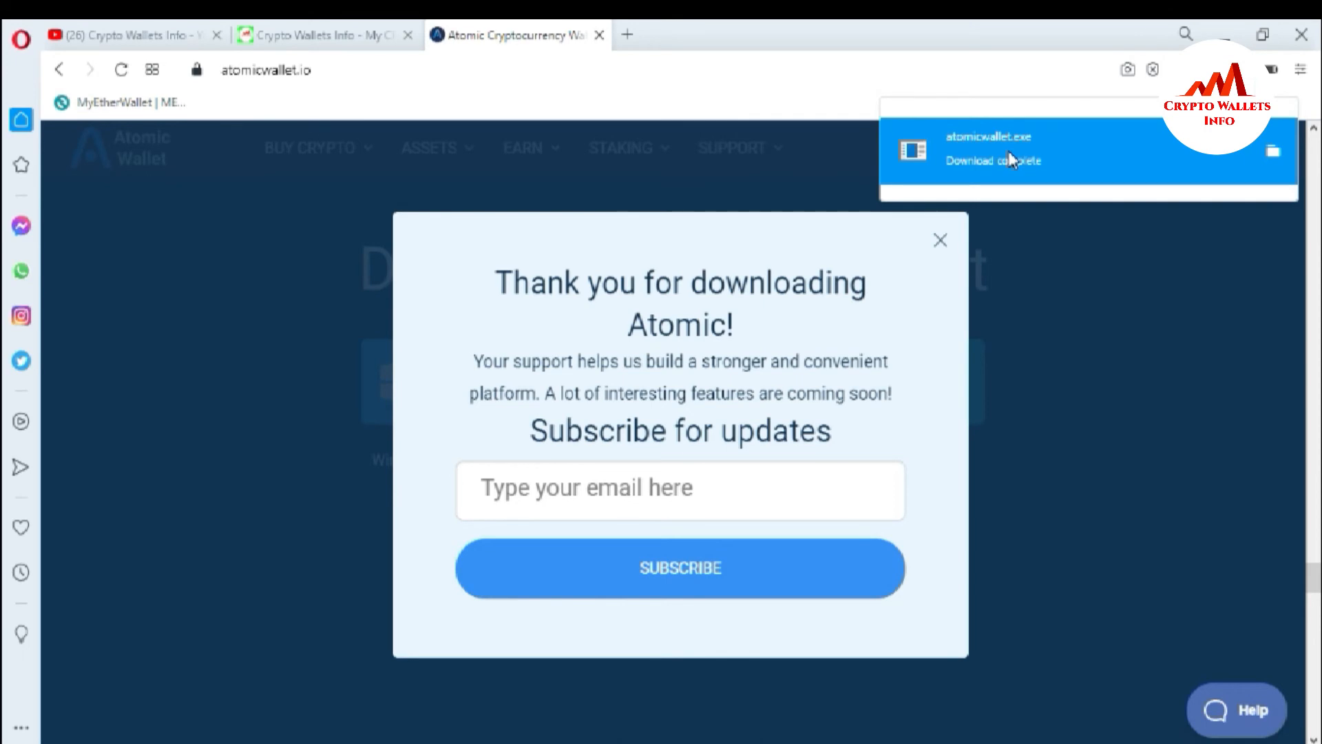
Run the downloaded atomicwallet.exe to launch Atomic Wallet Setup.
click(939, 239)
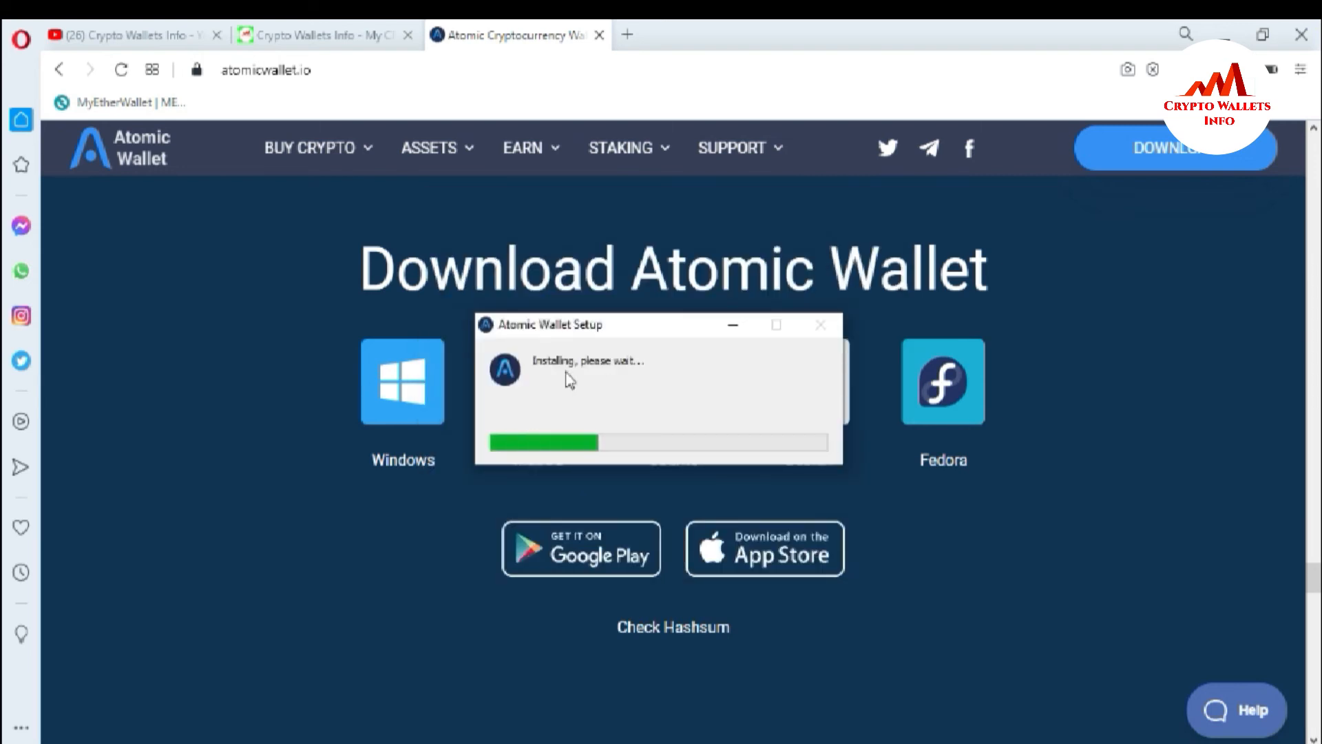
mouse_move(633, 380)
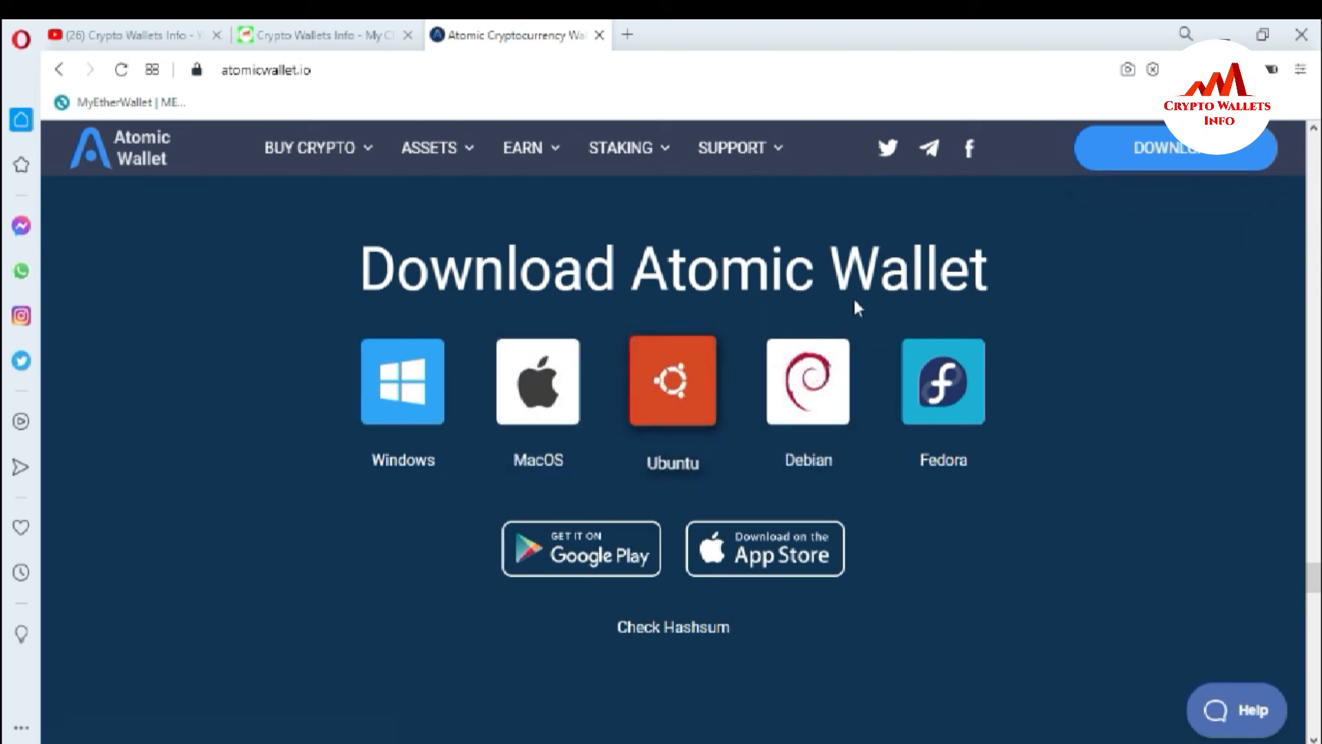
mouse_move(1112, 335)
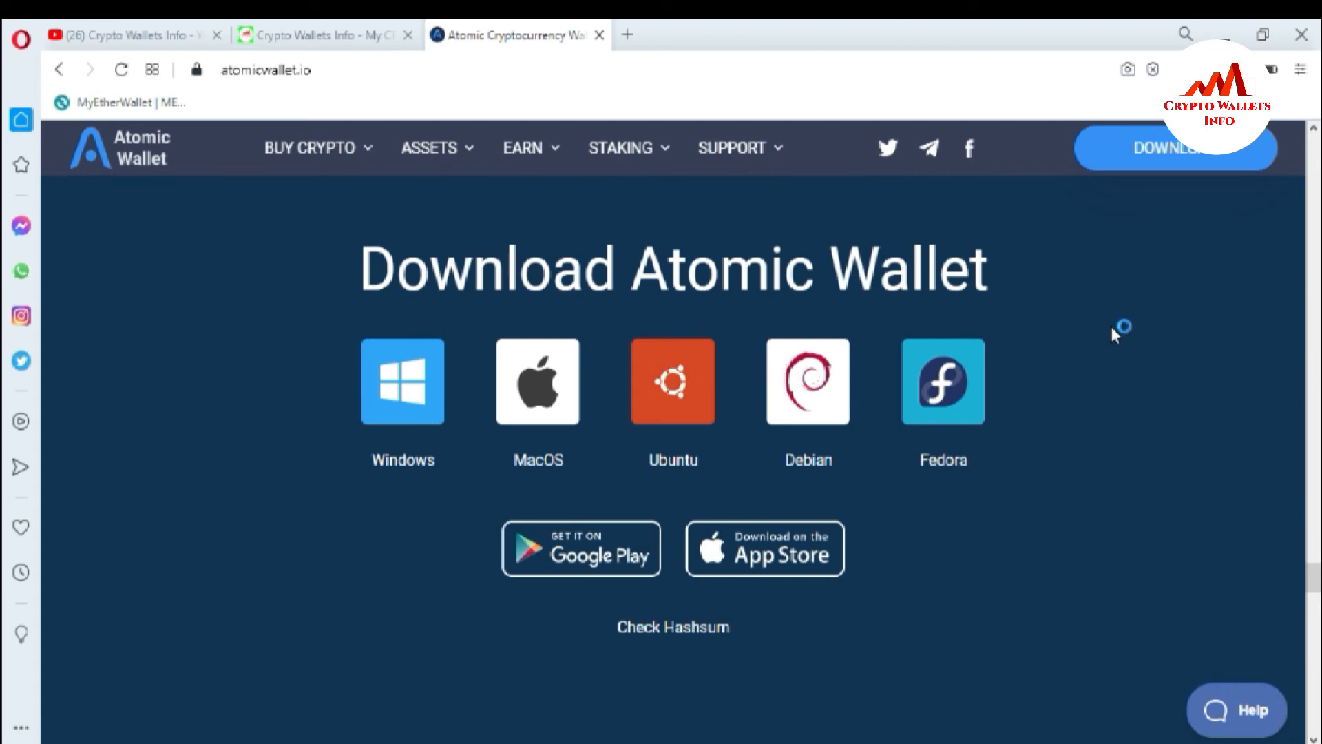
mouse_move(1046, 320)
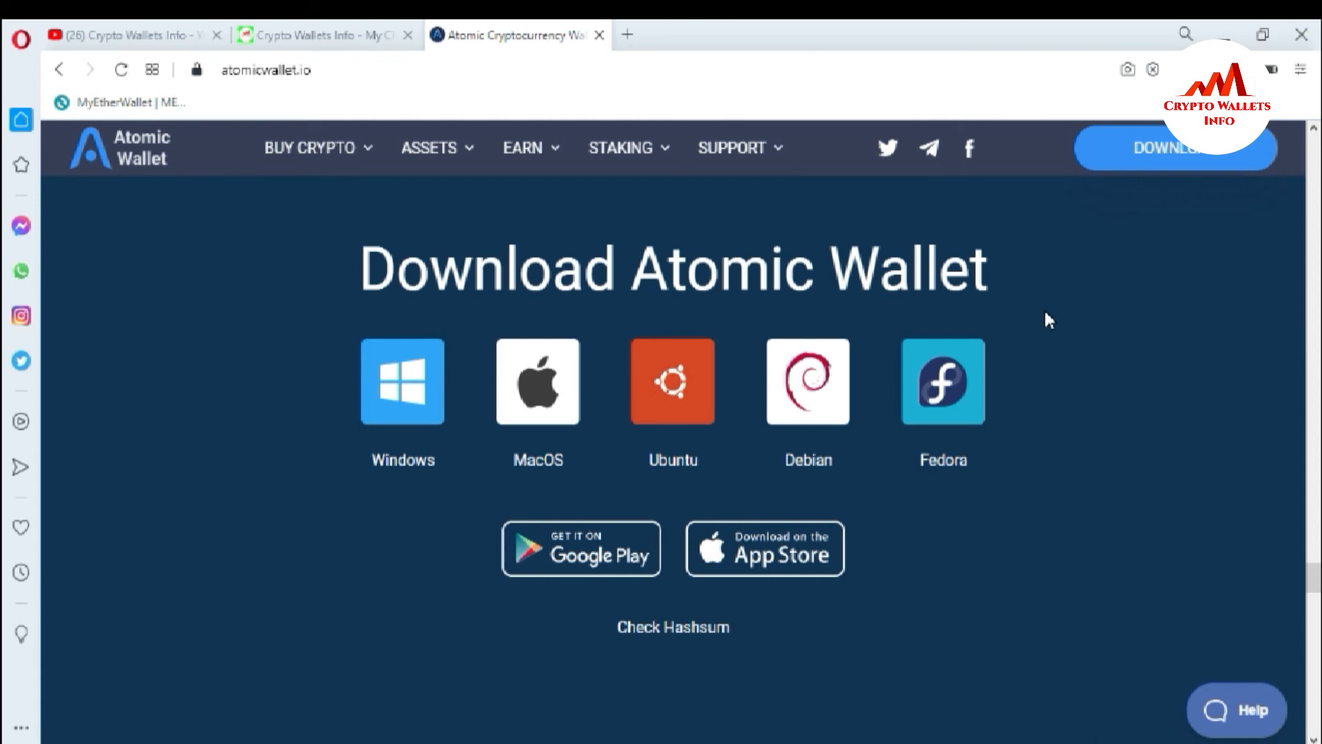
mouse_move(1074, 328)
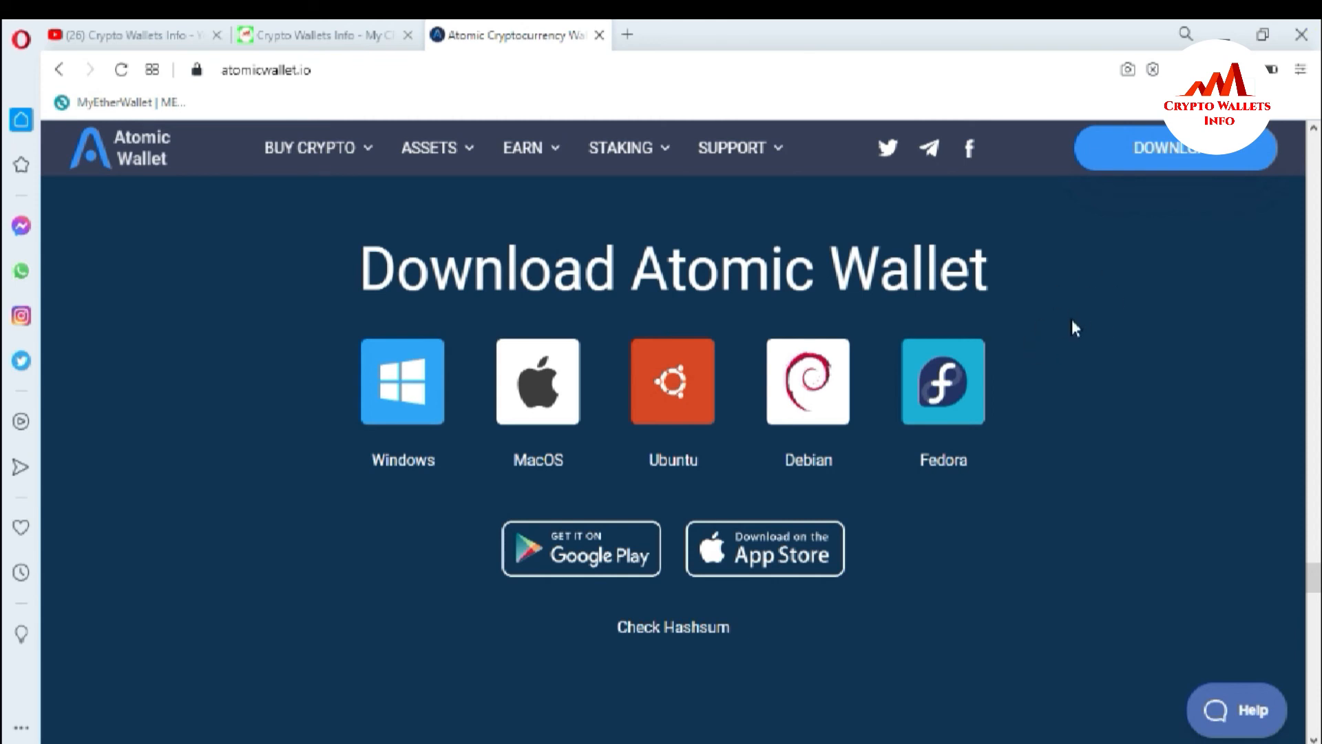
mouse_move(1094, 327)
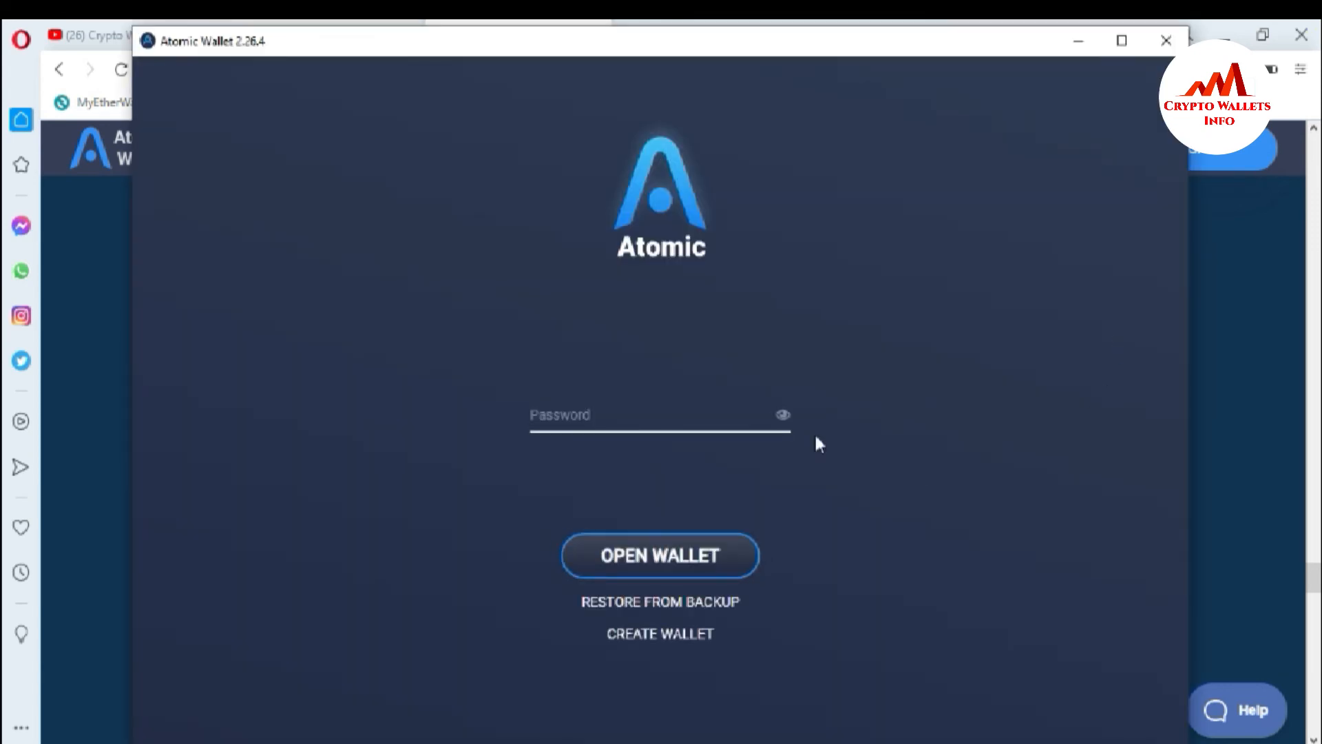
mouse_move(801, 307)
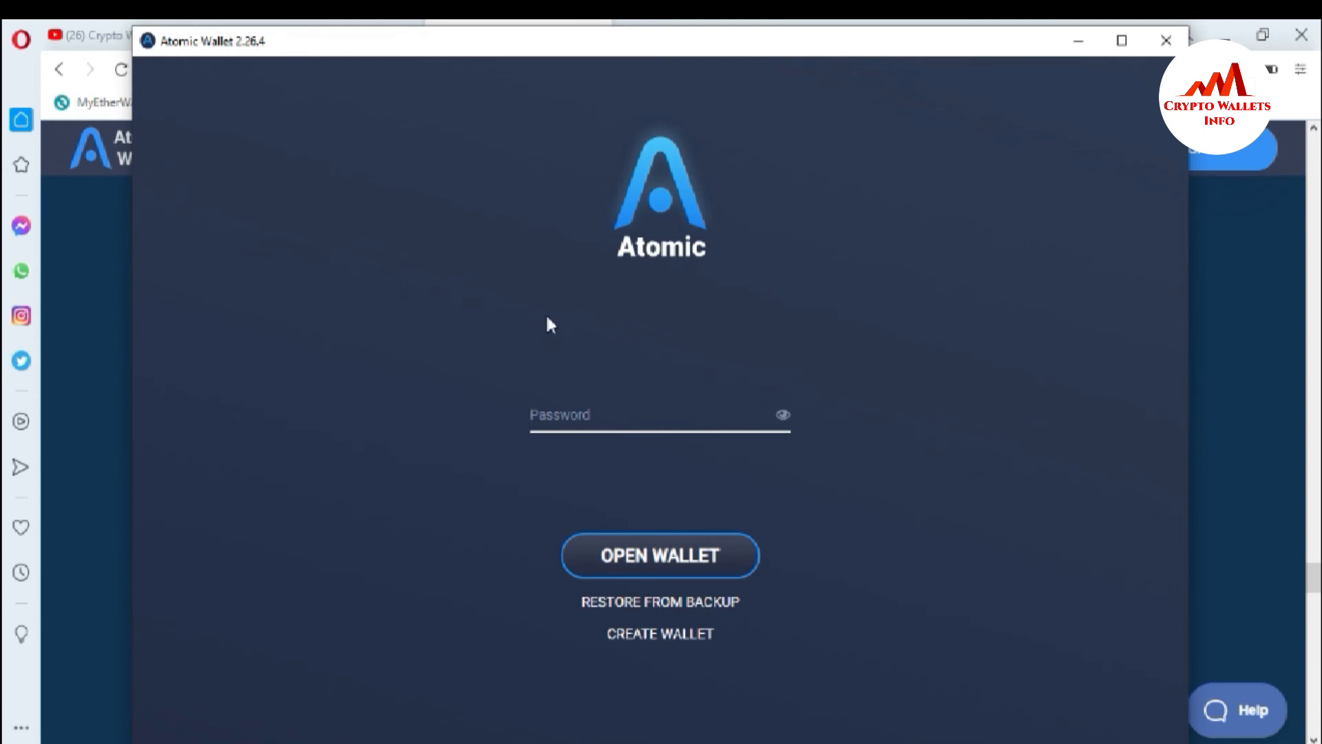
mouse_move(884, 236)
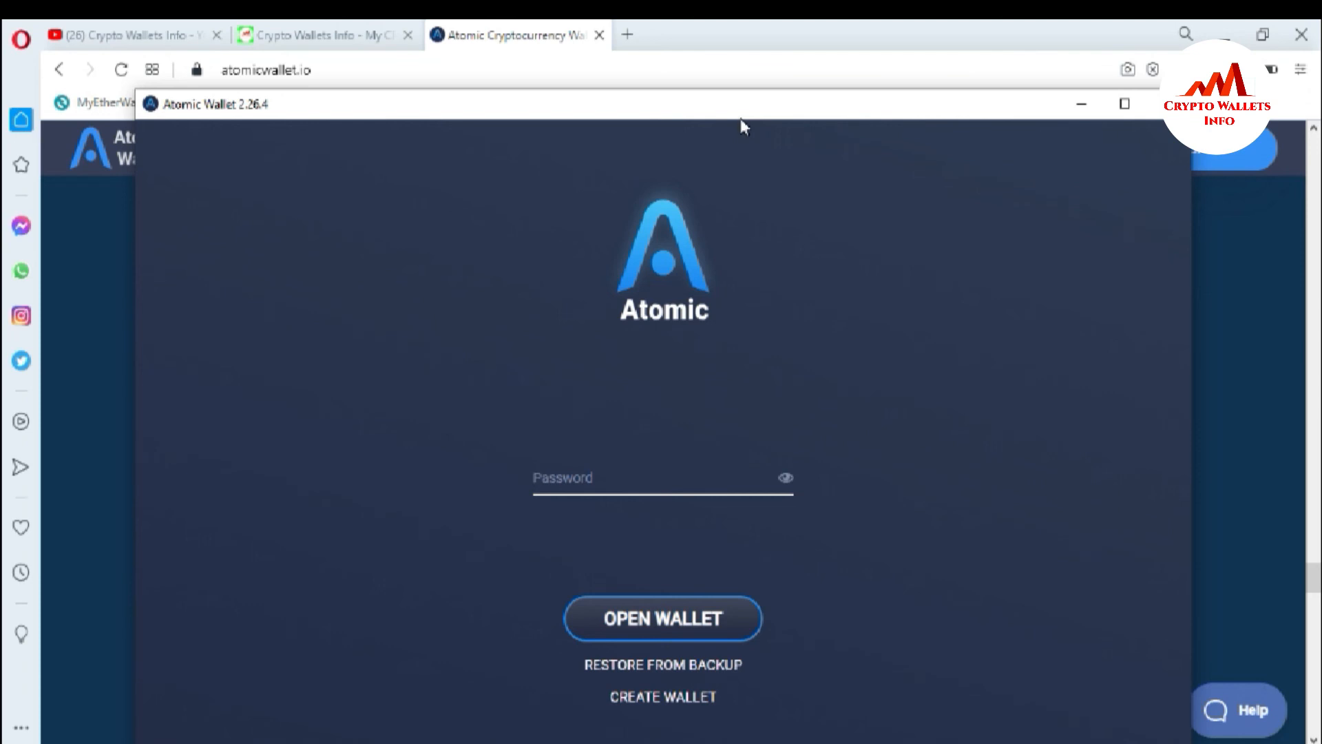
mouse_move(1083, 105)
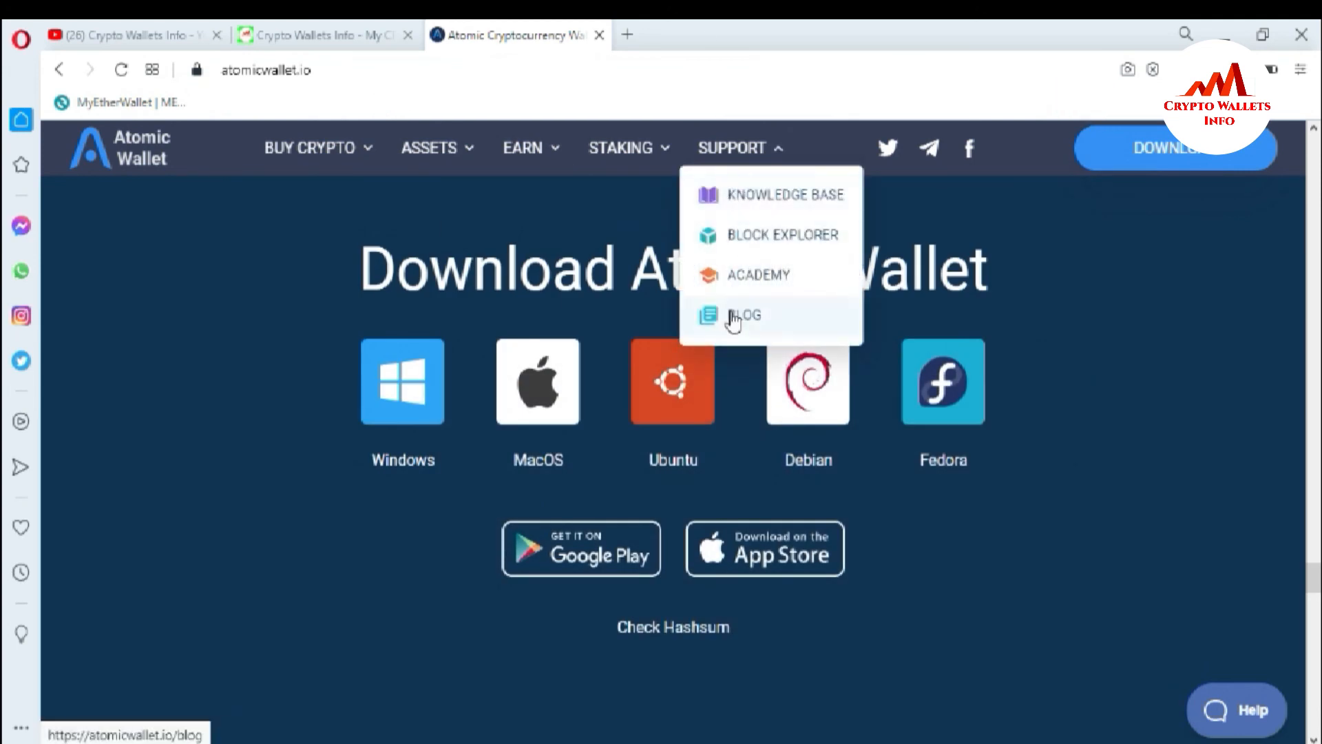
click(620, 147)
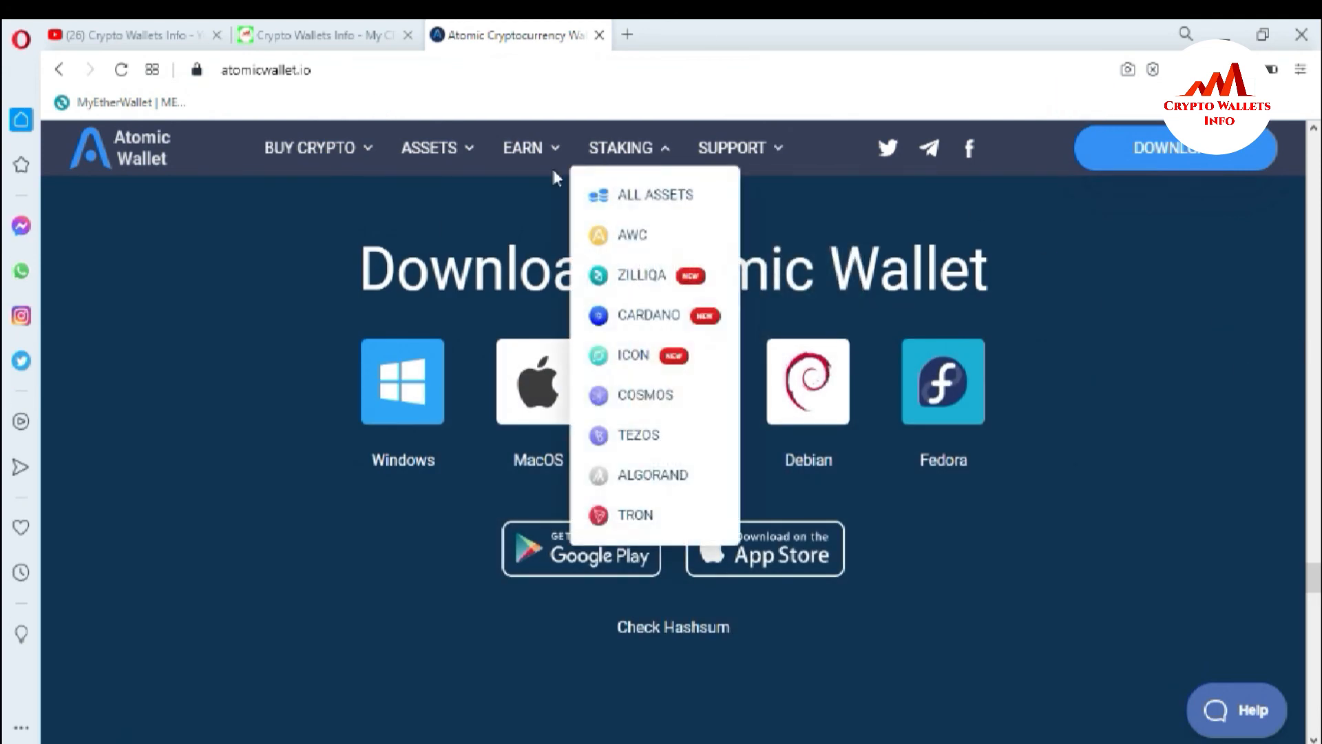
mouse_move(507, 157)
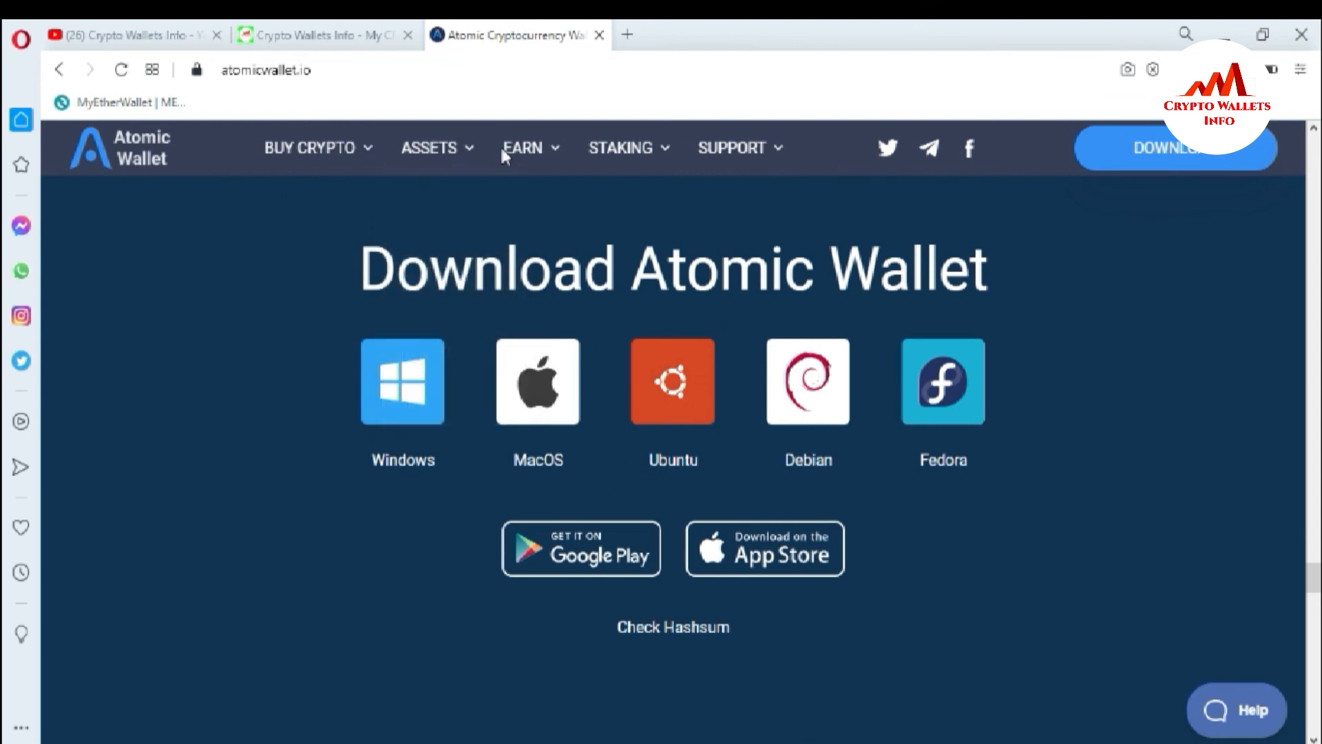
click(523, 148)
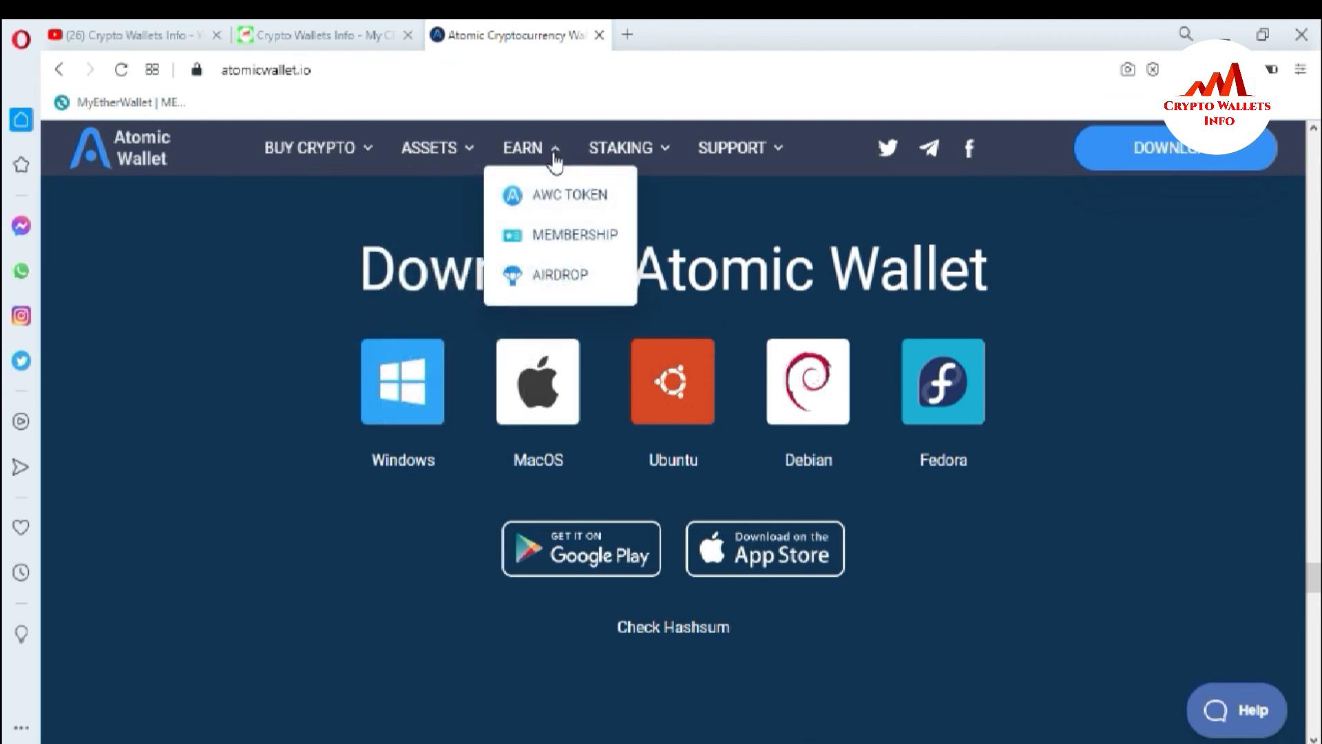
mouse_move(796, 158)
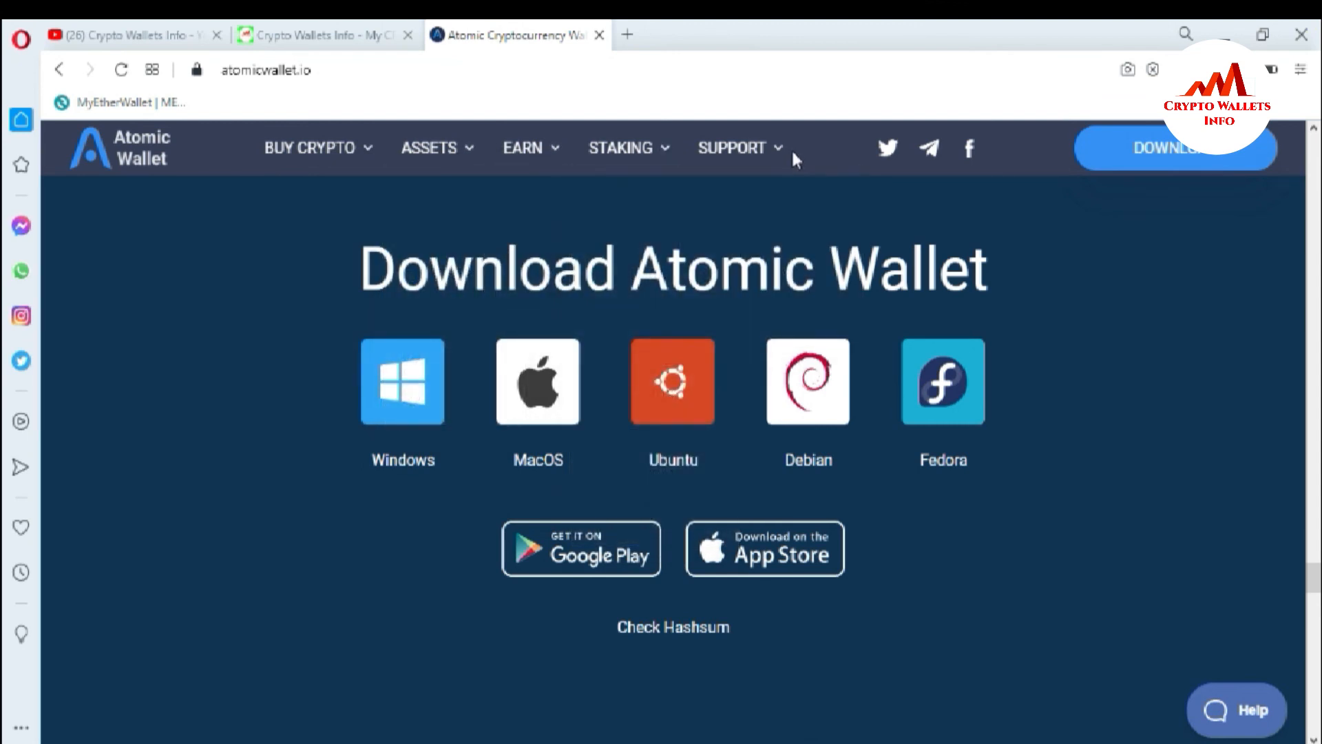
mouse_move(1055, 323)
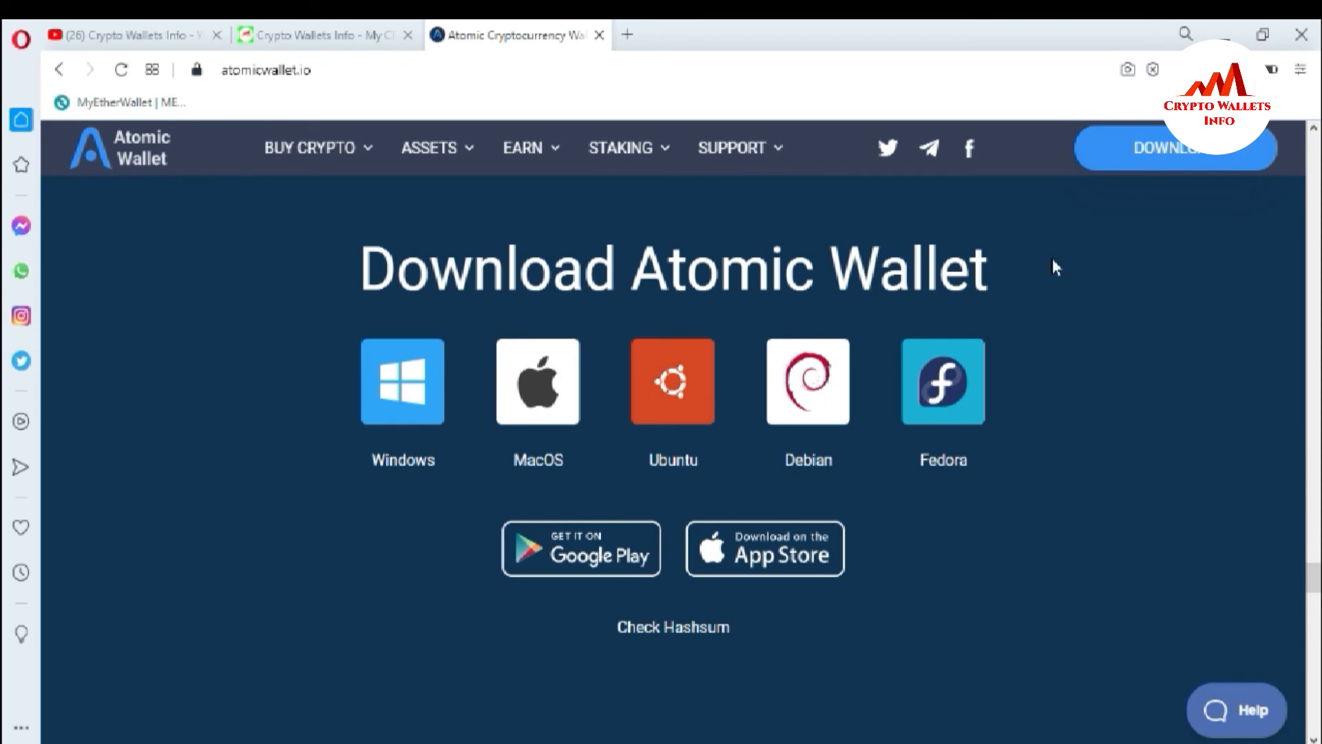
mouse_move(394, 419)
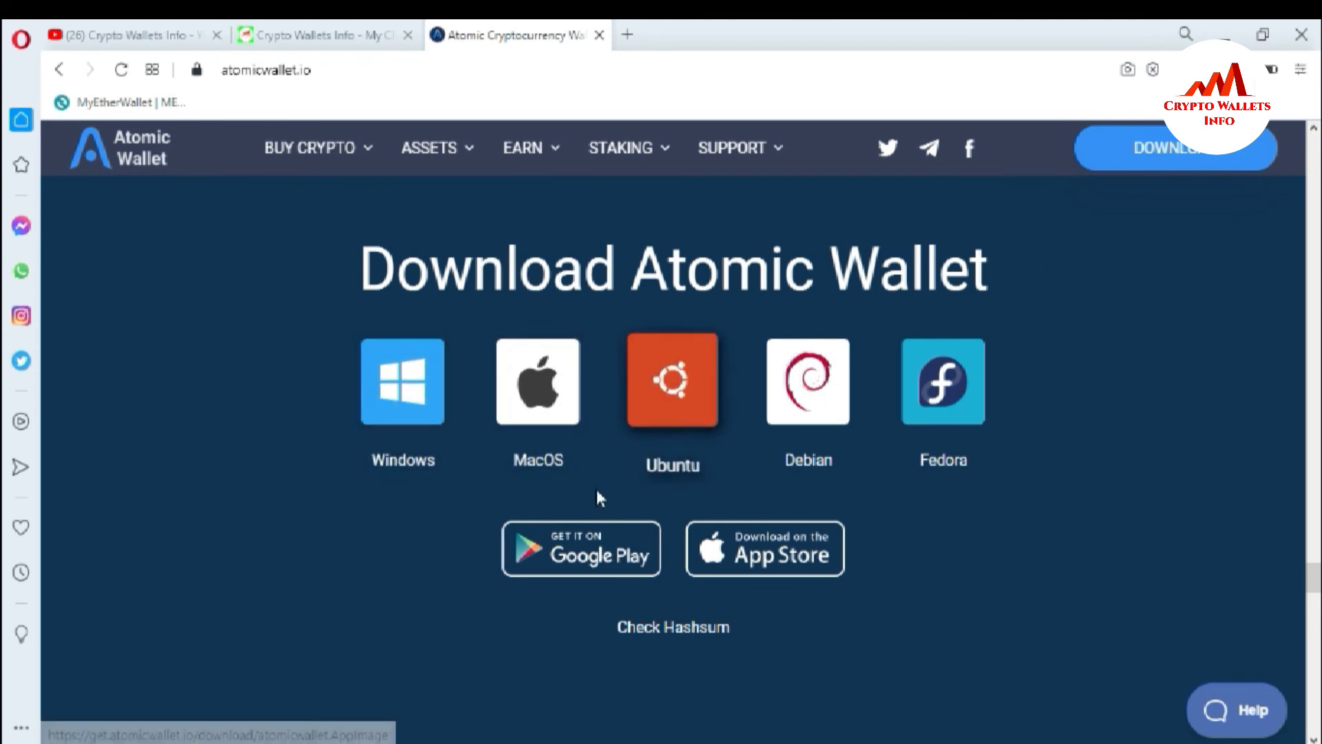
mouse_move(572, 562)
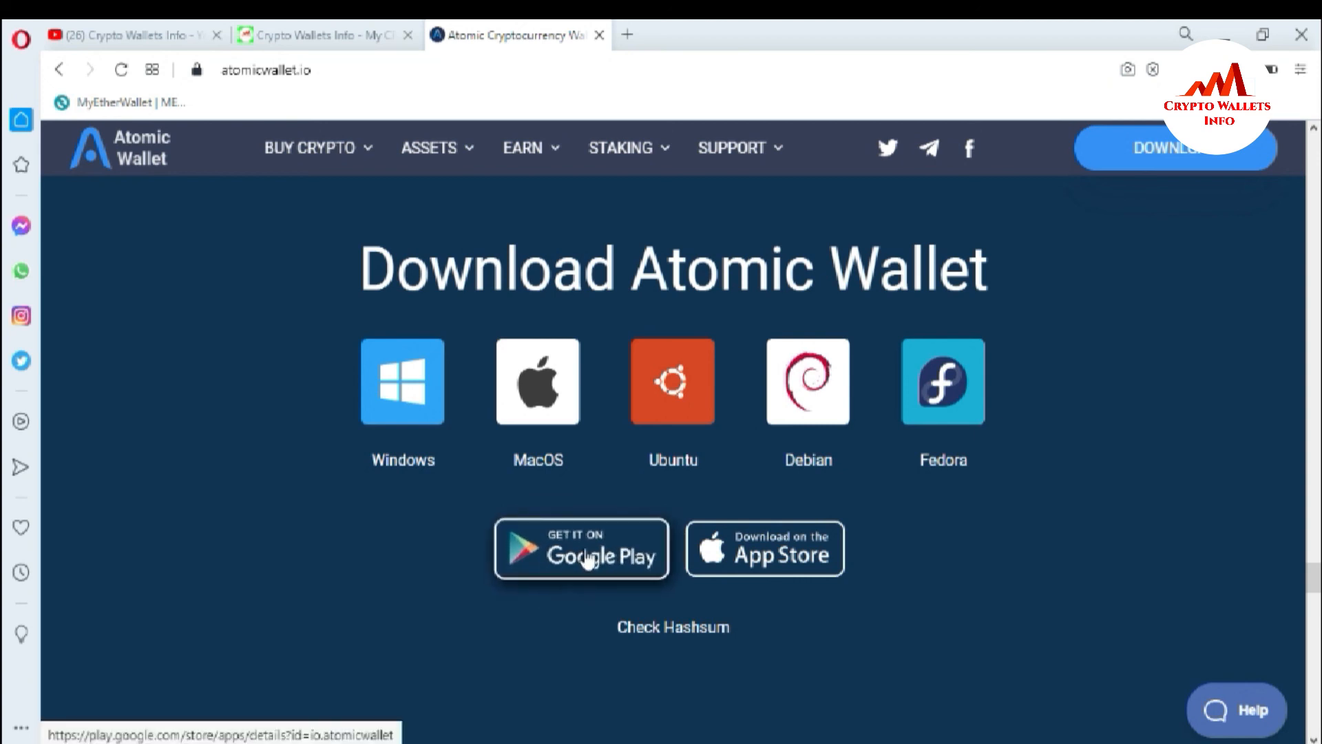
mouse_move(714, 564)
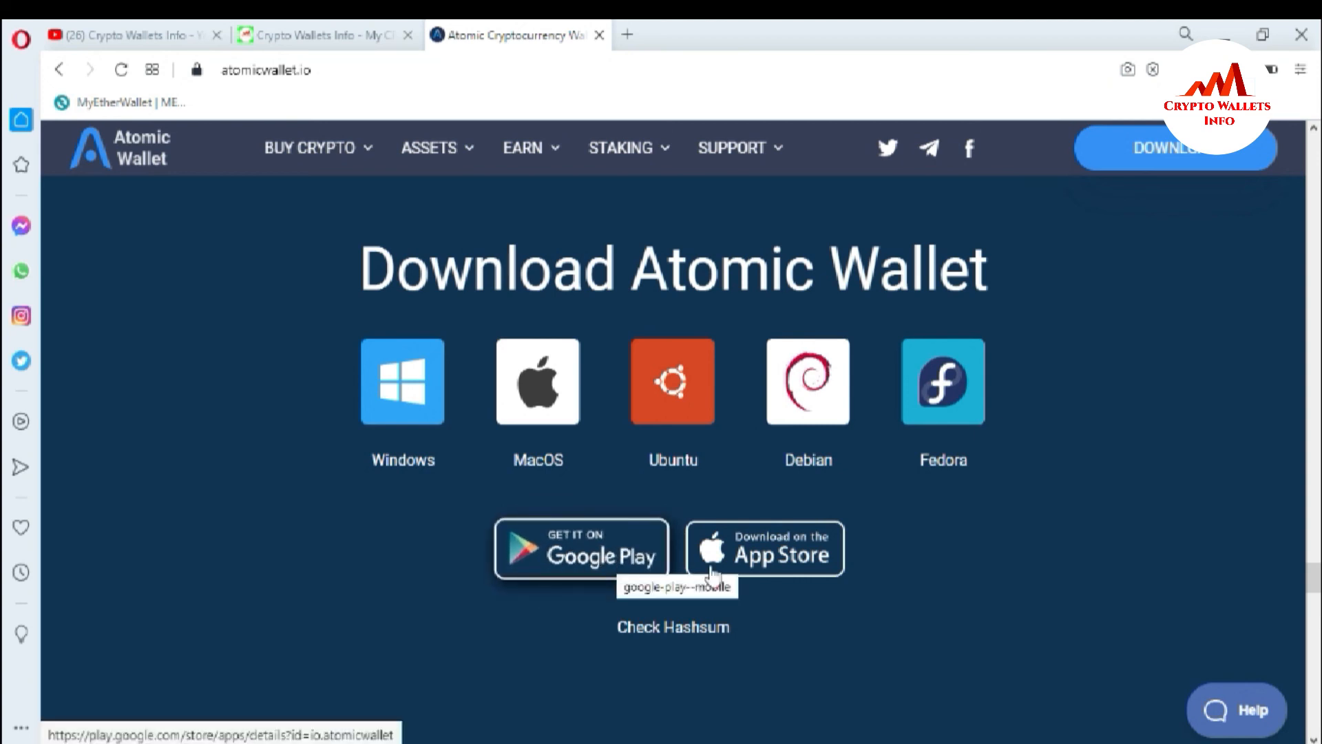
mouse_move(766, 567)
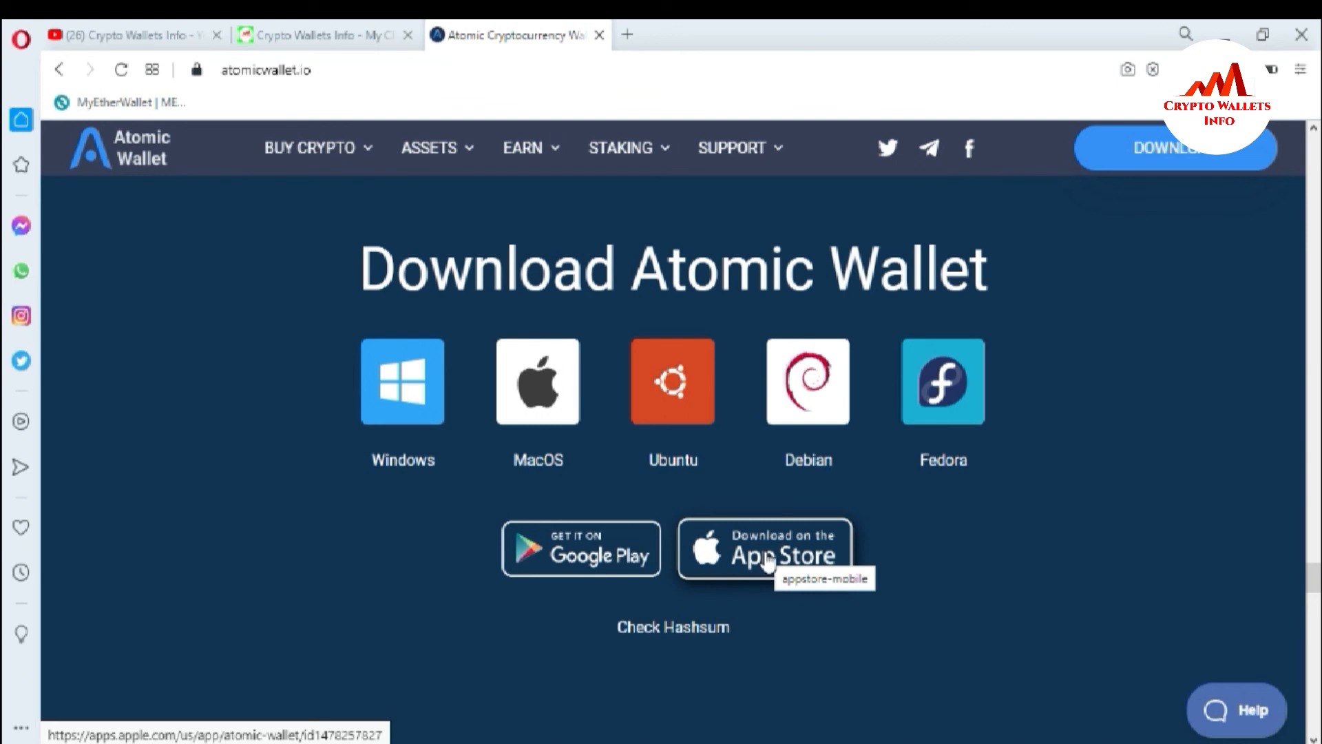
mouse_move(182, 18)
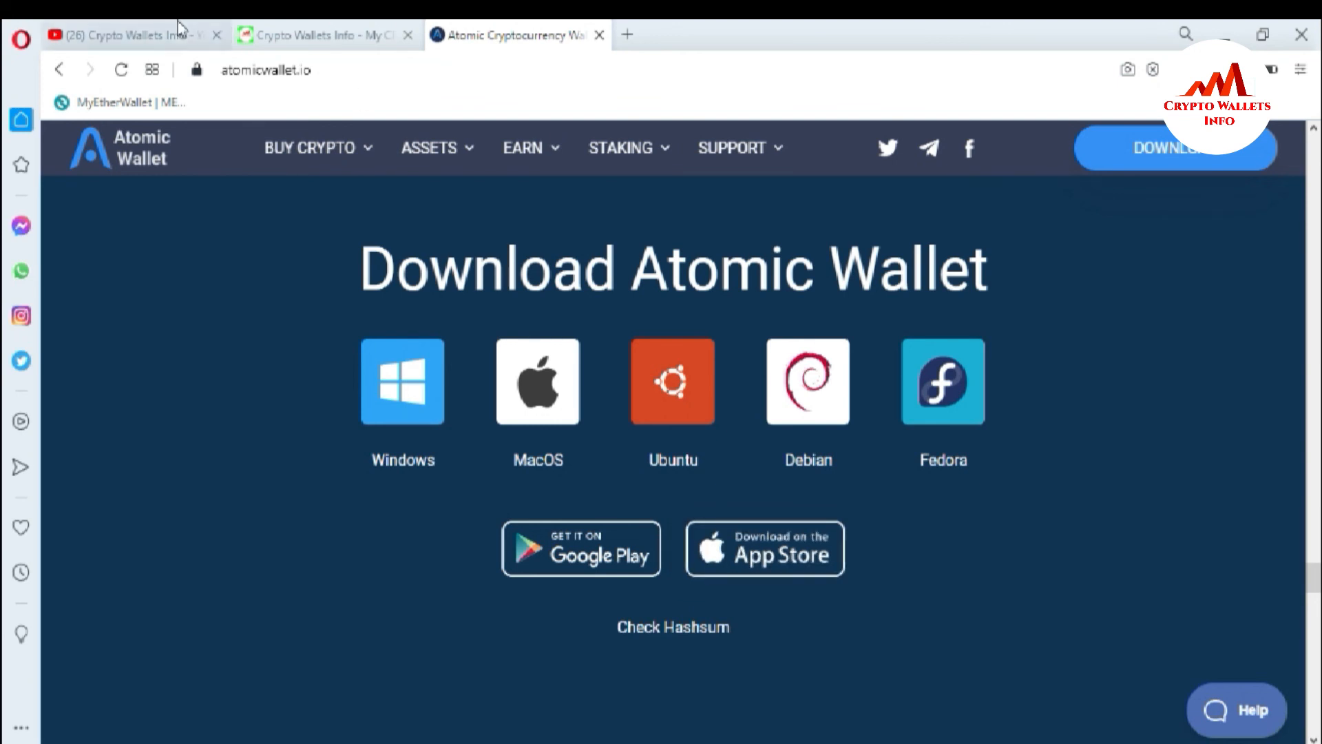
Visit the YouTube channel page, then return to the cryptowalletsinfo.com MyEtherWallet paper wallet article.
click(124, 34)
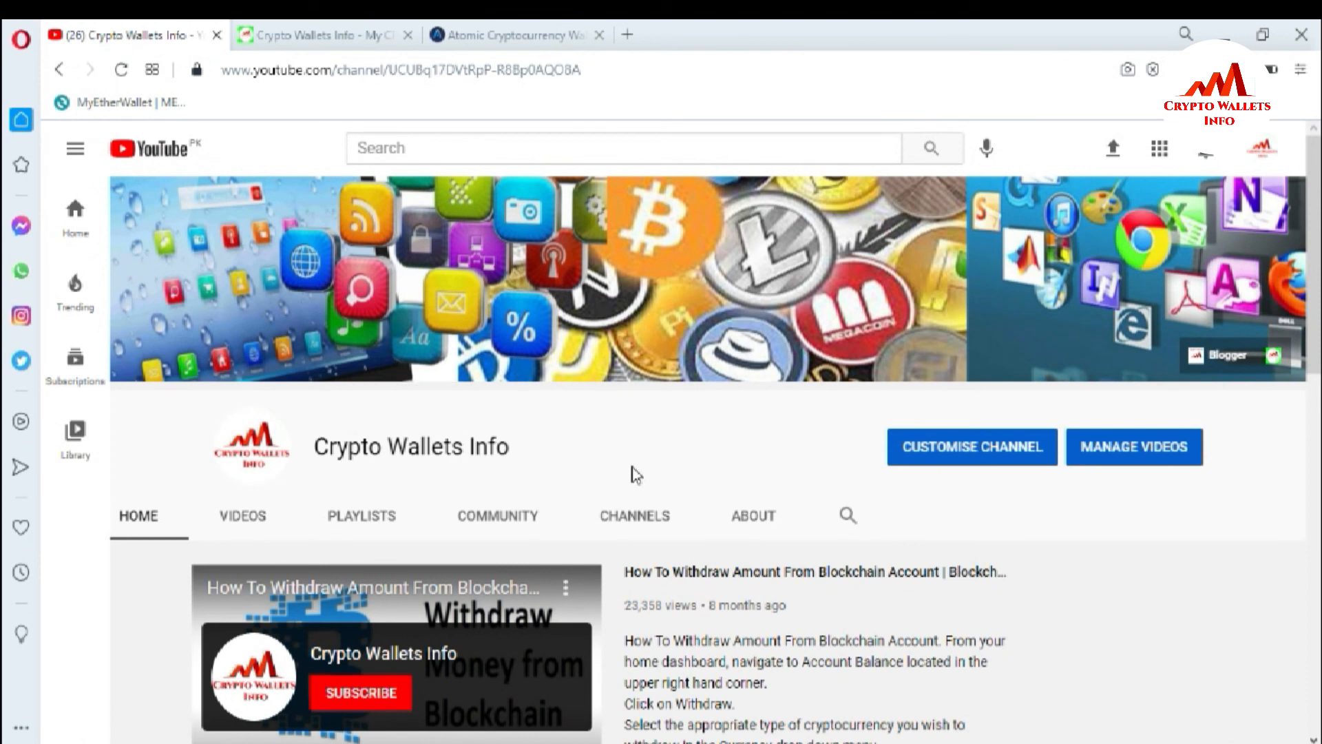
click(307, 34)
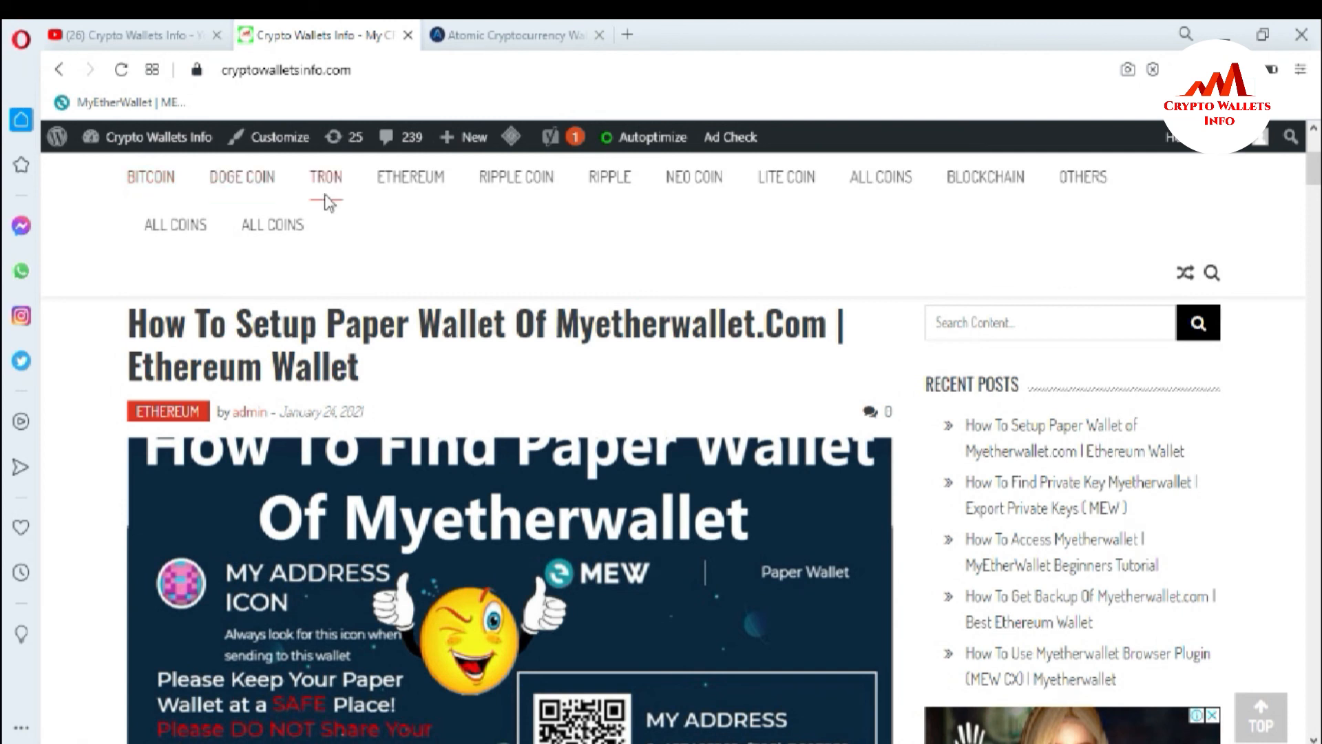
mouse_move(683, 193)
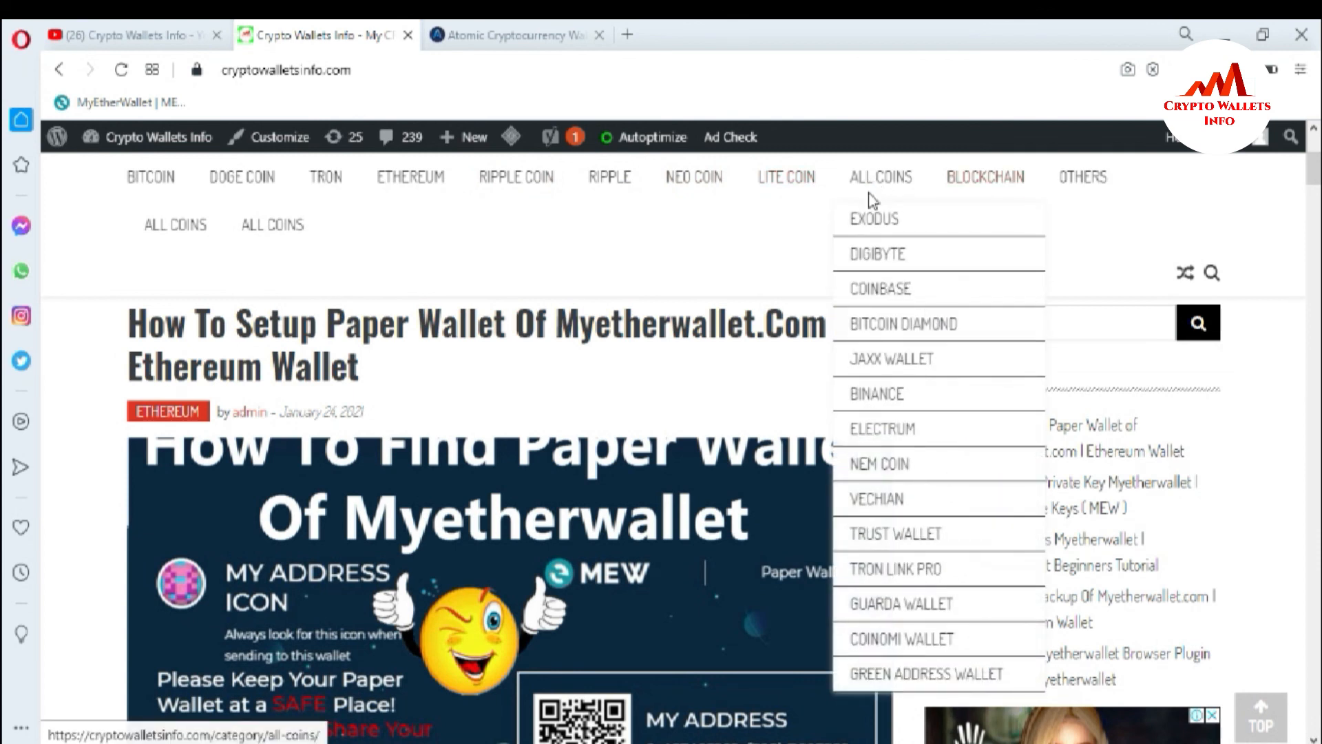
mouse_move(907, 253)
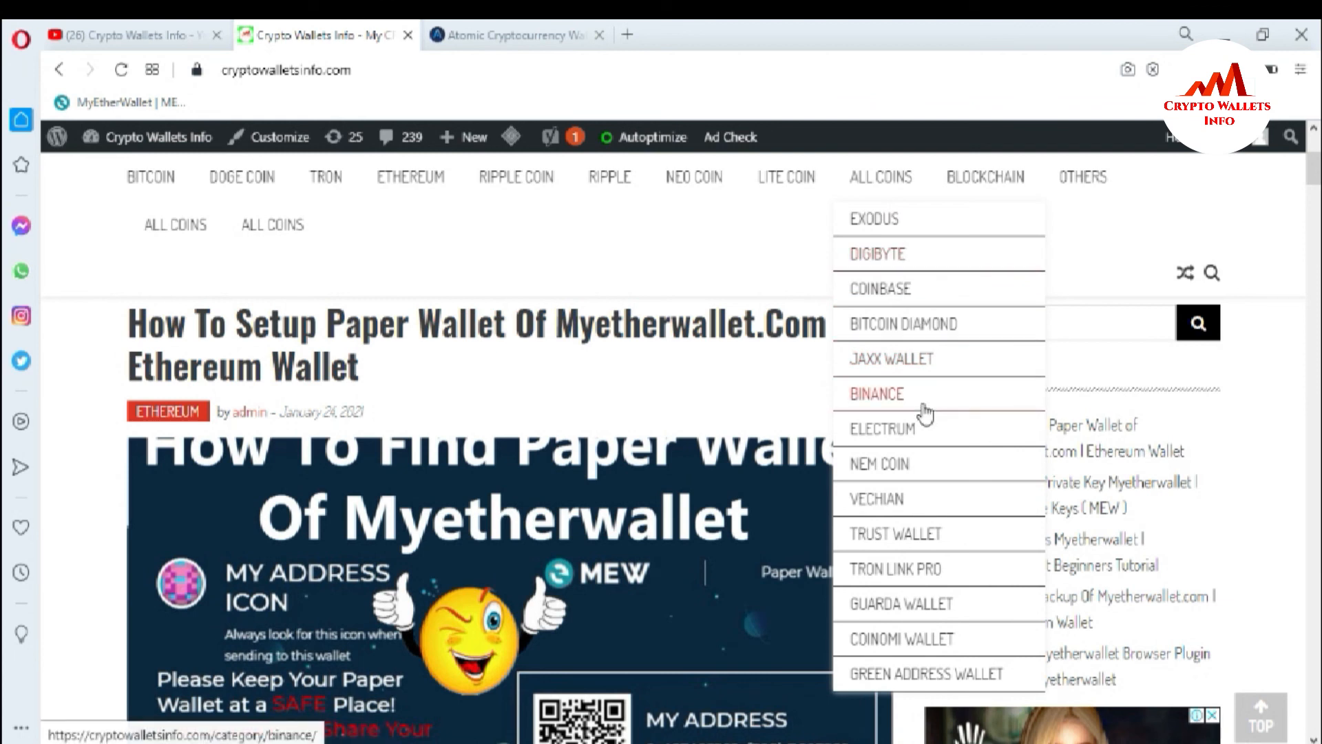
mouse_move(935, 388)
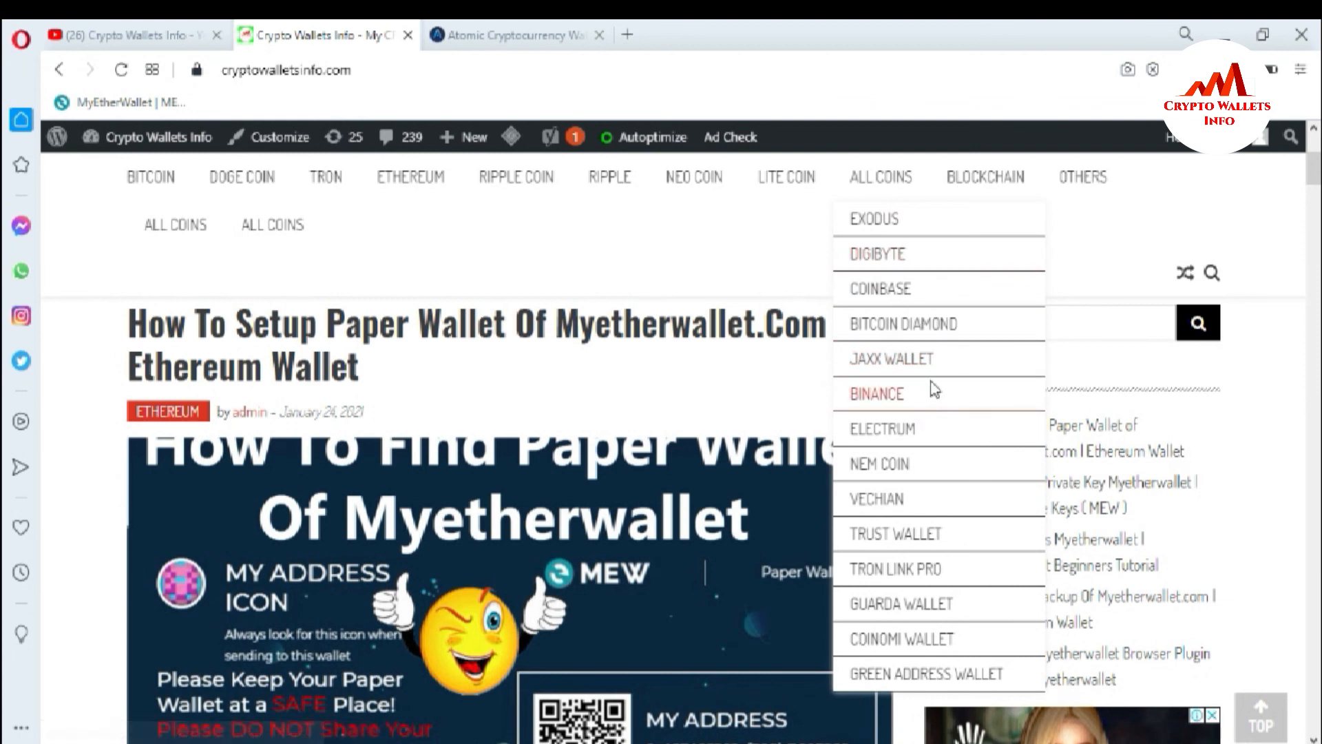